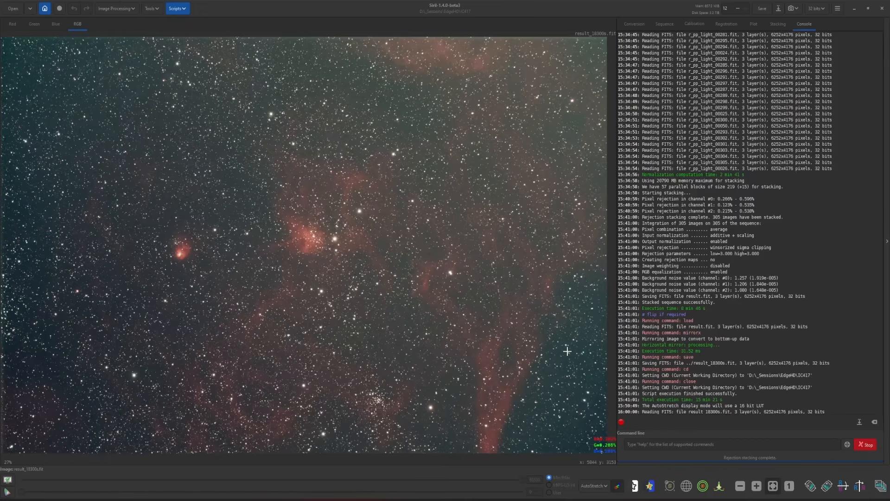
{"action": "mouse_move", "coordinate": [473, 310]}
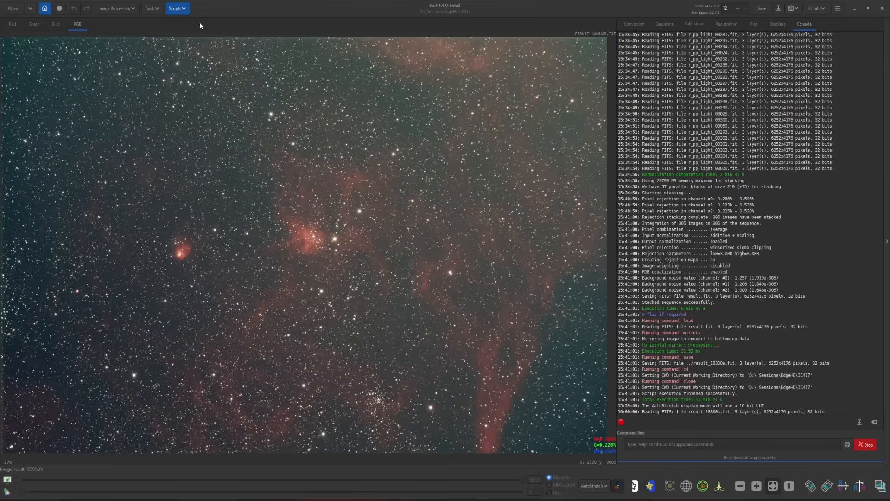
Bring up the IC417 Explorer window and browse masters, process and result_18300s.fit
{"action": "left_click", "coordinate": [177, 8]}
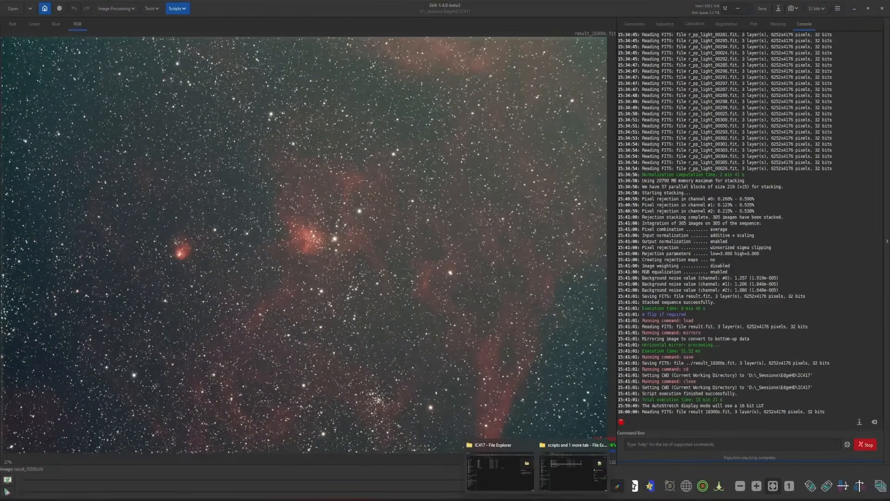
{"action": "left_click", "coordinate": [498, 471]}
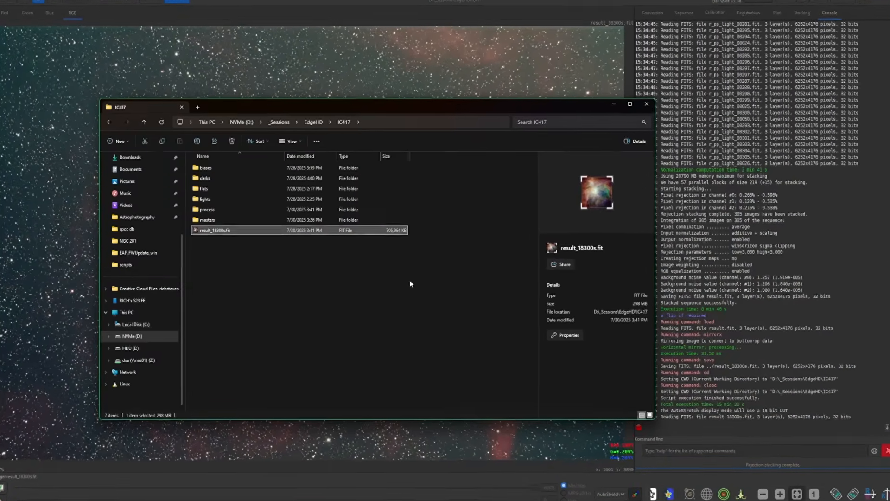
{"action": "left_click", "coordinate": [629, 106]}
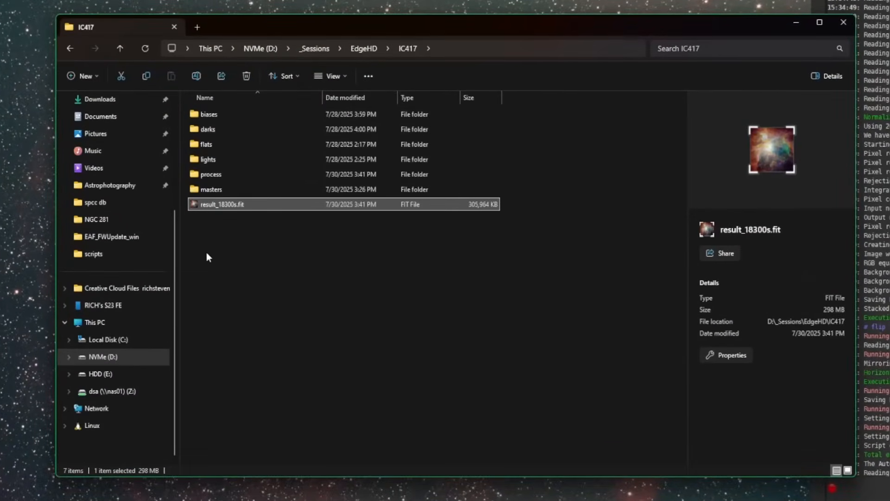
{"action": "left_click", "coordinate": [211, 189]}
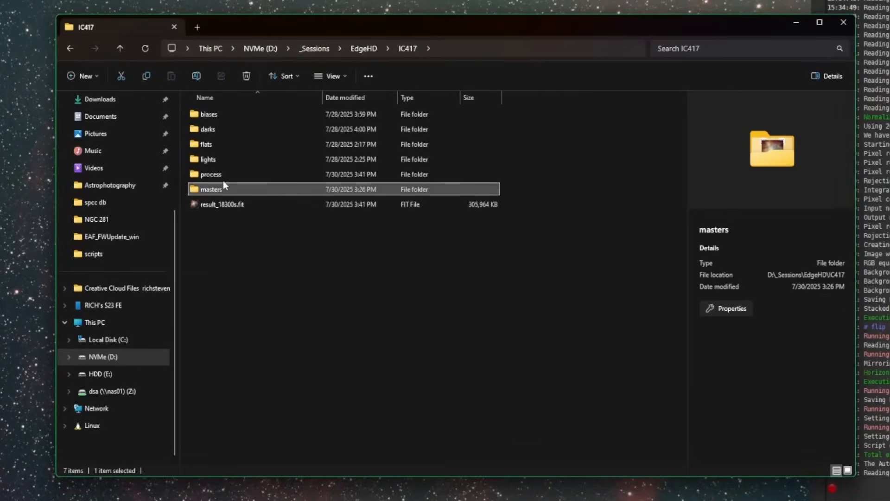
{"action": "left_click", "coordinate": [210, 174]}
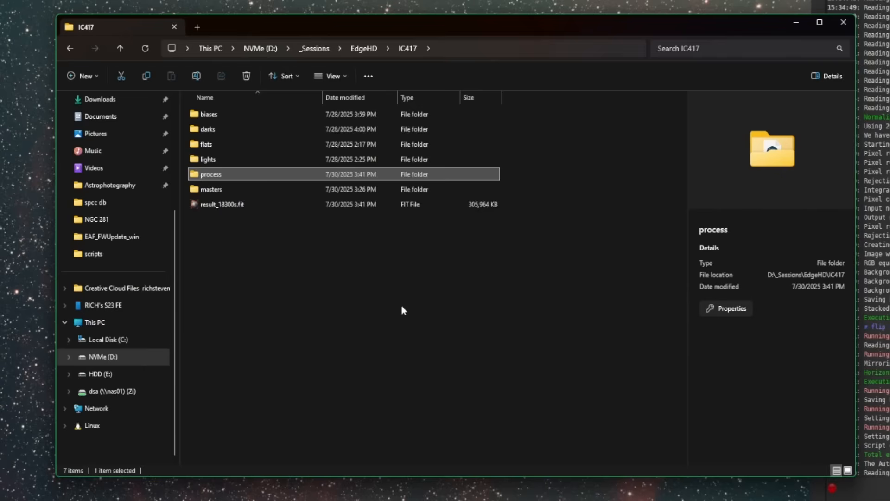
{"action": "left_click", "coordinate": [222, 203]}
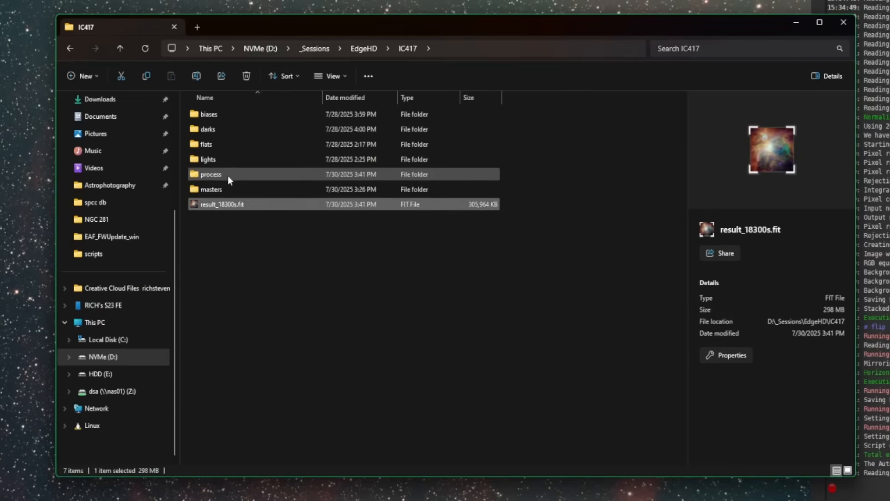
{"action": "left_click", "coordinate": [211, 174]}
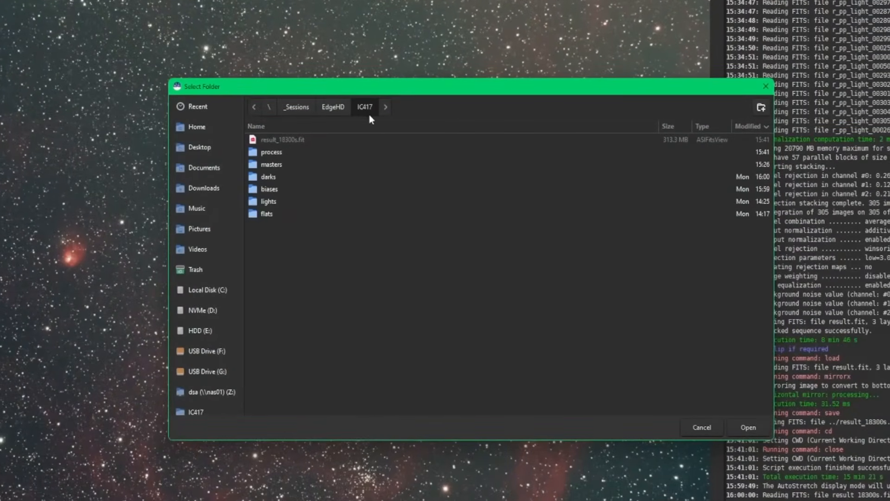
Set the IC417 process folder as Siril's working directory
{"action": "double_click", "coordinate": [270, 152]}
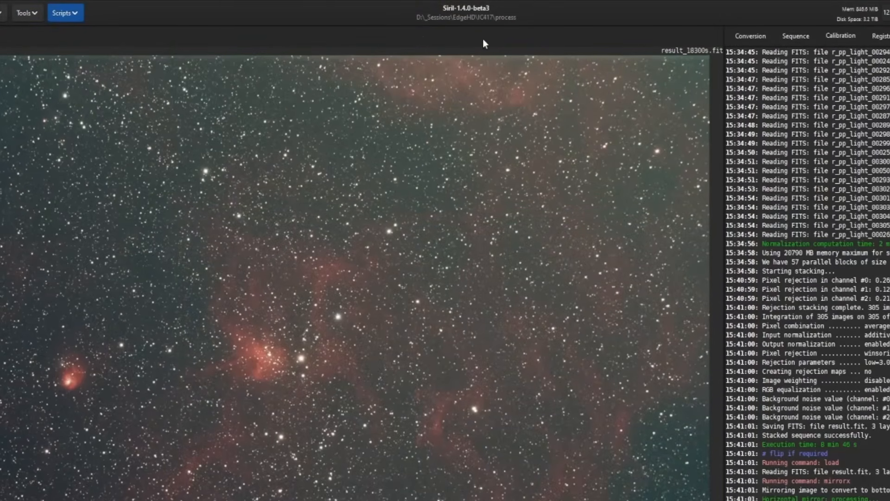
{"action": "mouse_move", "coordinate": [505, 35]}
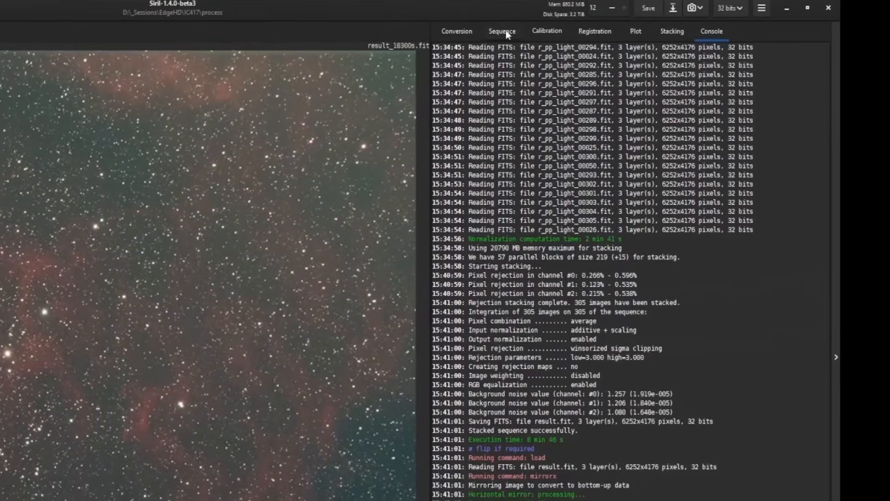
Load r_pp_light_.seq from the sequence dropdown, selecting all 305 registered frames
{"action": "left_click", "coordinate": [501, 31]}
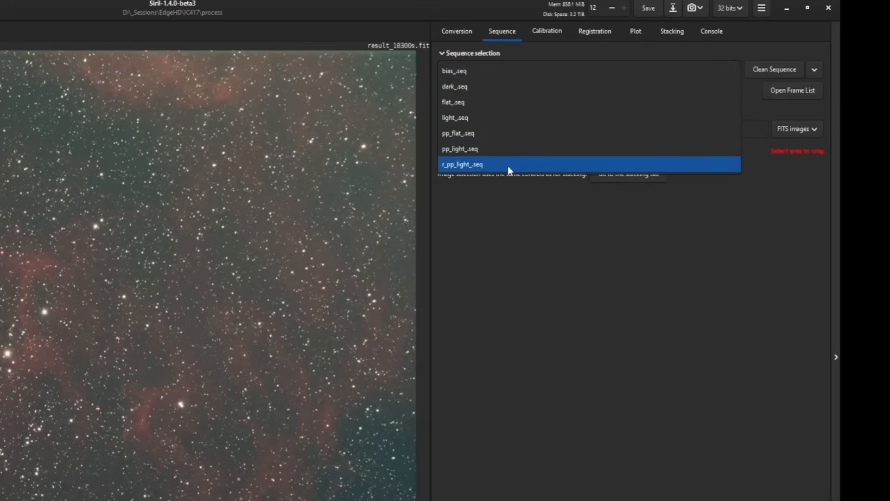
{"action": "mouse_move", "coordinate": [445, 174]}
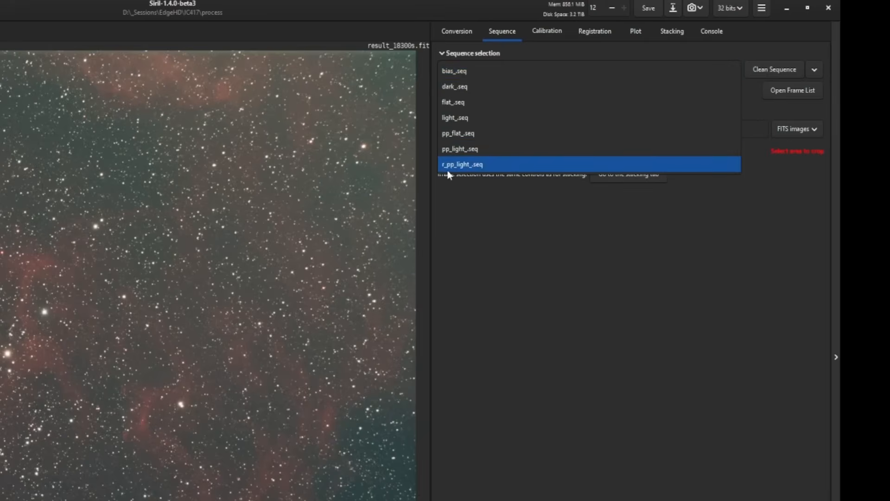
{"action": "mouse_move", "coordinate": [445, 175]}
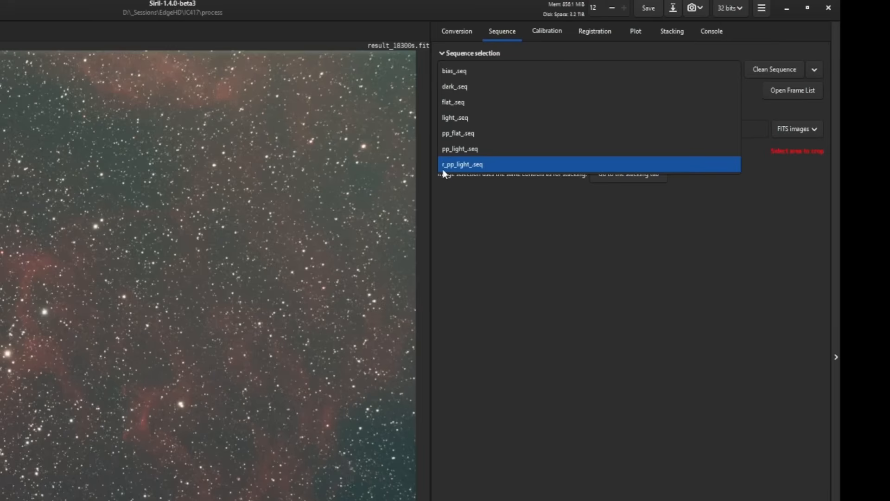
{"action": "left_click", "coordinate": [462, 164]}
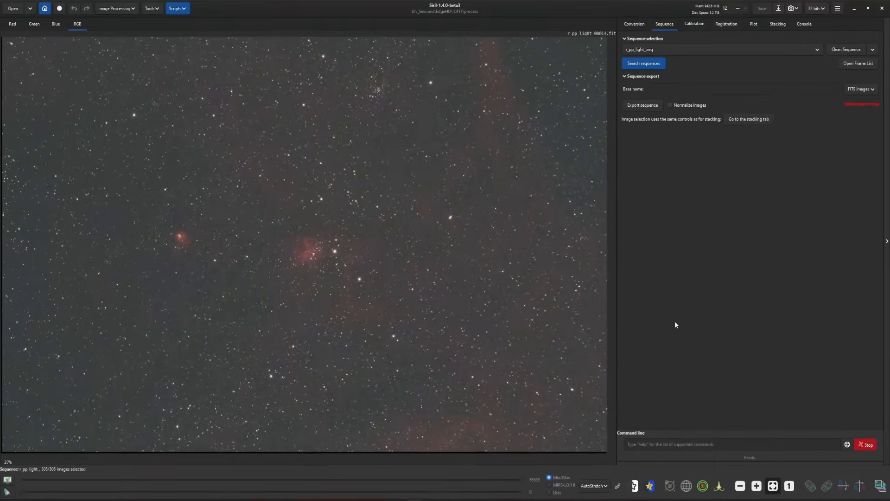
{"action": "mouse_move", "coordinate": [699, 134]}
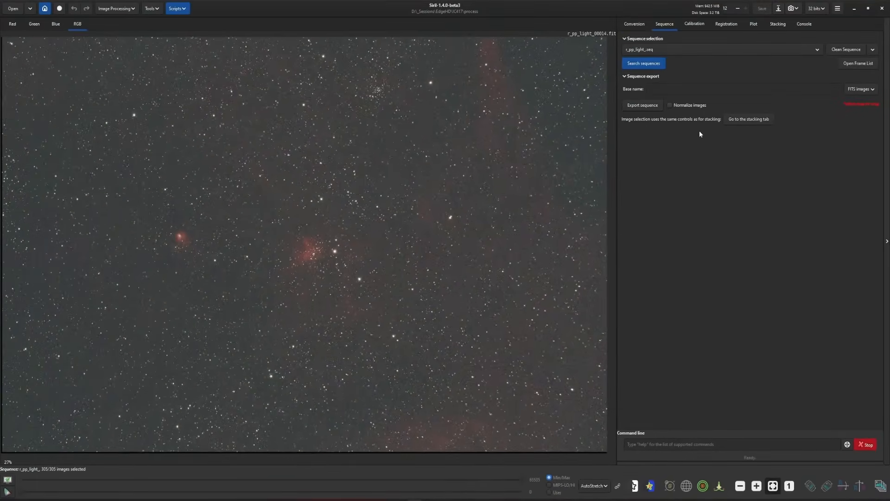
{"action": "mouse_move", "coordinate": [692, 33]}
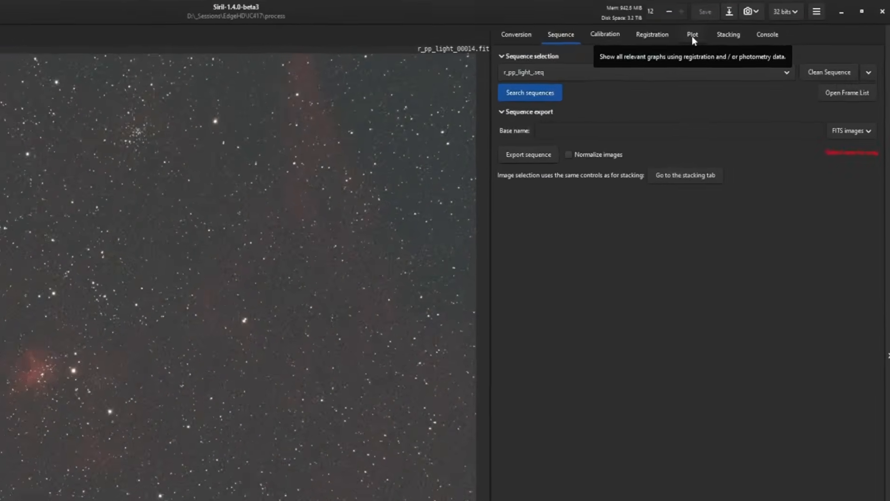
{"action": "left_click", "coordinate": [691, 34]}
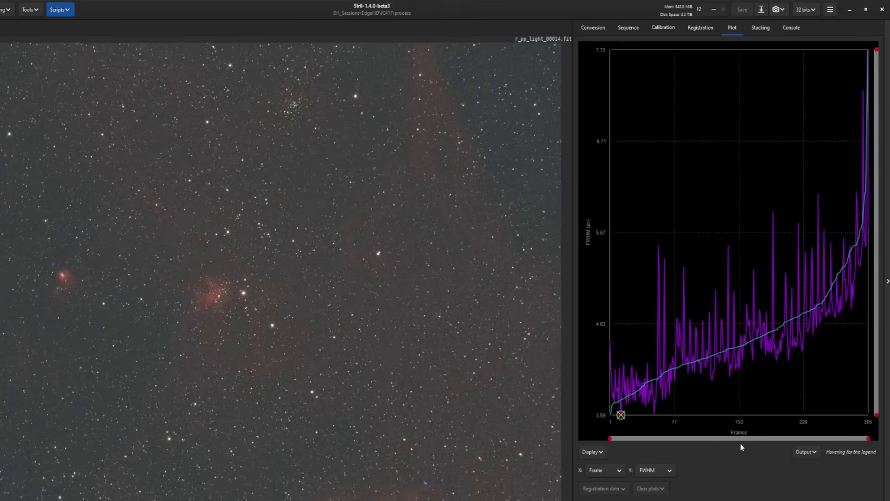
{"action": "mouse_move", "coordinate": [788, 444]}
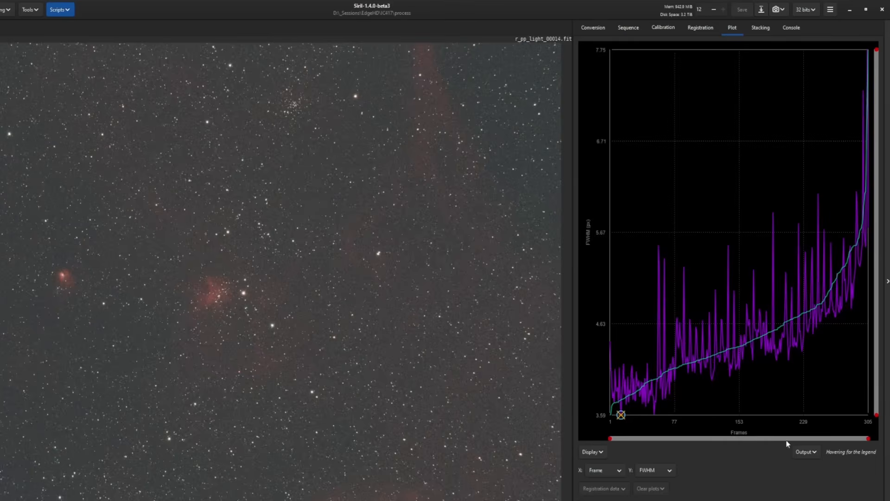
{"action": "mouse_move", "coordinate": [643, 412]}
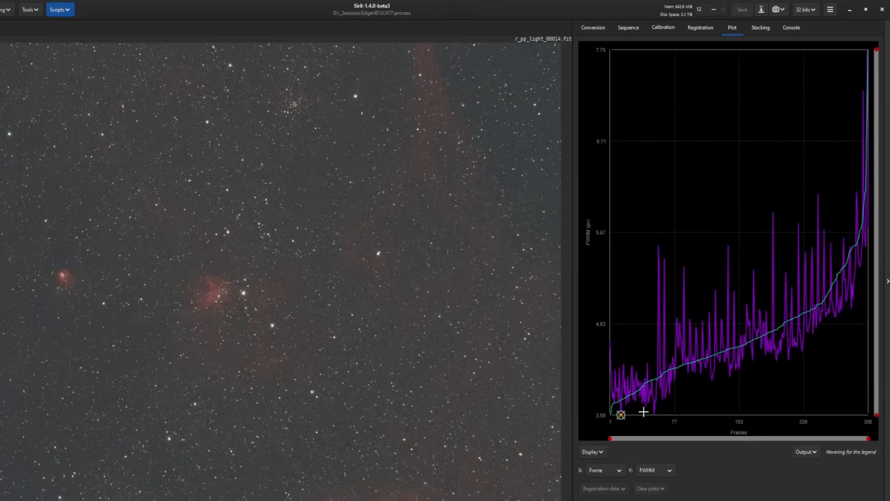
{"action": "mouse_move", "coordinate": [600, 421]}
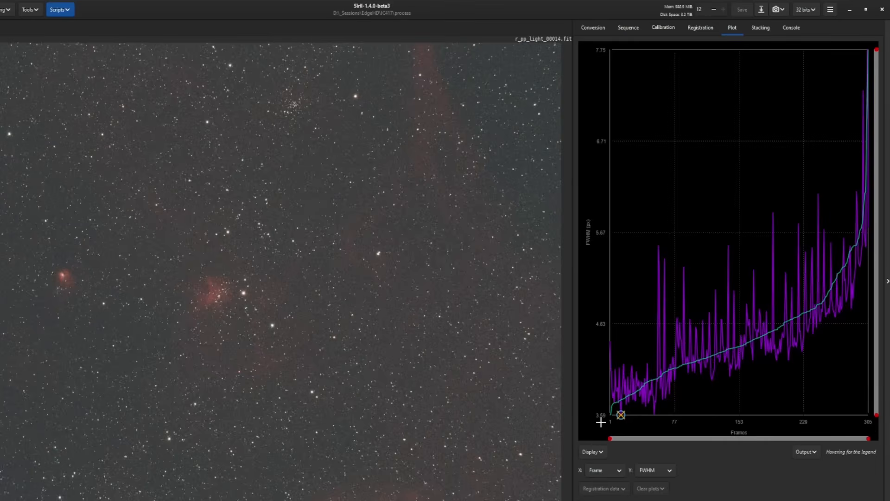
{"action": "mouse_move", "coordinate": [603, 59]}
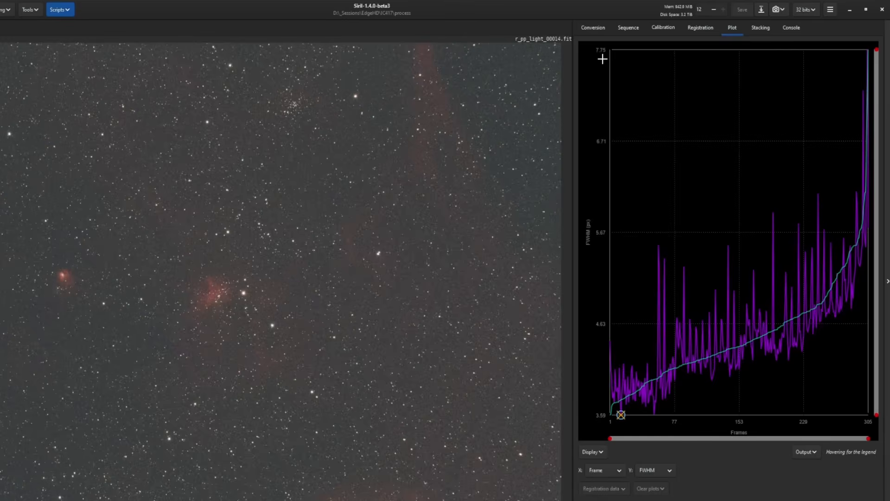
{"action": "mouse_move", "coordinate": [595, 246]}
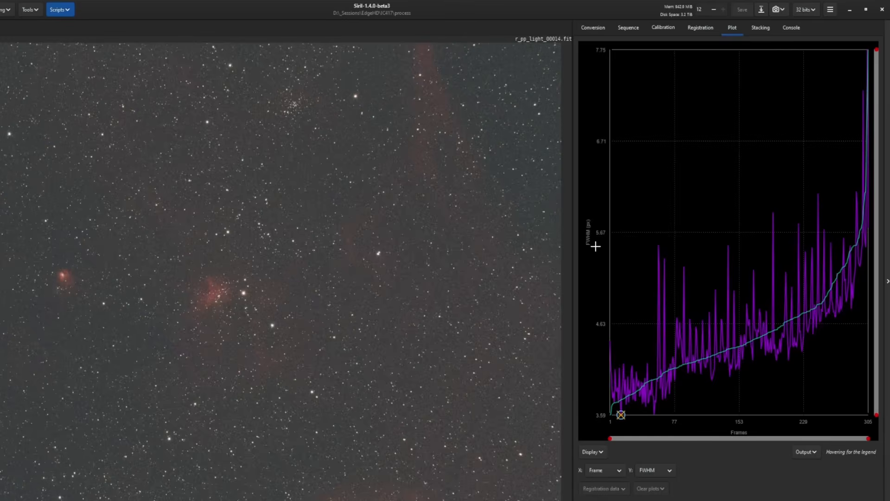
{"action": "mouse_move", "coordinate": [595, 256]}
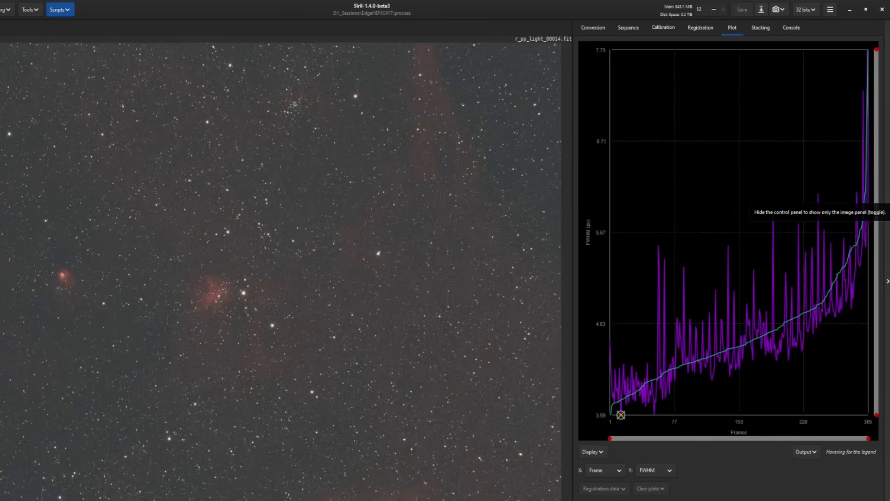
{"action": "mouse_move", "coordinate": [874, 71]}
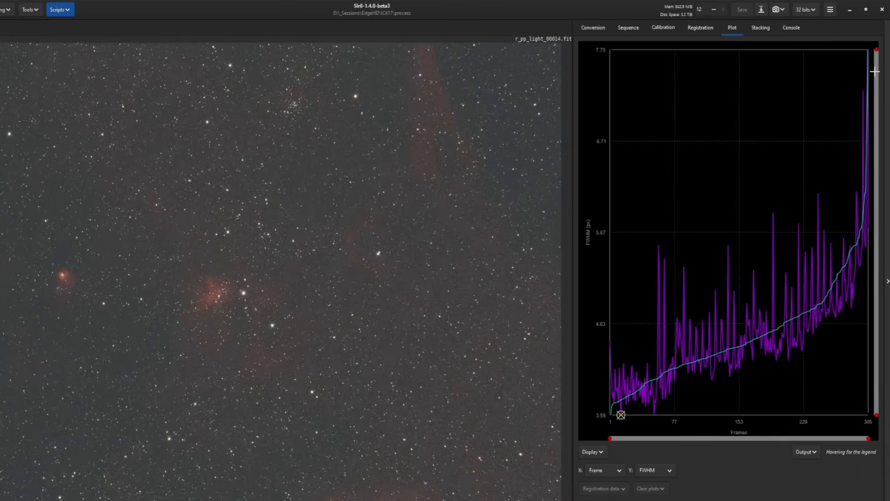
{"action": "mouse_move", "coordinate": [630, 396]}
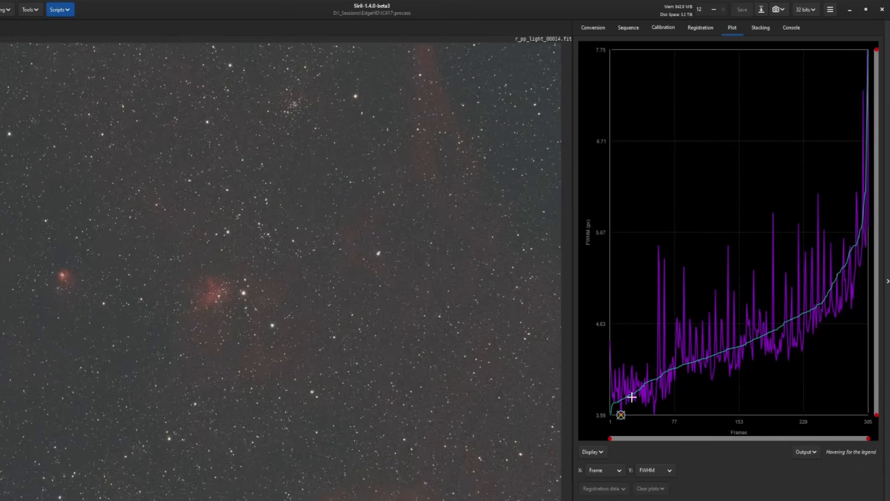
{"action": "mouse_move", "coordinate": [832, 357]}
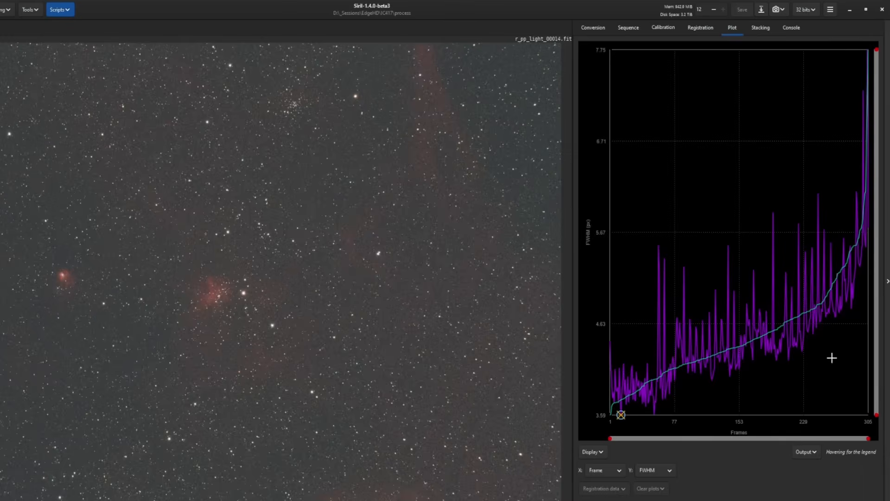
{"action": "mouse_move", "coordinate": [823, 359]}
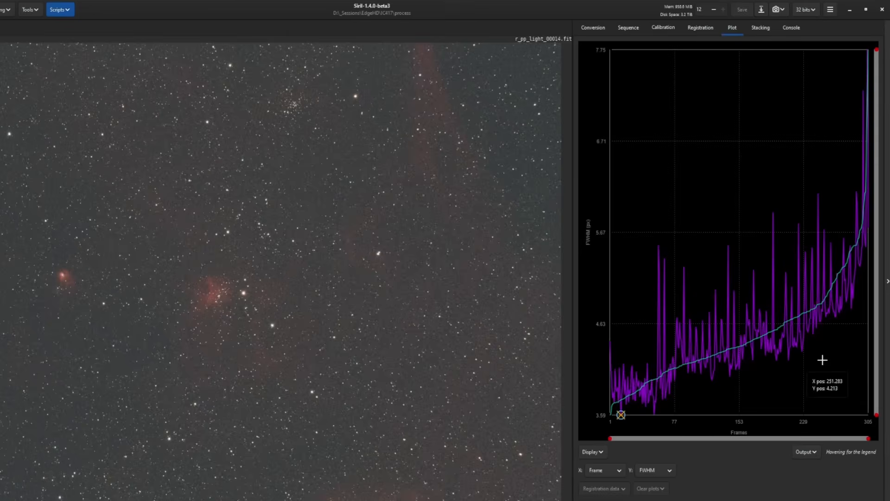
{"action": "mouse_move", "coordinate": [681, 248]}
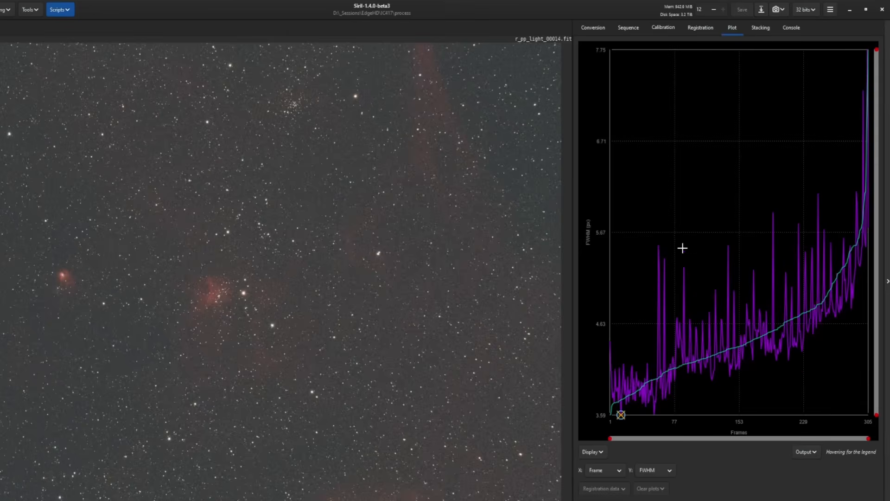
{"action": "mouse_move", "coordinate": [605, 423]}
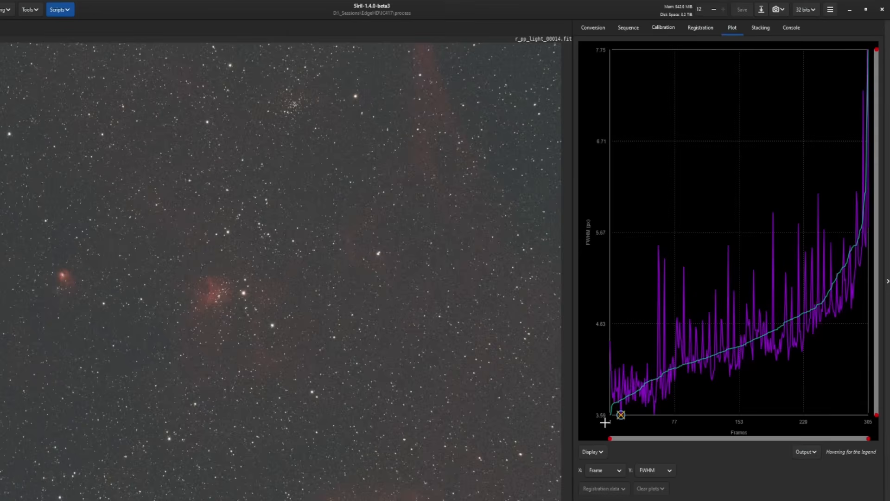
{"action": "mouse_move", "coordinate": [658, 382]}
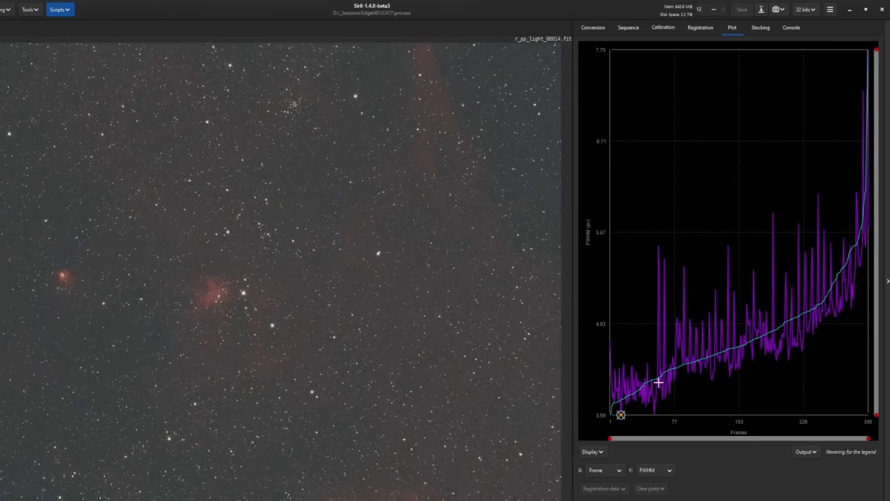
{"action": "mouse_move", "coordinate": [862, 217]}
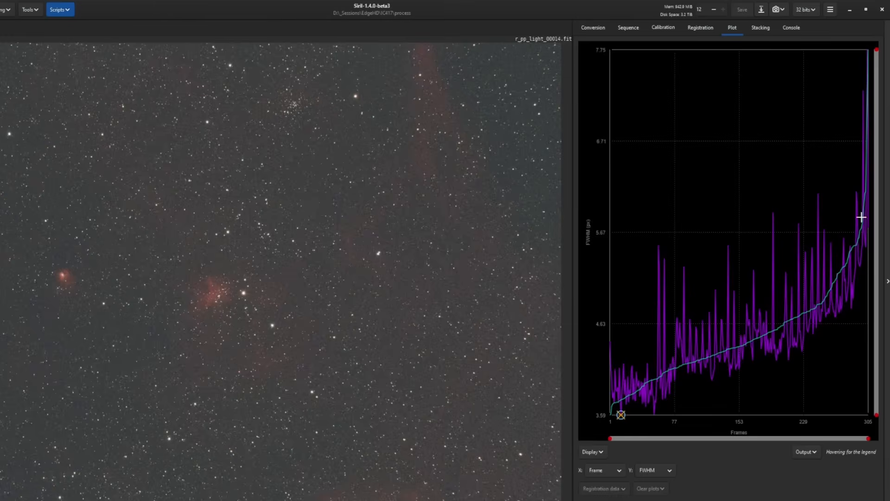
{"action": "mouse_move", "coordinate": [605, 57]}
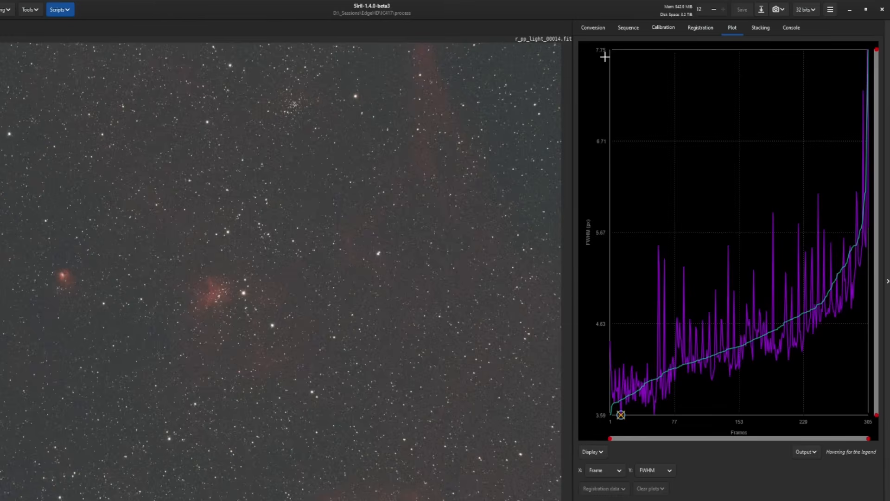
{"action": "mouse_move", "coordinate": [856, 82]}
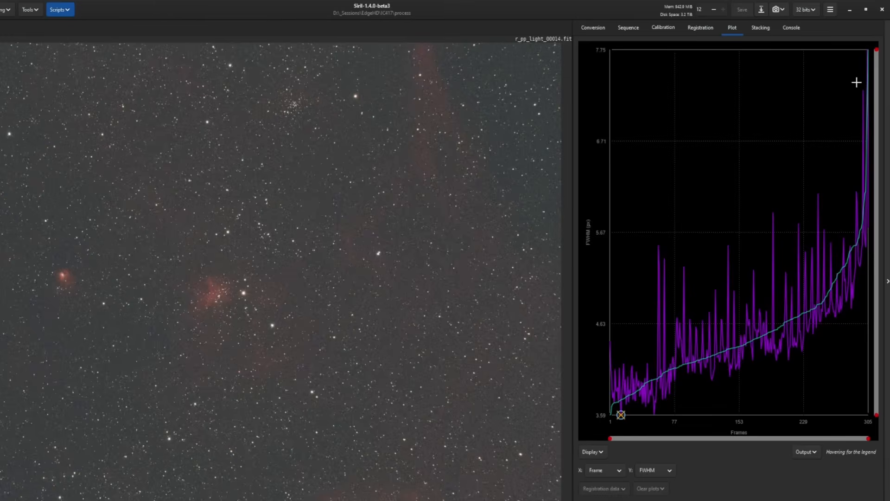
{"action": "mouse_move", "coordinate": [786, 298]}
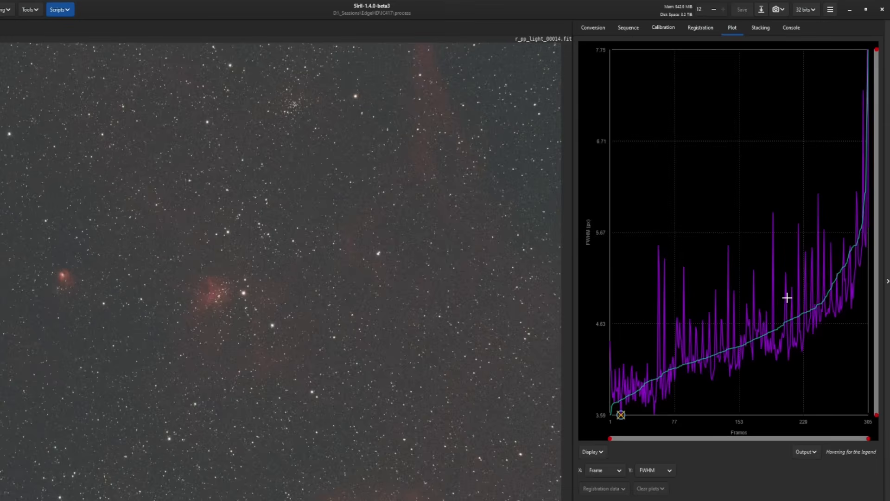
{"action": "mouse_move", "coordinate": [855, 78]}
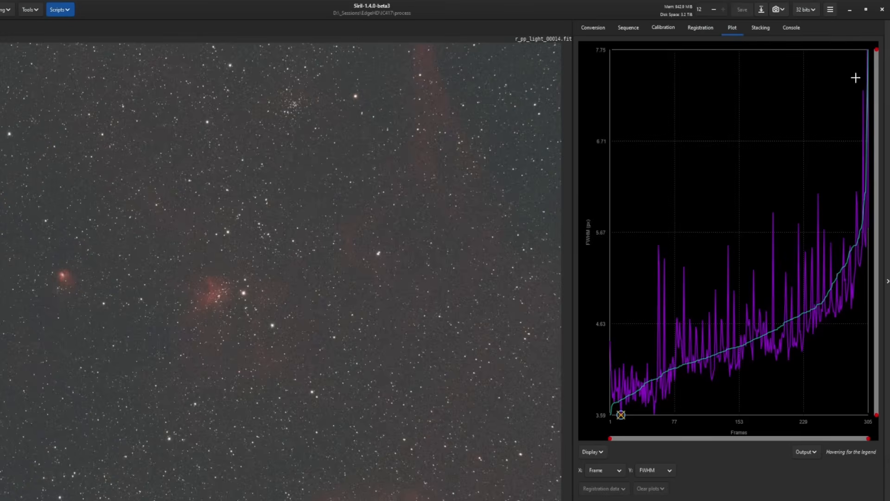
{"action": "mouse_move", "coordinate": [824, 176]}
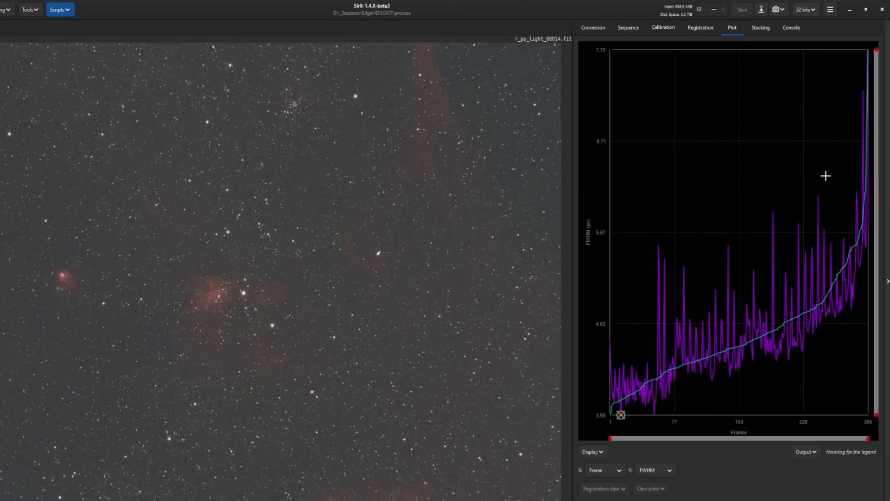
{"action": "mouse_move", "coordinate": [756, 245]}
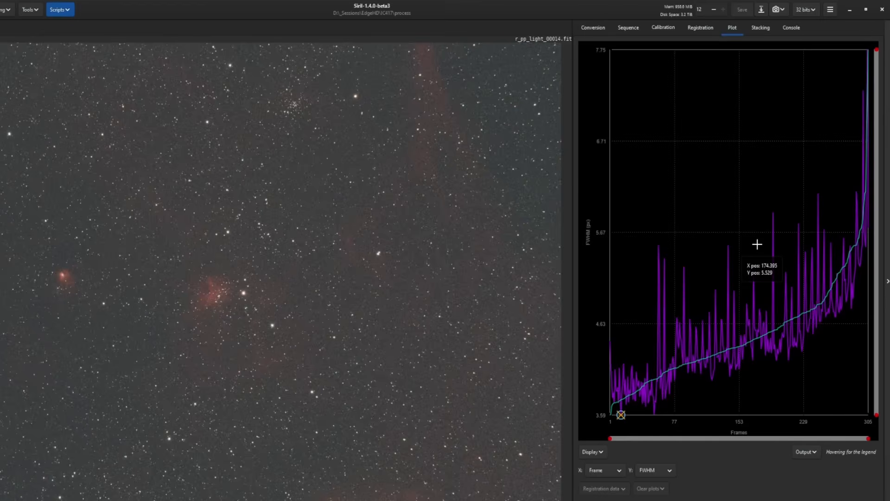
{"action": "mouse_move", "coordinate": [773, 484]}
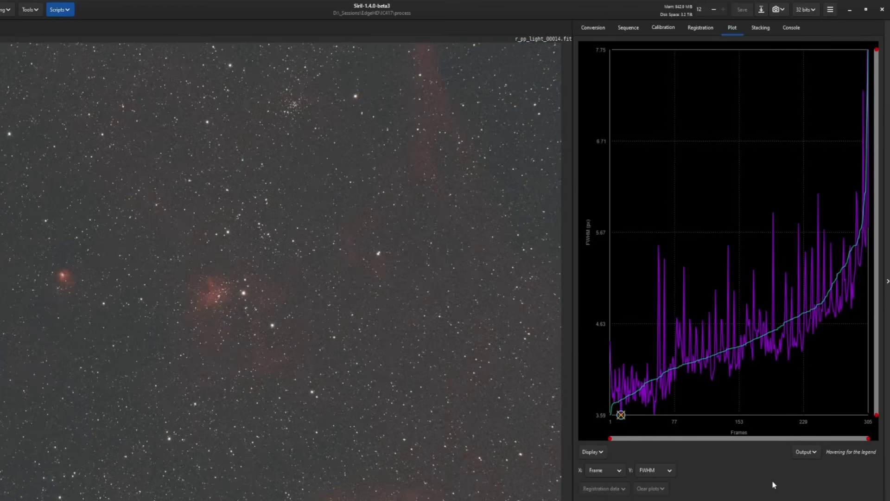
{"action": "mouse_move", "coordinate": [668, 256]}
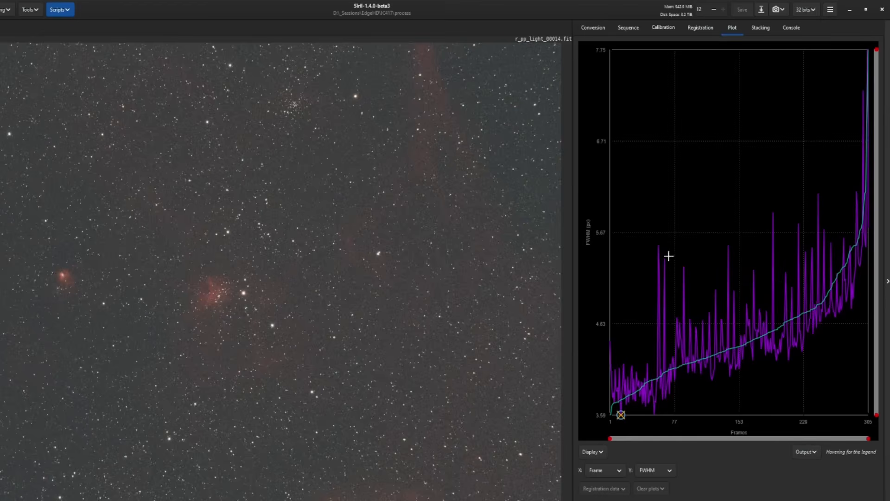
{"action": "mouse_move", "coordinate": [731, 482]}
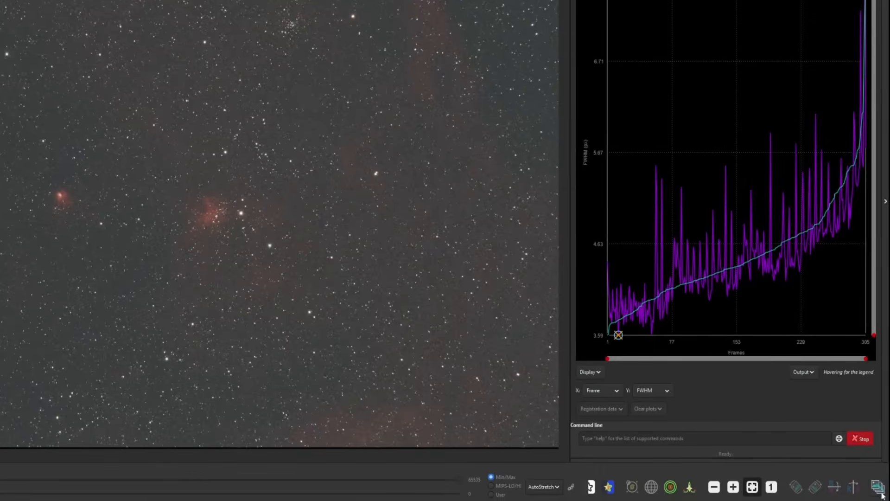
{"action": "mouse_move", "coordinate": [876, 486]}
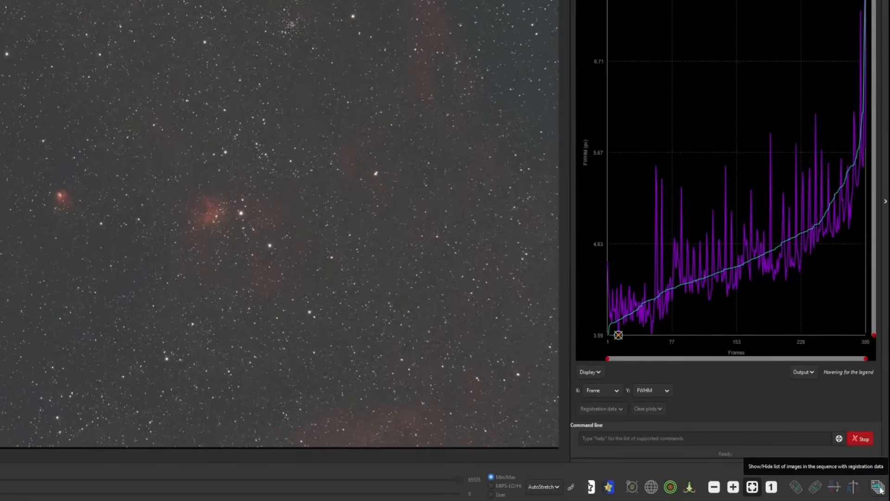
Show the Frame List with each r_pp_light frame's FWHM value
{"action": "left_click", "coordinate": [880, 486]}
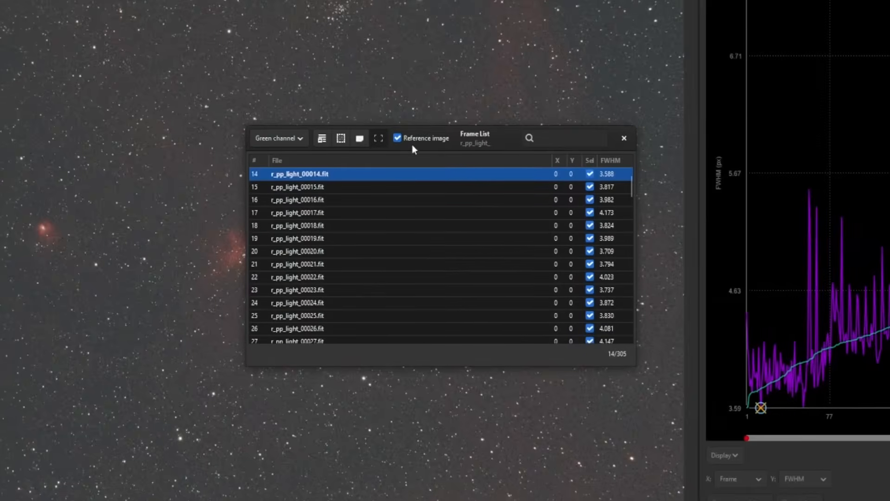
{"action": "mouse_move", "coordinate": [417, 362]}
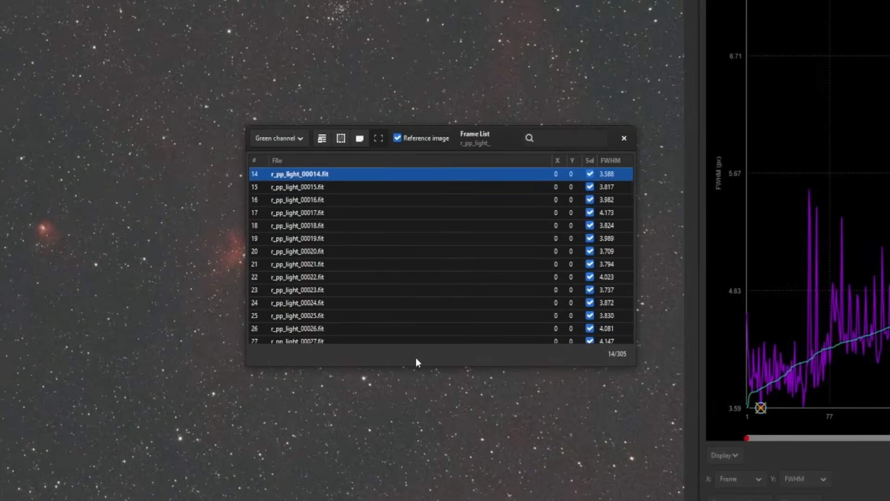
{"action": "mouse_move", "coordinate": [341, 214]}
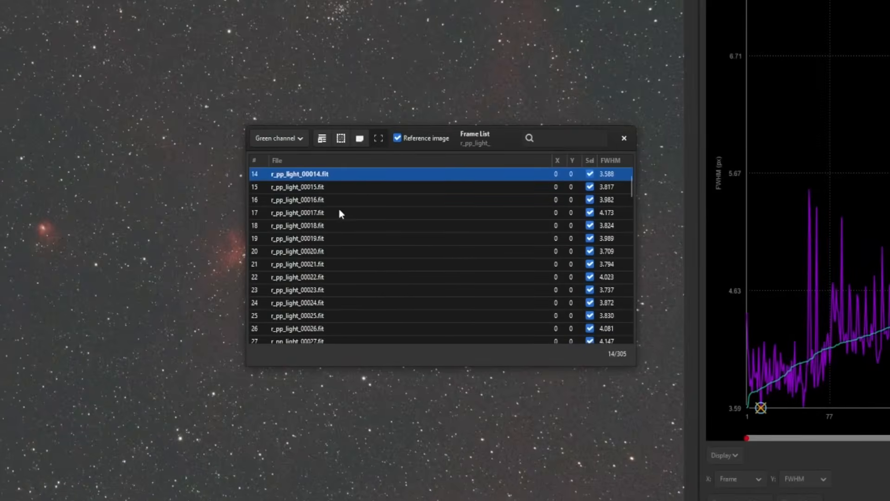
{"action": "mouse_move", "coordinate": [255, 180]}
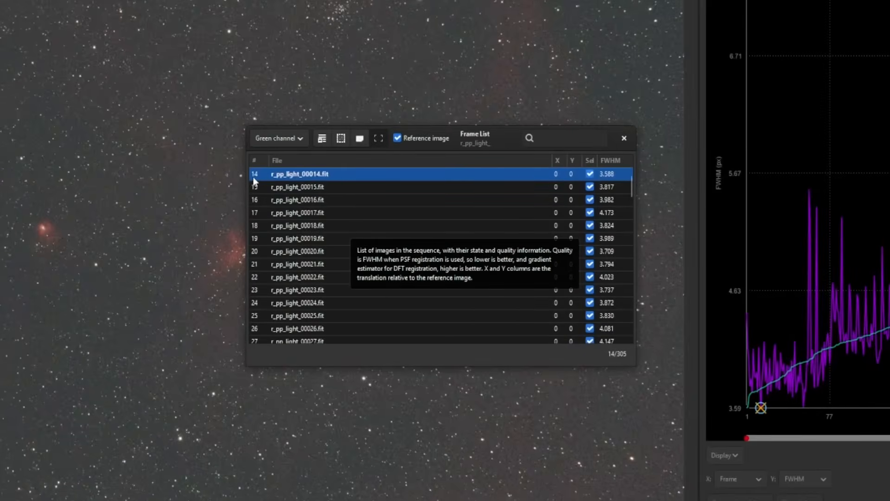
{"action": "mouse_move", "coordinate": [382, 140]}
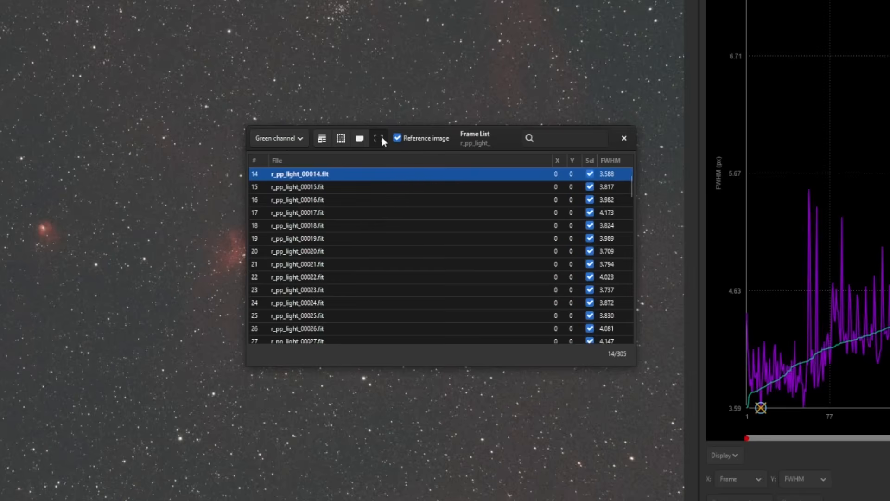
{"action": "mouse_move", "coordinate": [406, 147]}
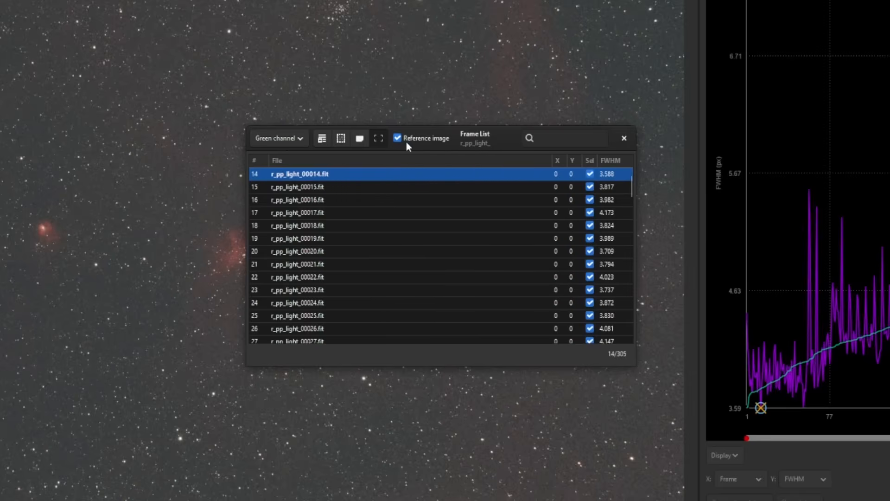
{"action": "mouse_move", "coordinate": [297, 43]}
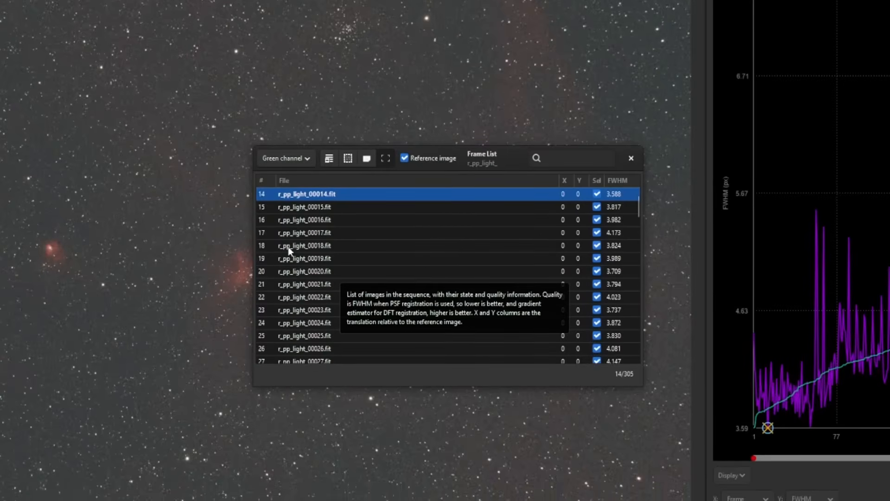
{"action": "left_click", "coordinate": [305, 245]}
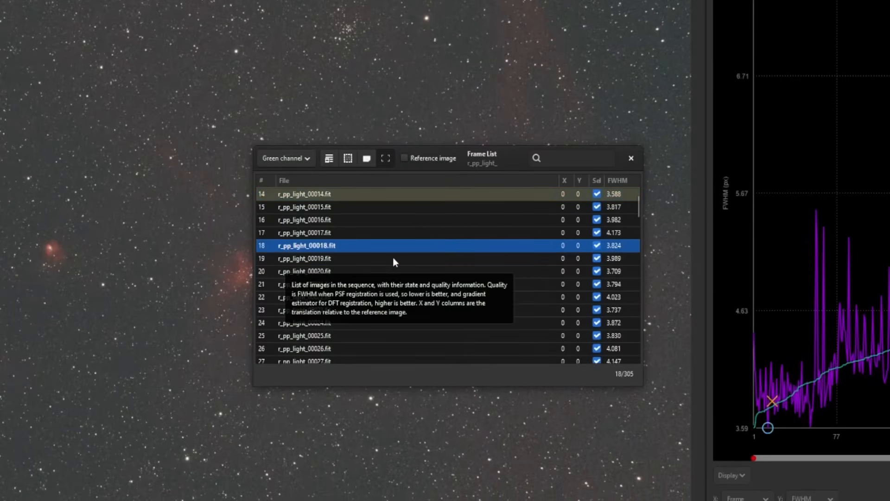
{"action": "mouse_move", "coordinate": [405, 226]}
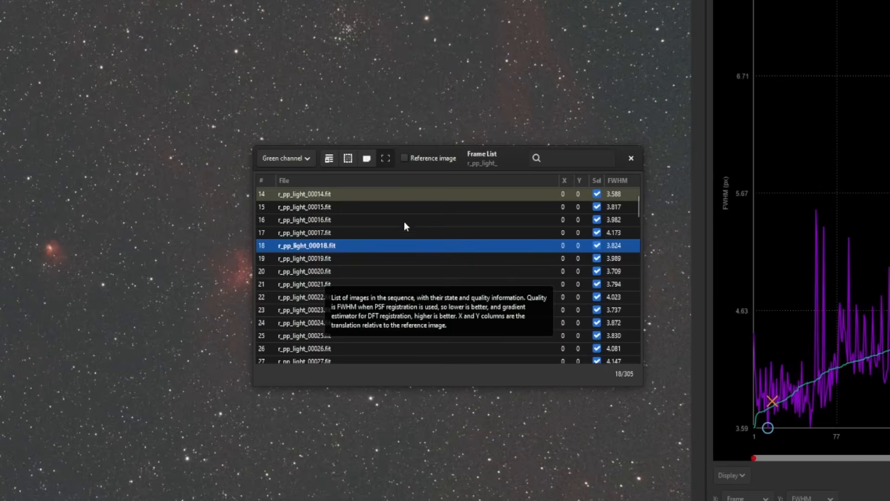
{"action": "left_click", "coordinate": [404, 158]}
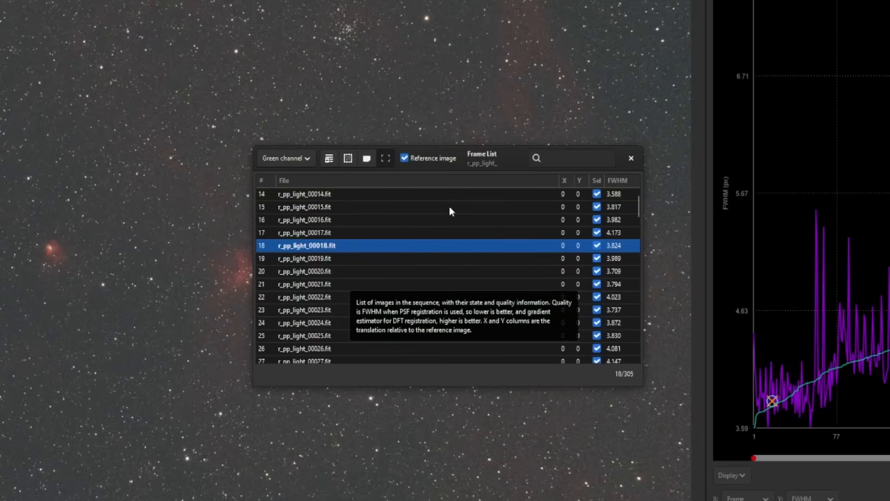
{"action": "mouse_move", "coordinate": [733, 142]}
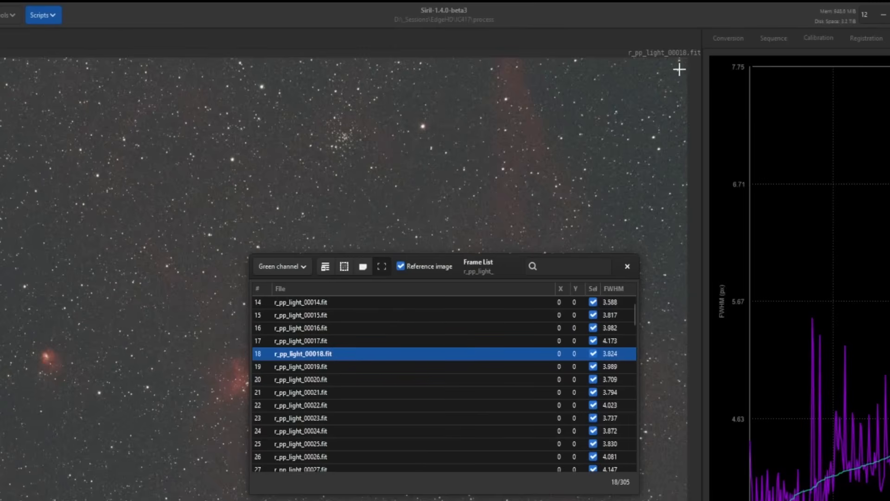
{"action": "mouse_move", "coordinate": [625, 152]}
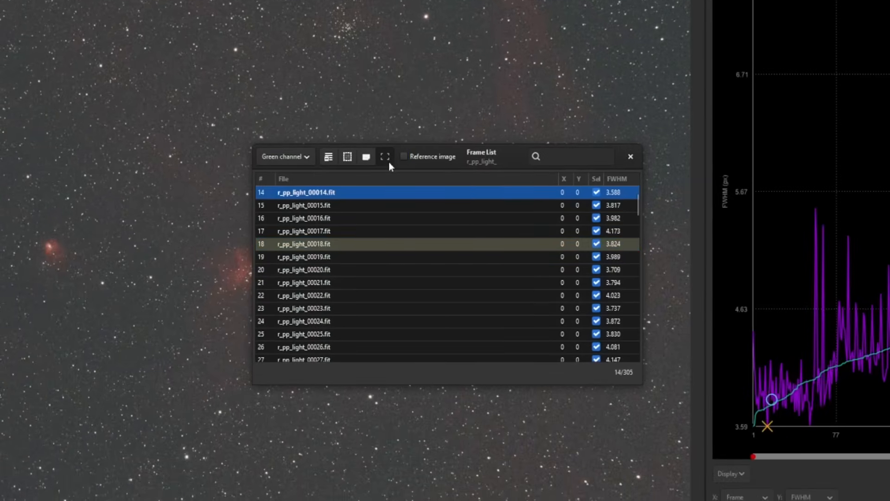
{"action": "left_click", "coordinate": [403, 156]}
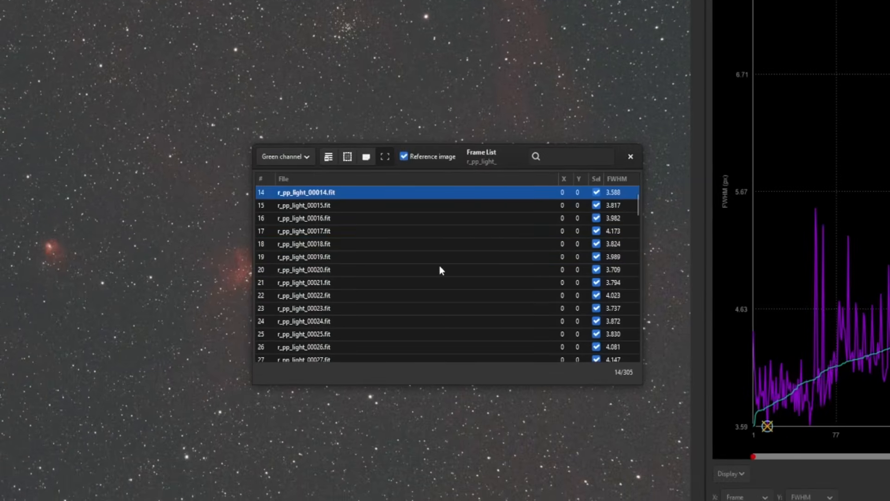
{"action": "mouse_move", "coordinate": [456, 267]}
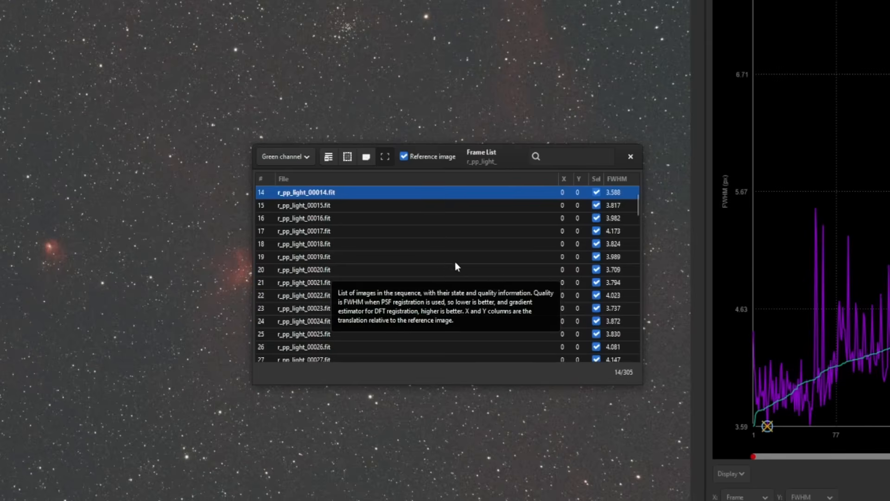
{"action": "mouse_move", "coordinate": [522, 239]}
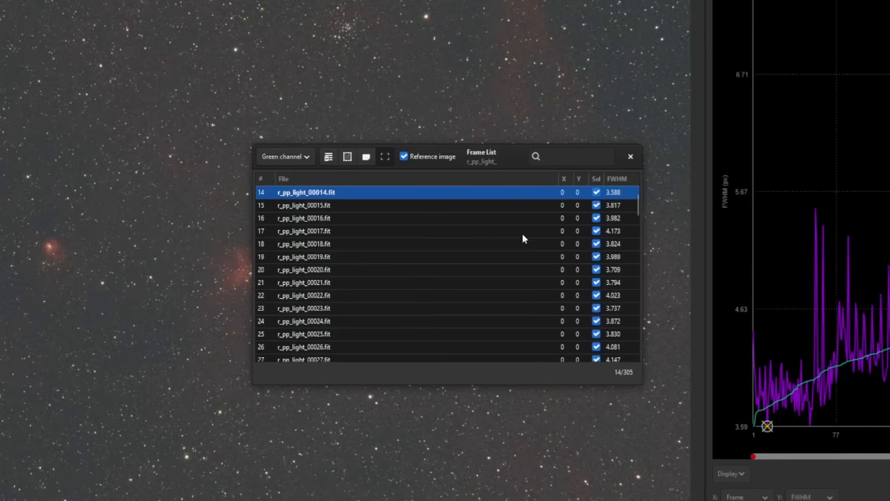
{"action": "mouse_move", "coordinate": [597, 179]}
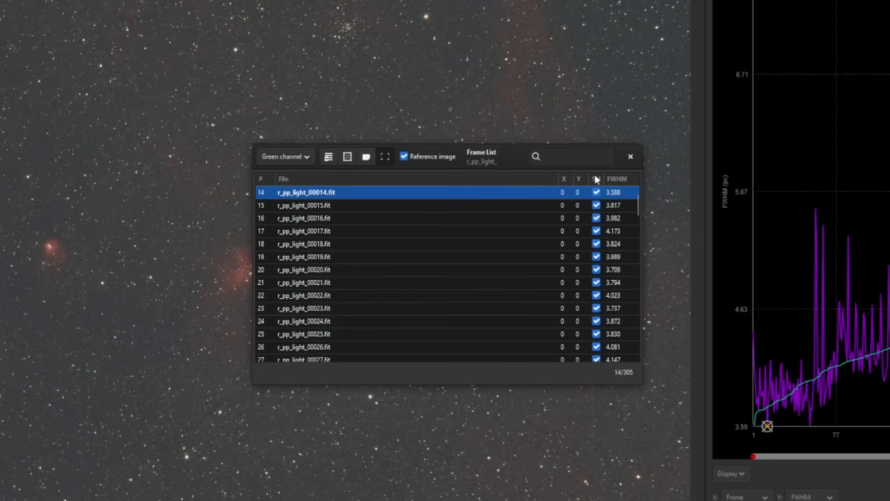
{"action": "mouse_move", "coordinate": [599, 201]}
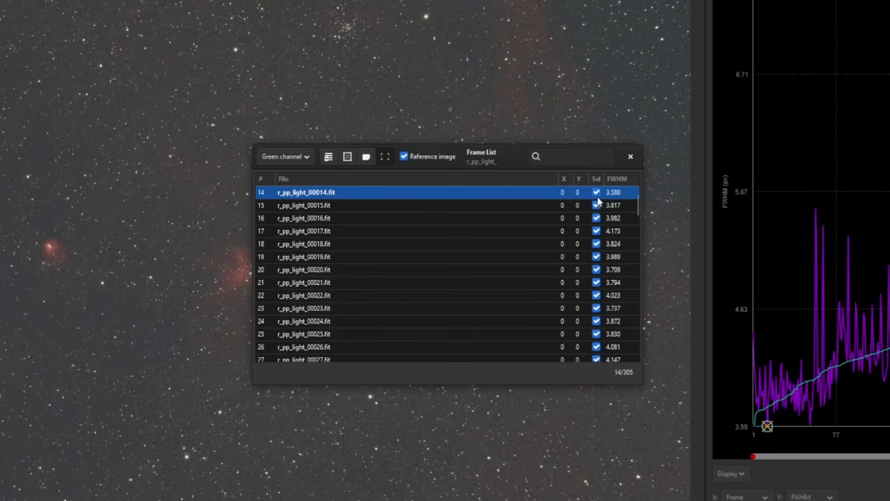
{"action": "mouse_move", "coordinate": [598, 276]}
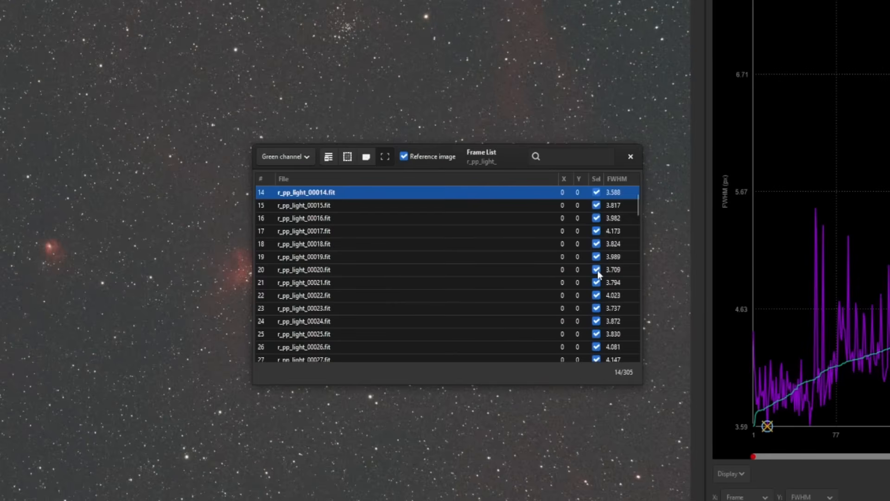
{"action": "mouse_move", "coordinate": [596, 275]}
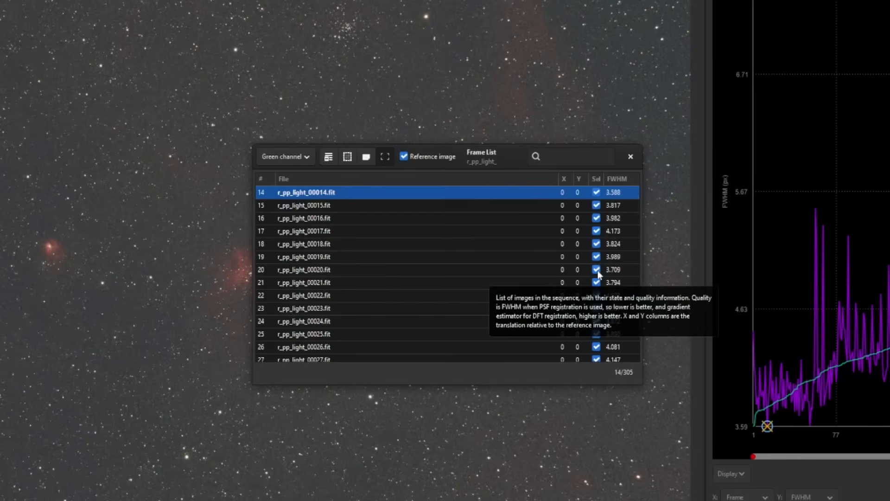
{"action": "mouse_move", "coordinate": [341, 267]}
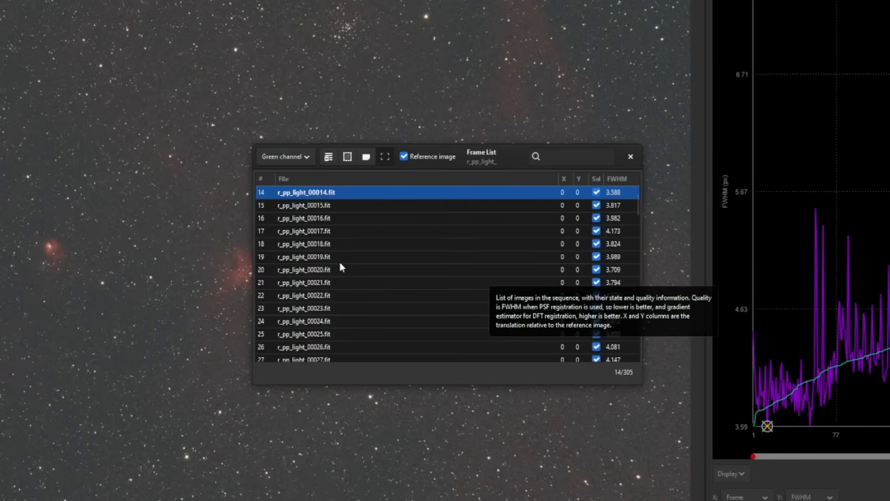
{"action": "mouse_move", "coordinate": [475, 262]}
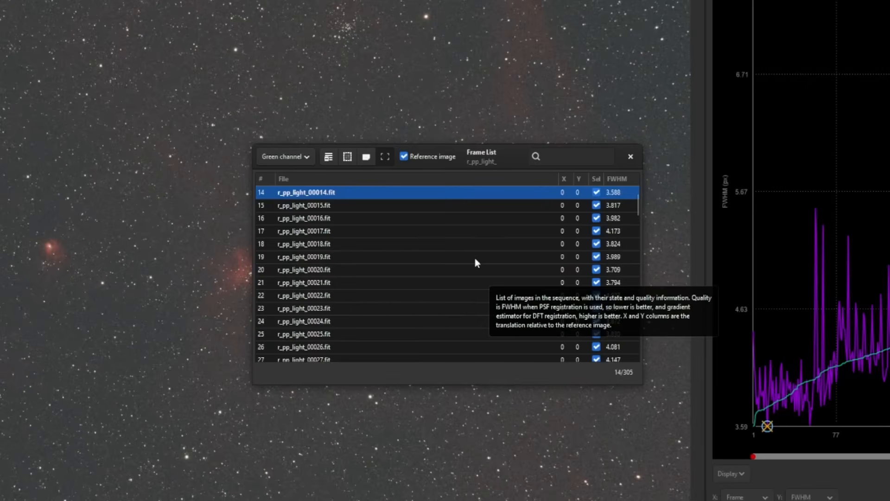
{"action": "left_click", "coordinate": [303, 257]}
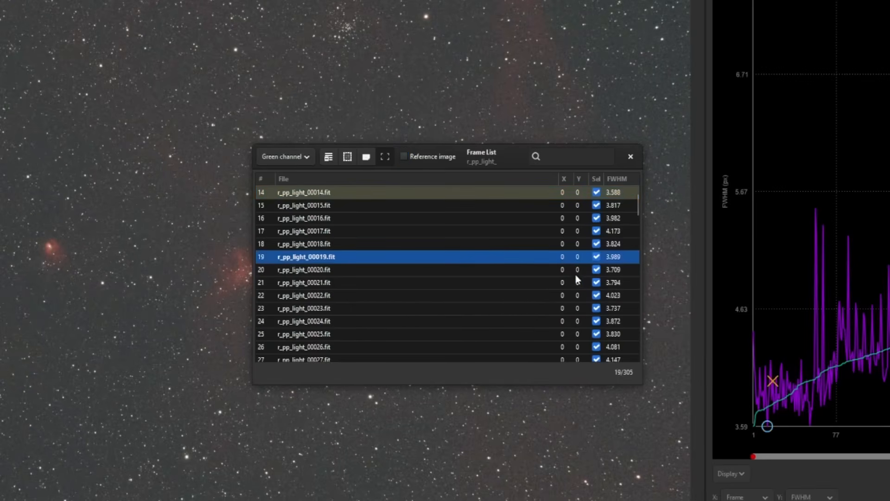
{"action": "left_click", "coordinate": [595, 257]}
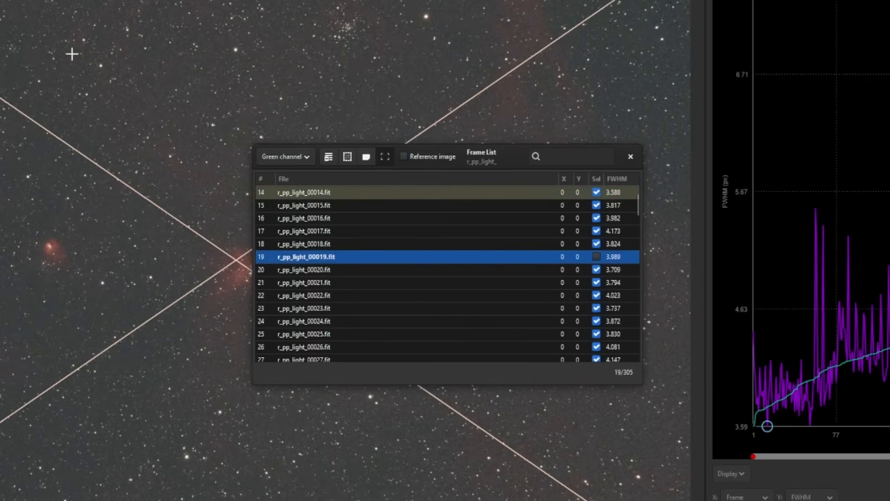
{"action": "mouse_move", "coordinate": [453, 319]}
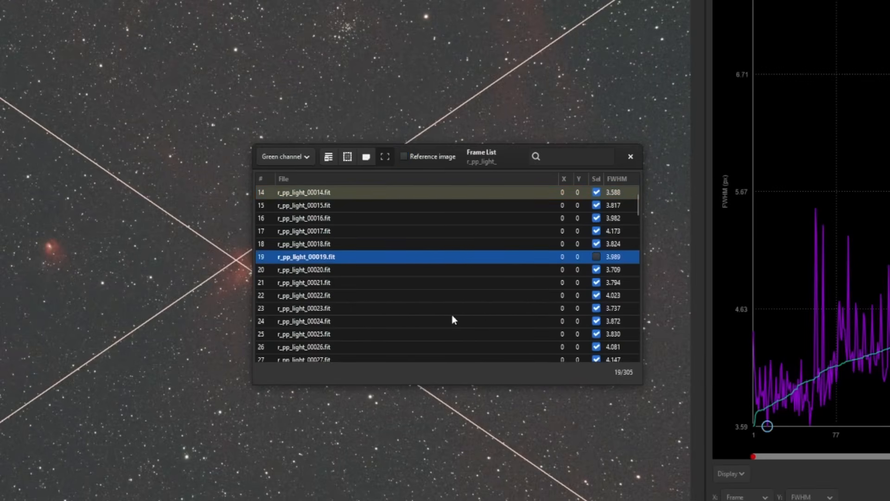
{"action": "mouse_move", "coordinate": [452, 319]}
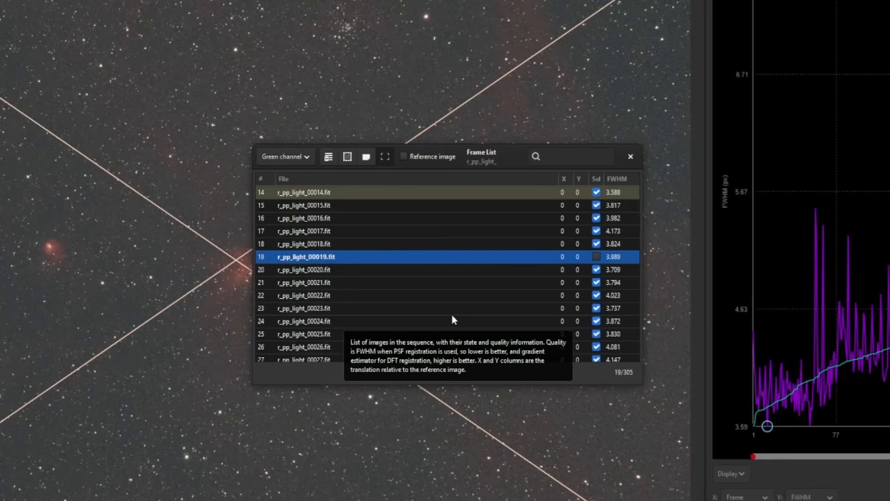
{"action": "mouse_move", "coordinate": [396, 307]}
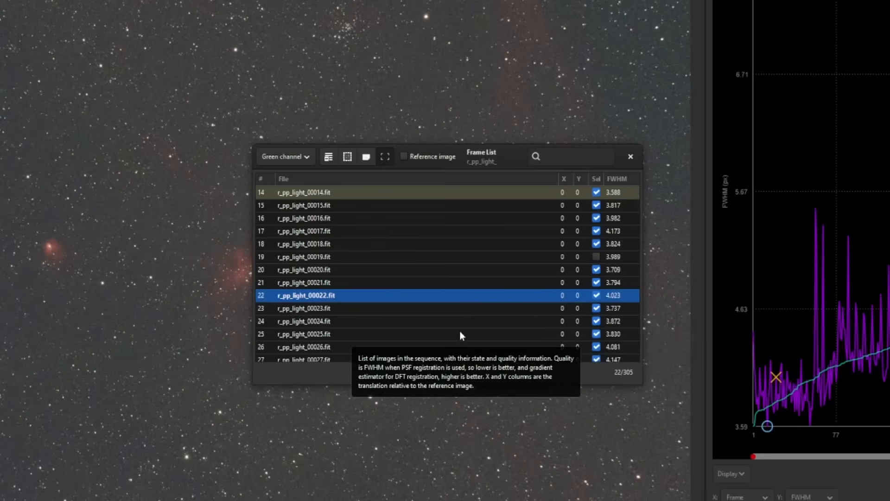
{"action": "left_click", "coordinate": [304, 256]}
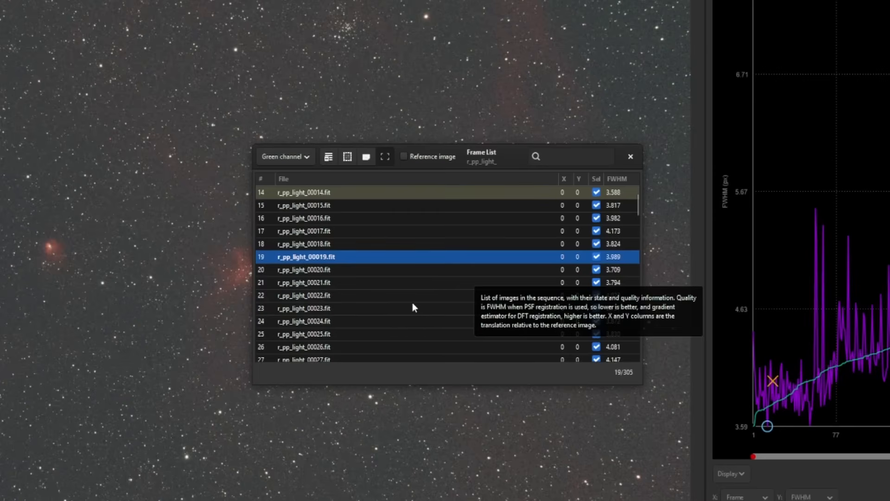
{"action": "scroll", "scroll_direction": "up", "scroll_amount": 3}
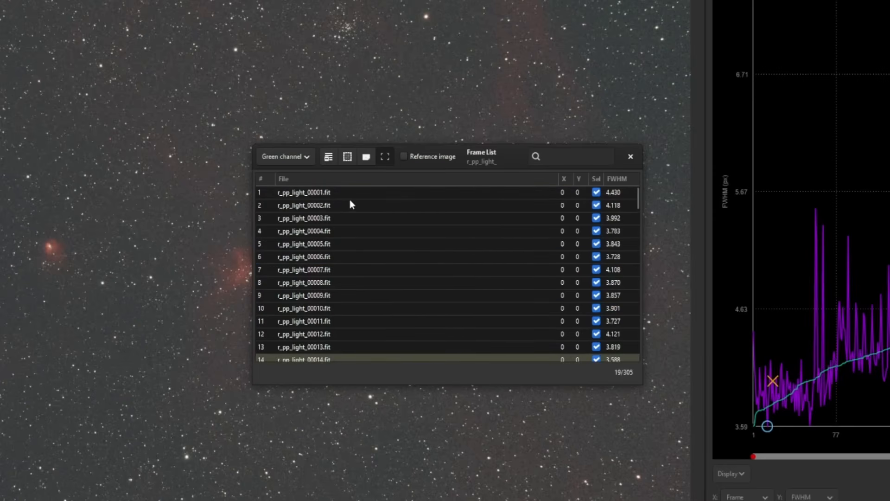
{"action": "left_click", "coordinate": [303, 192]}
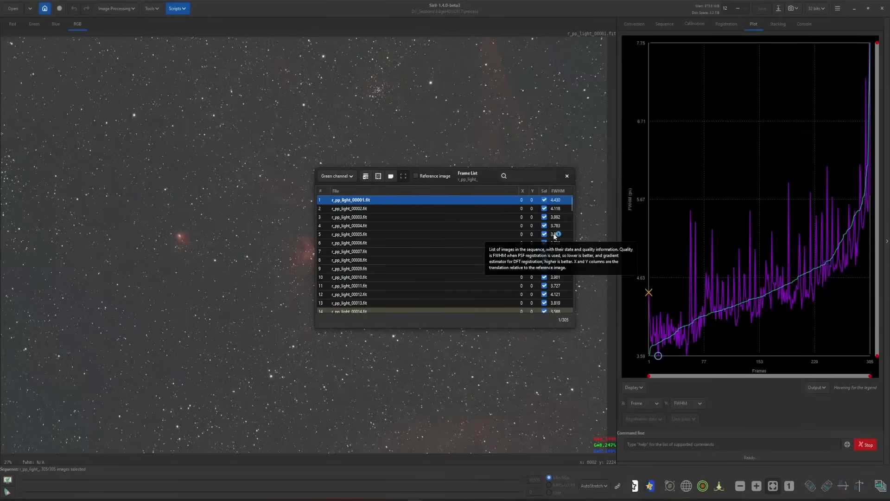
{"action": "left_click", "coordinate": [350, 226]}
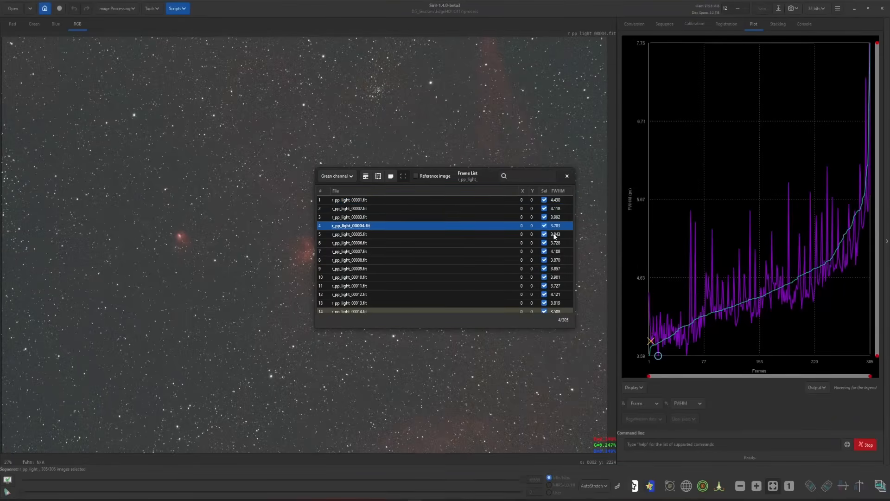
{"action": "left_click", "coordinate": [349, 276]}
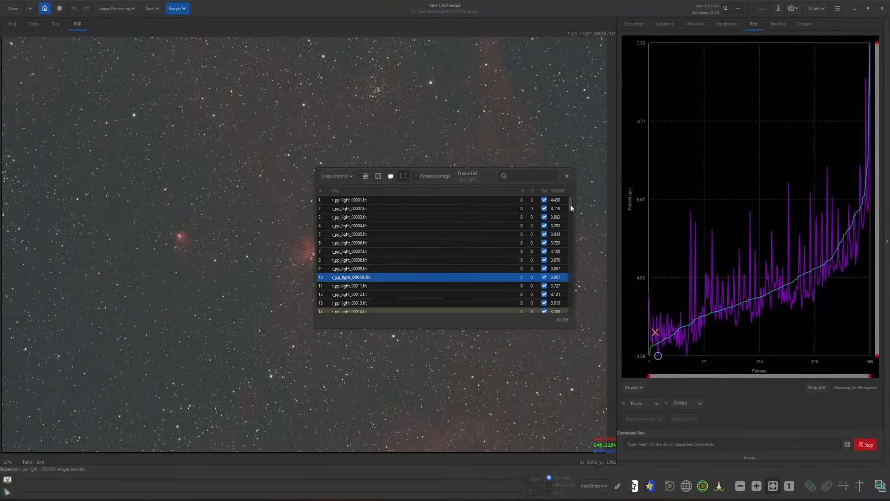
{"action": "scroll", "scroll_direction": "down", "scroll_amount": 3}
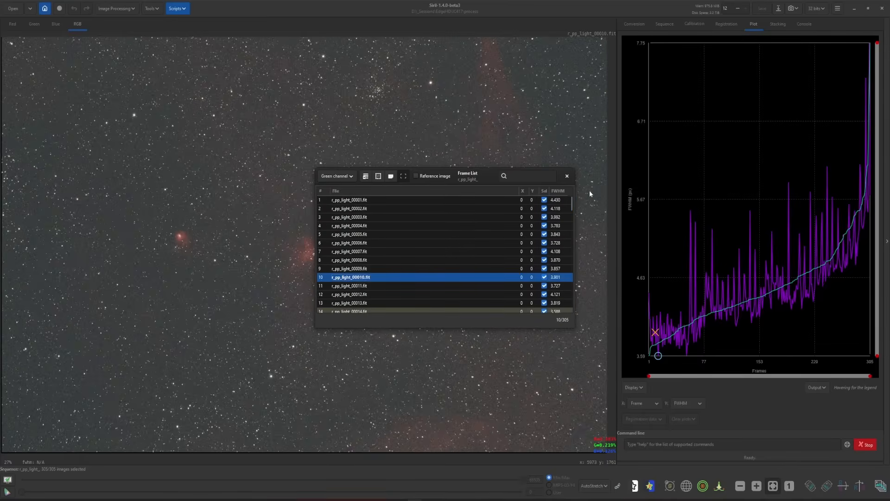
{"action": "scroll", "scroll_direction": "down", "scroll_amount": 3}
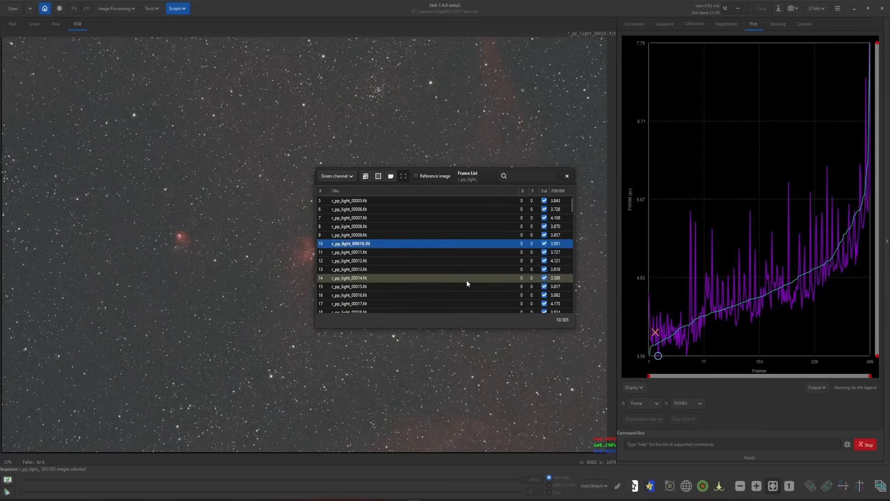
{"action": "mouse_move", "coordinate": [407, 255]}
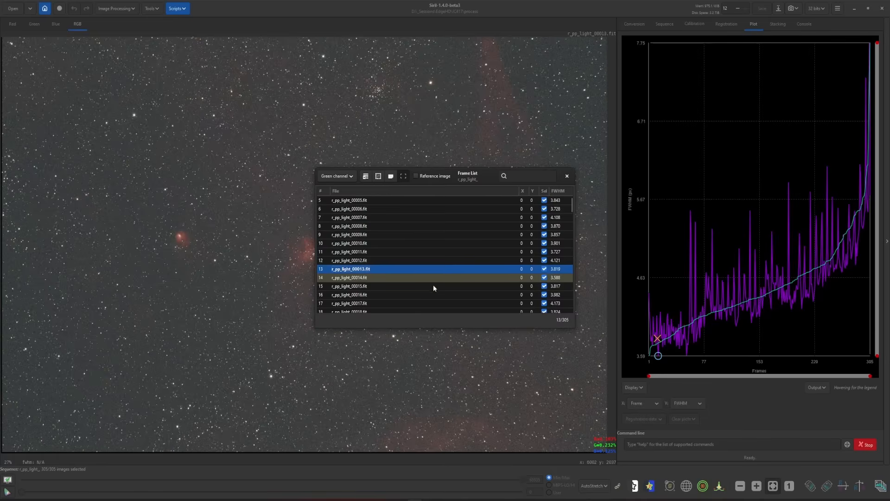
{"action": "left_click", "coordinate": [349, 251]}
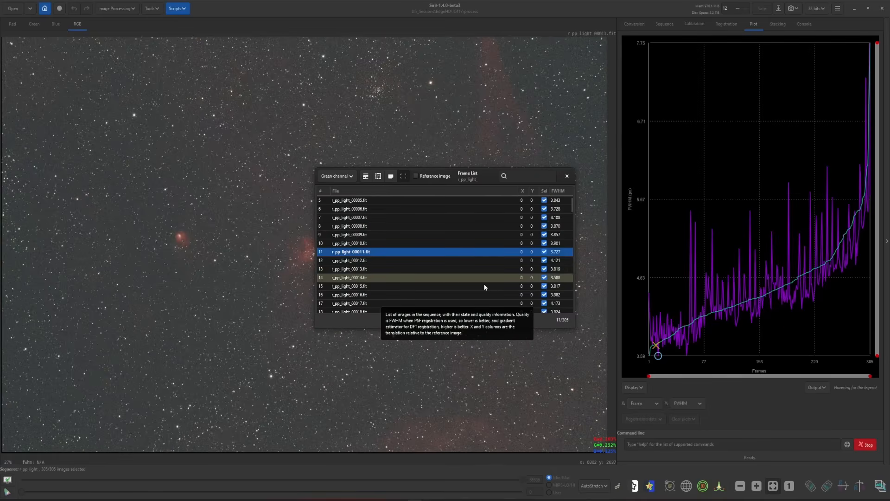
{"action": "mouse_move", "coordinate": [544, 251]}
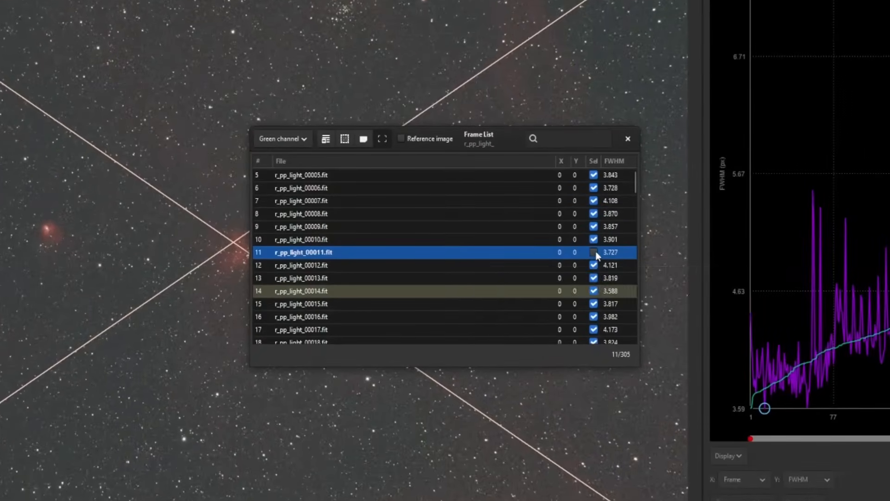
Exclude frames 7, 11 and 17 after undoing an accidental exclusion of 6, 8, 11, 16
{"action": "left_click", "coordinate": [397, 187]}
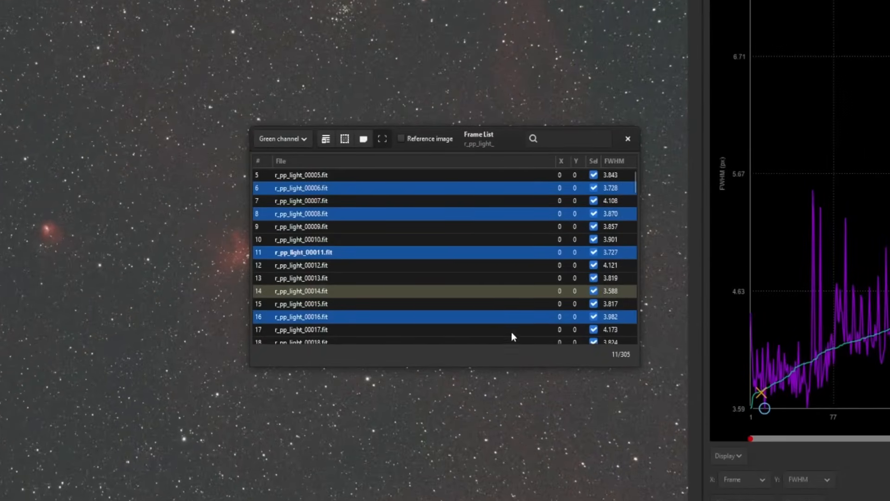
{"action": "mouse_move", "coordinate": [364, 138]}
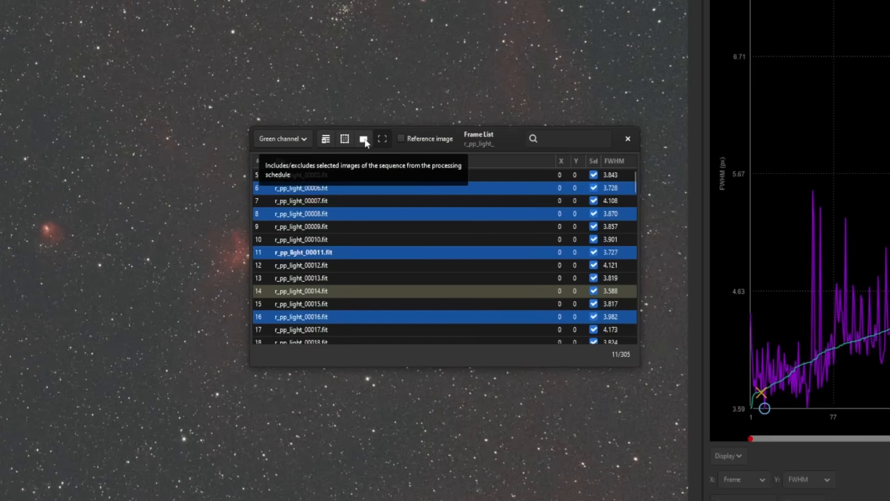
{"action": "left_click", "coordinate": [364, 139]}
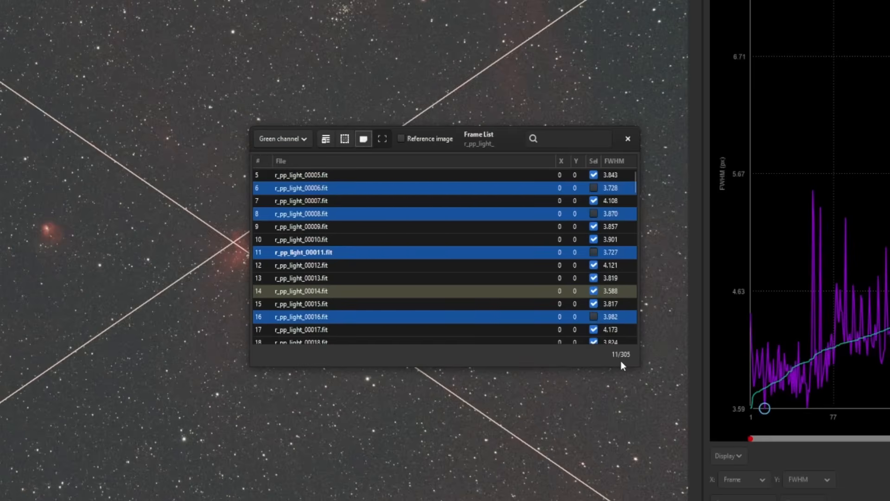
{"action": "left_click", "coordinate": [363, 138]}
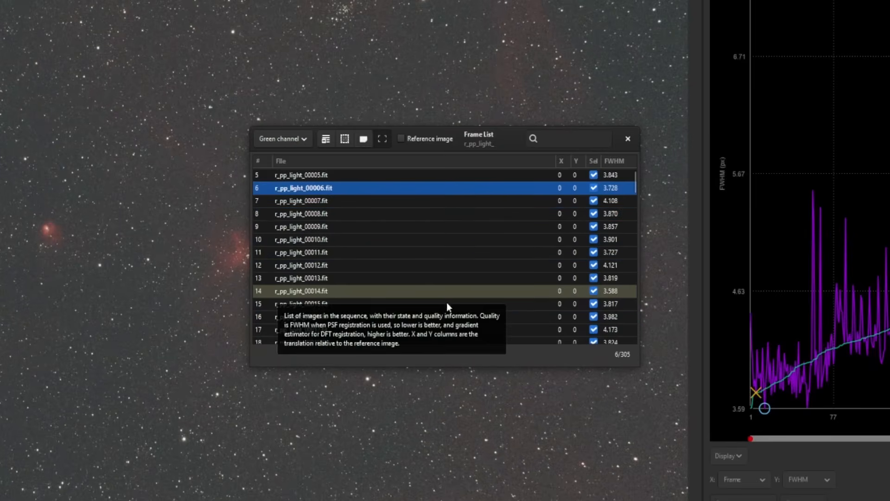
{"action": "mouse_move", "coordinate": [424, 273]}
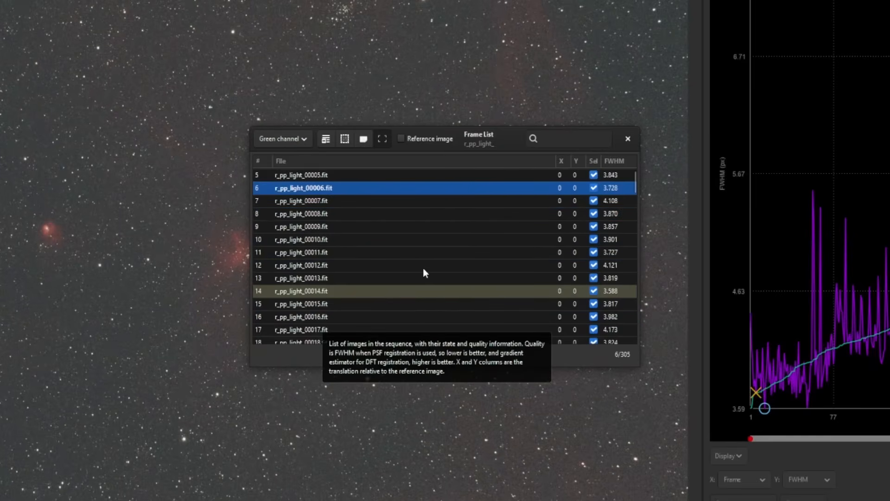
{"action": "mouse_move", "coordinate": [428, 223]}
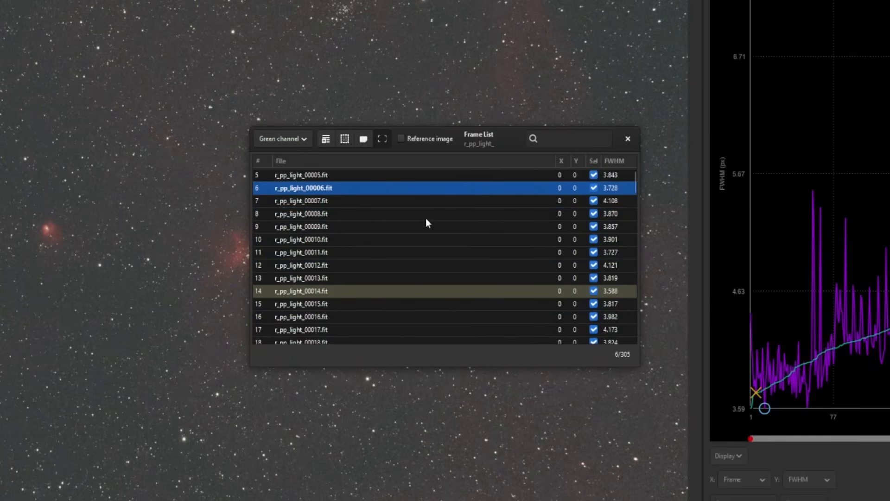
{"action": "mouse_move", "coordinate": [459, 270]}
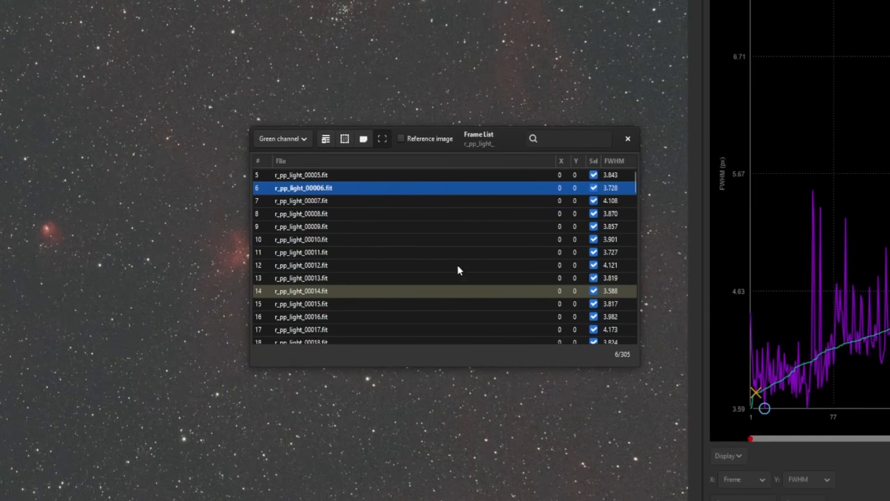
{"action": "mouse_move", "coordinate": [322, 269]}
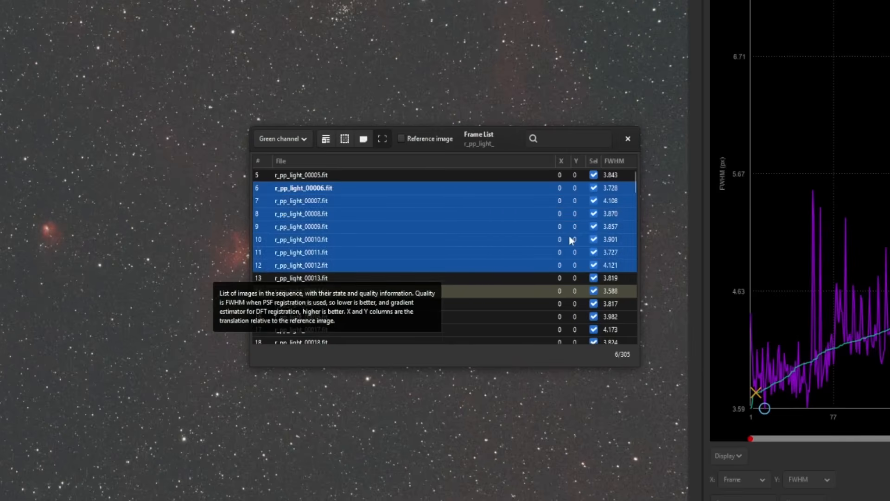
{"action": "left_click", "coordinate": [363, 138]}
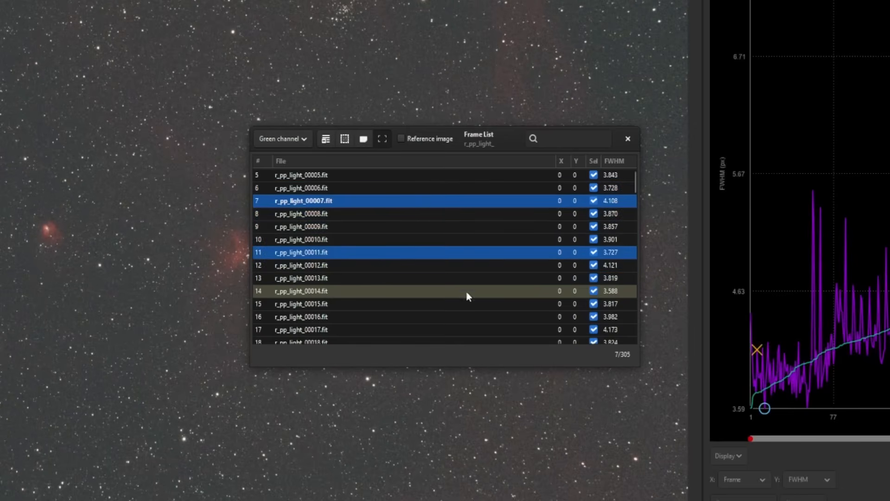
{"action": "scroll", "scroll_direction": "down", "scroll_amount": 3}
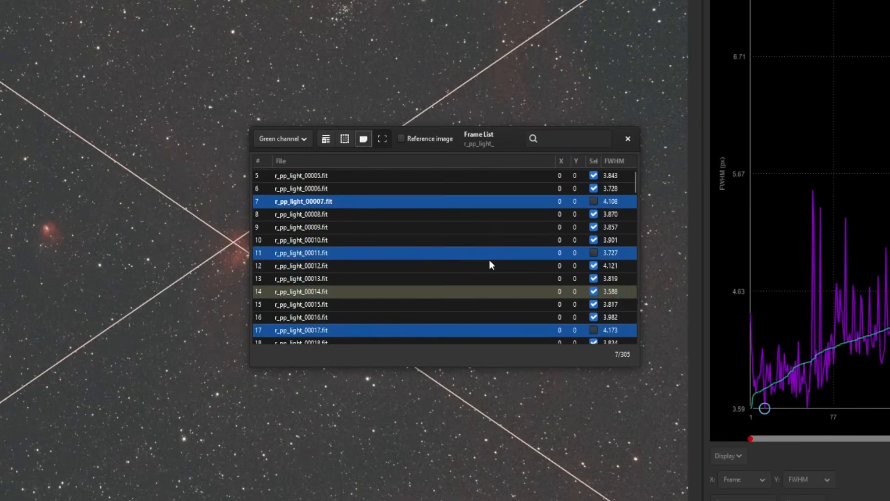
{"action": "scroll", "scroll_direction": "up", "scroll_amount": 3}
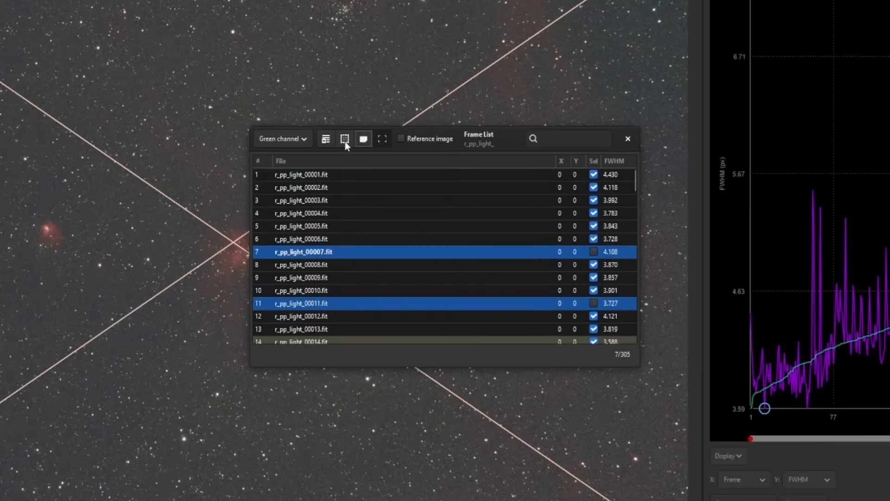
Exclude all frames, re-include frames 50 and 53, then include all 305 again
{"action": "left_click", "coordinate": [362, 138]}
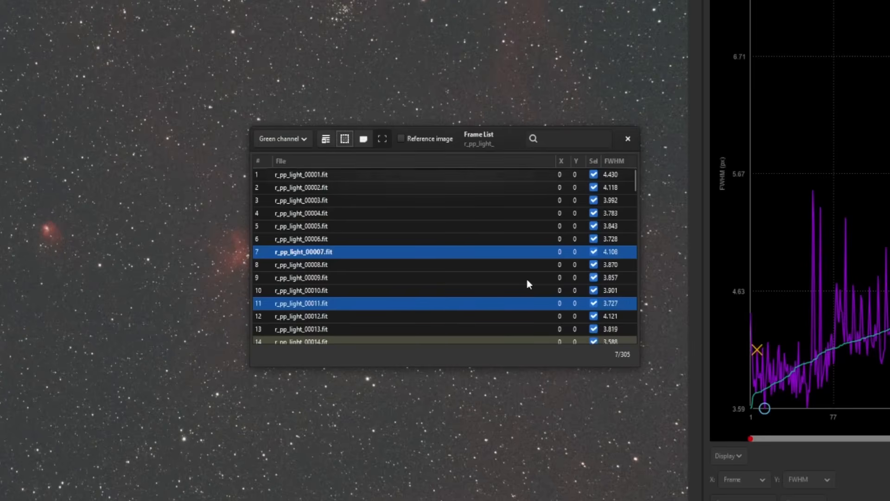
{"action": "mouse_move", "coordinate": [323, 148]}
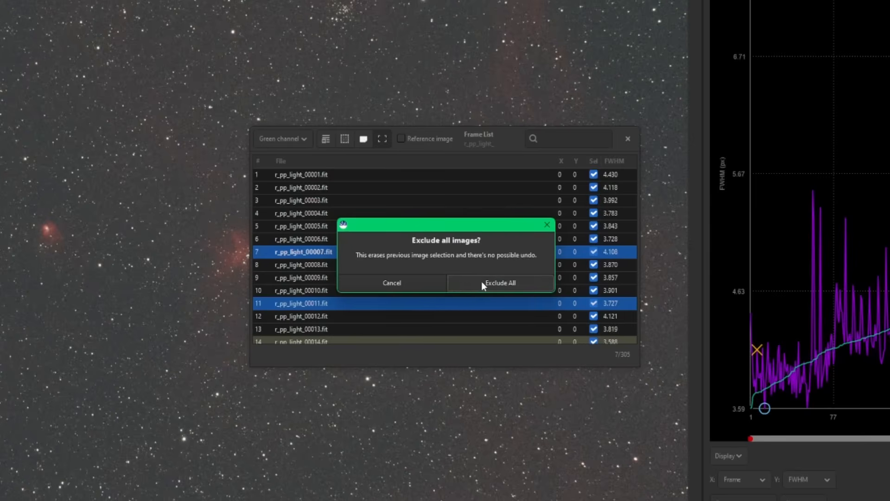
{"action": "left_click", "coordinate": [499, 283]}
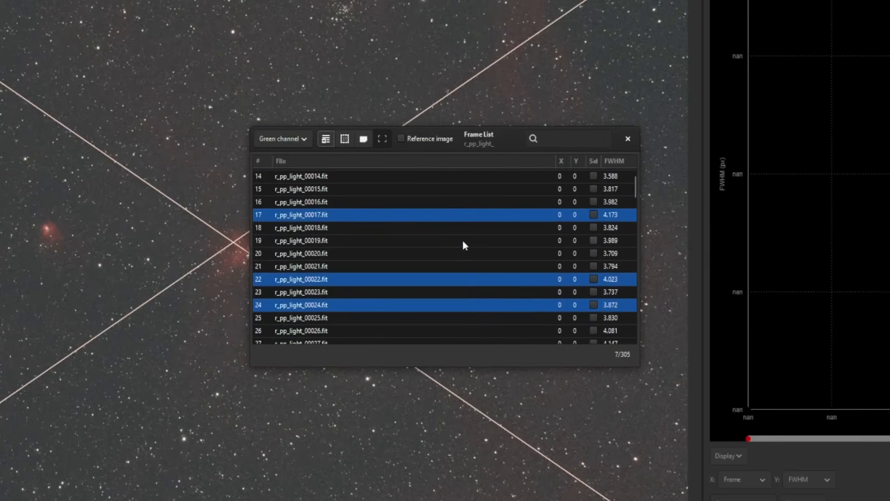
{"action": "scroll", "scroll_direction": "down", "scroll_amount": 3}
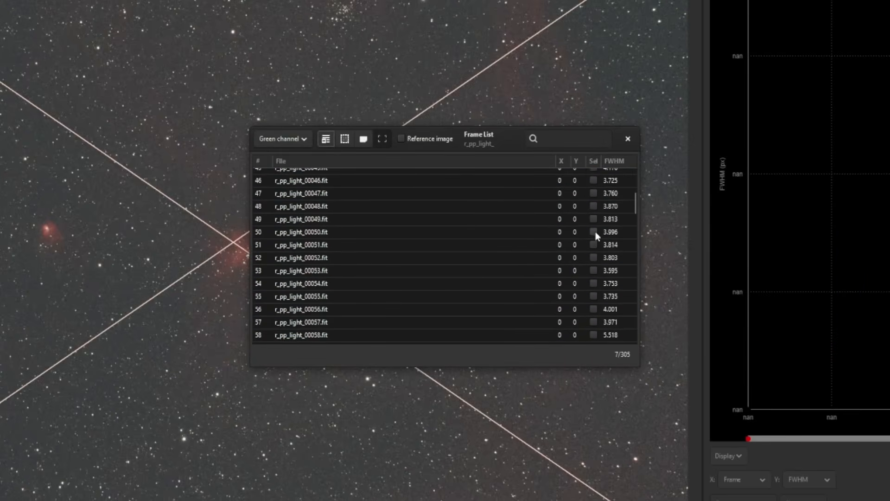
{"action": "left_click", "coordinate": [594, 232]}
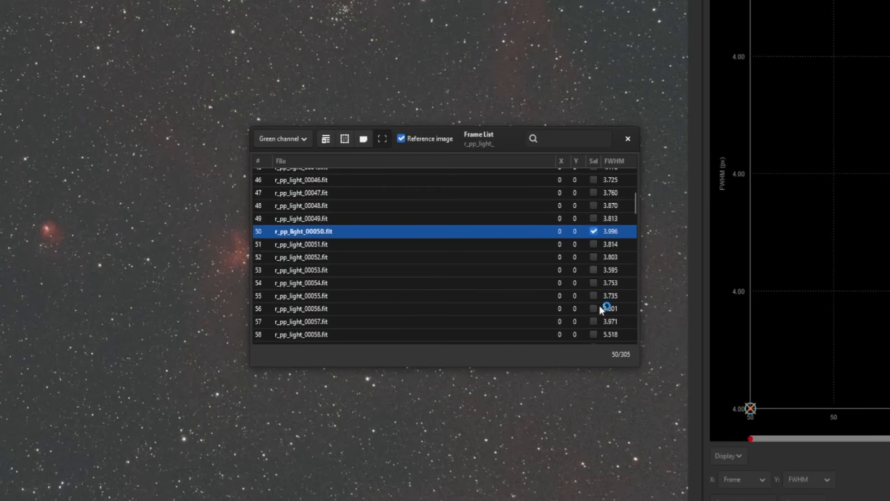
{"action": "left_click", "coordinate": [301, 269]}
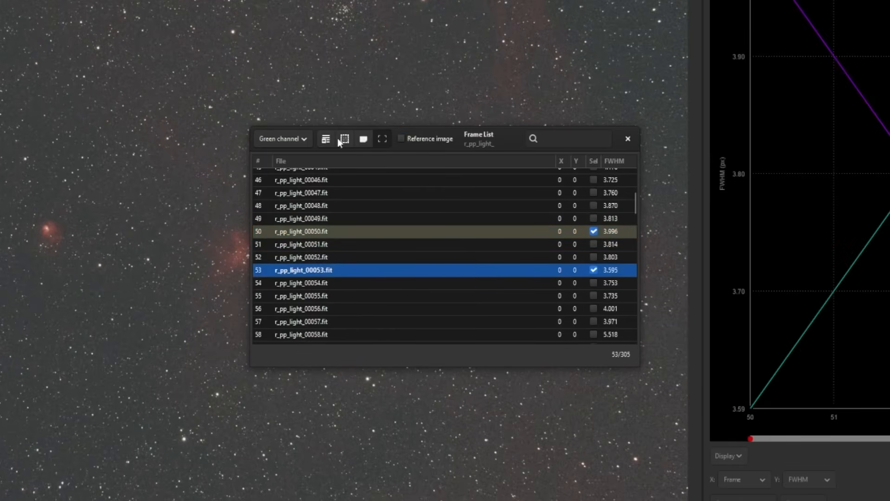
{"action": "left_click", "coordinate": [344, 139]}
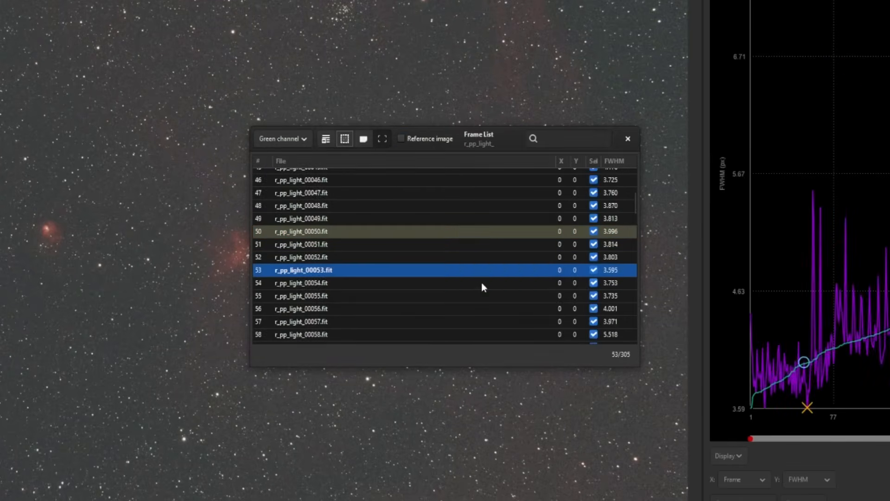
{"action": "left_click", "coordinate": [627, 139]}
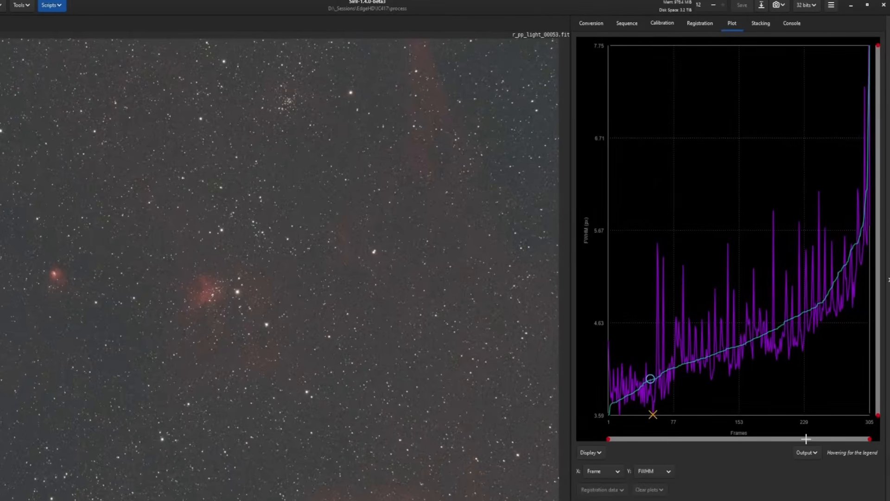
{"action": "mouse_move", "coordinate": [589, 282]}
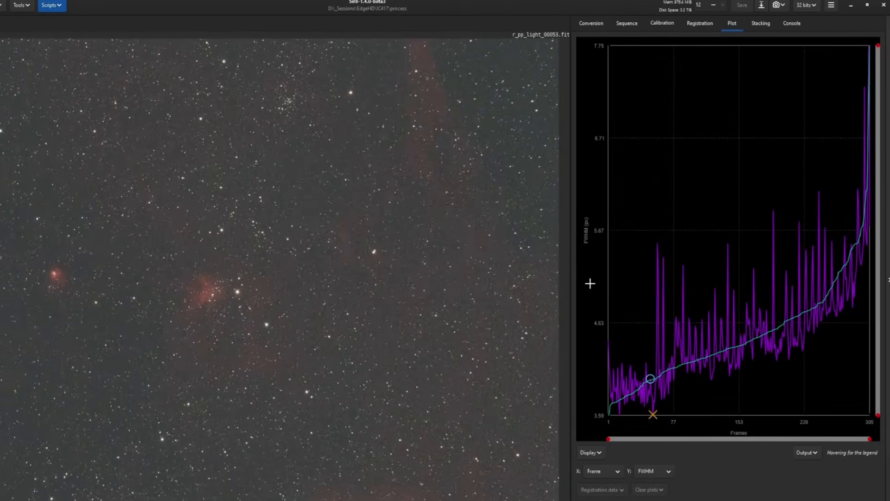
{"action": "mouse_move", "coordinate": [590, 267]}
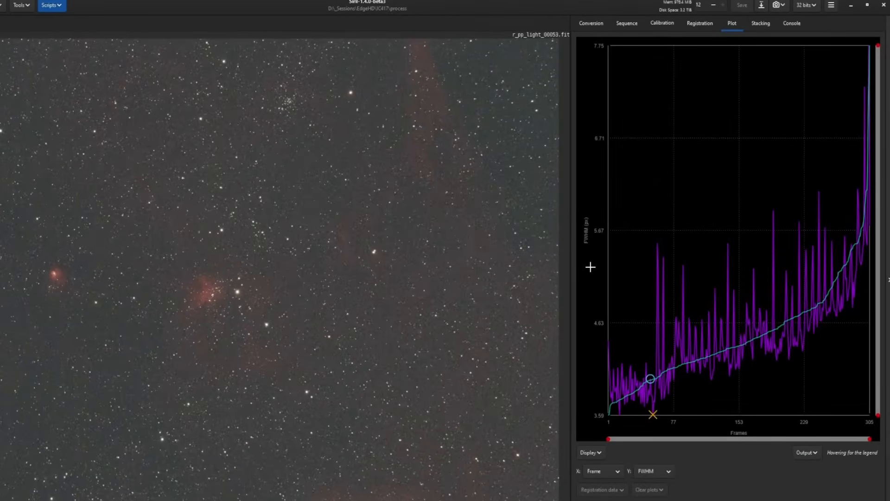
{"action": "mouse_move", "coordinate": [743, 94]}
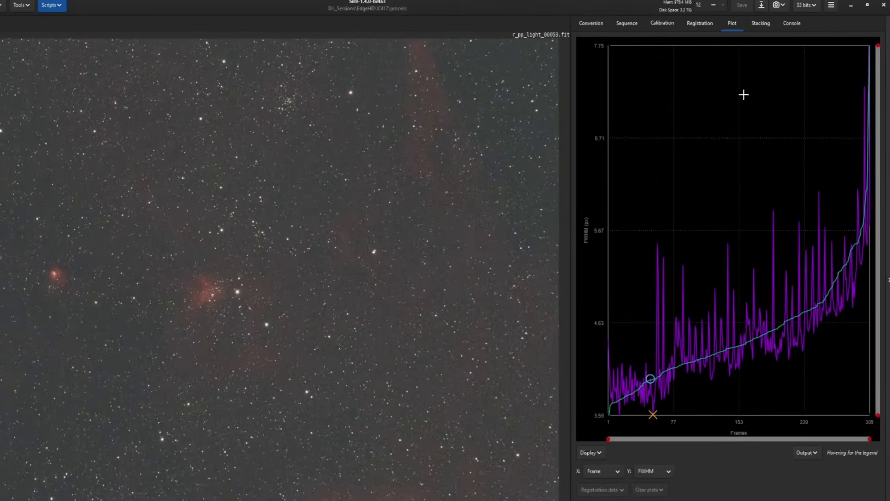
{"action": "mouse_move", "coordinate": [811, 139]}
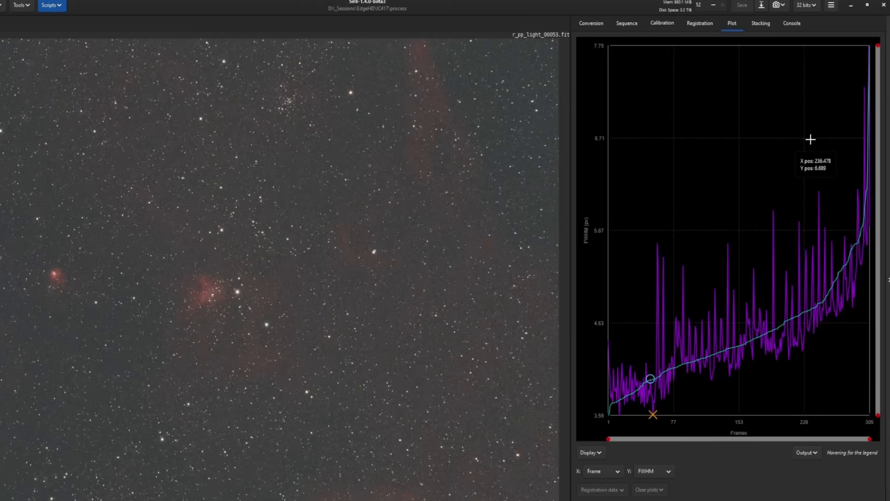
{"action": "mouse_move", "coordinate": [793, 171]}
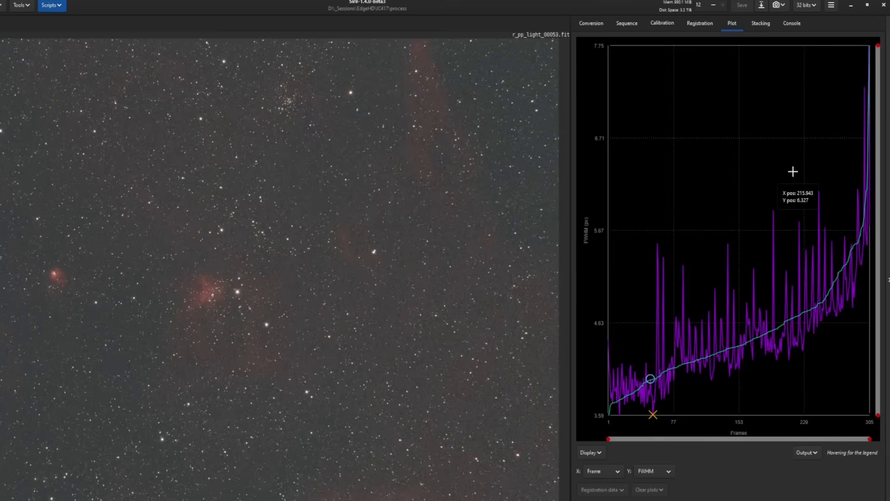
{"action": "mouse_move", "coordinate": [580, 278]}
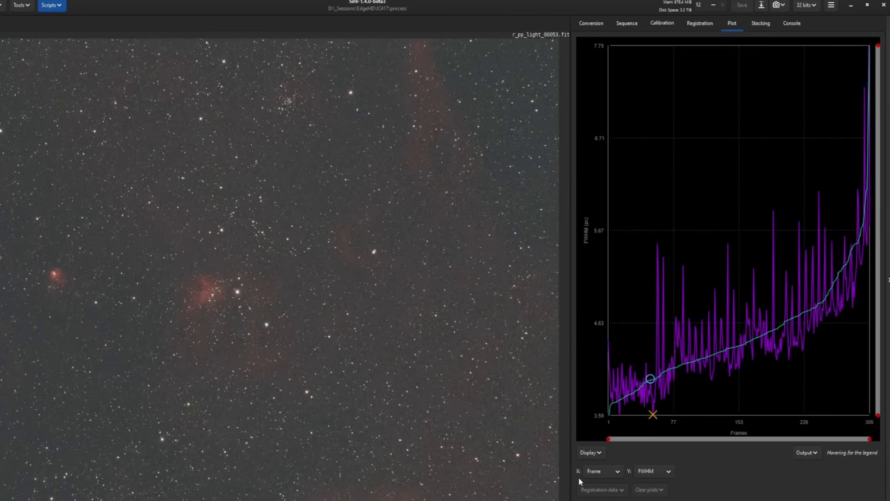
{"action": "mouse_move", "coordinate": [688, 423]}
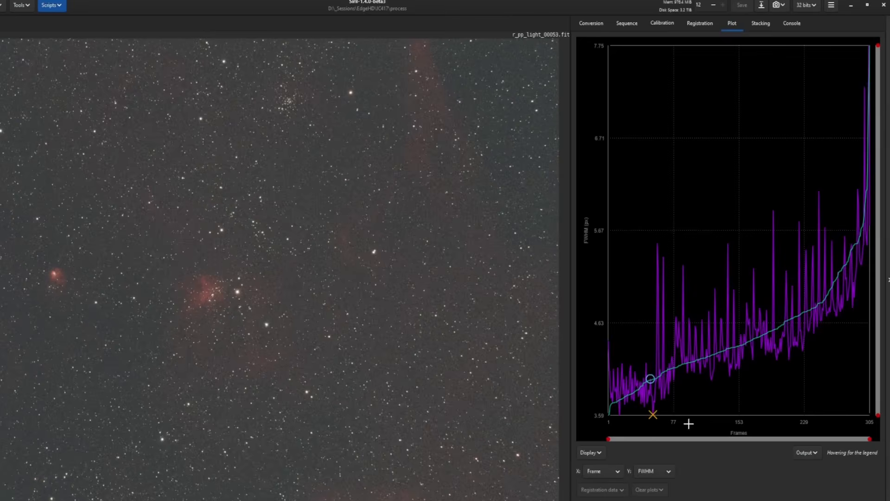
{"action": "mouse_move", "coordinate": [652, 482]}
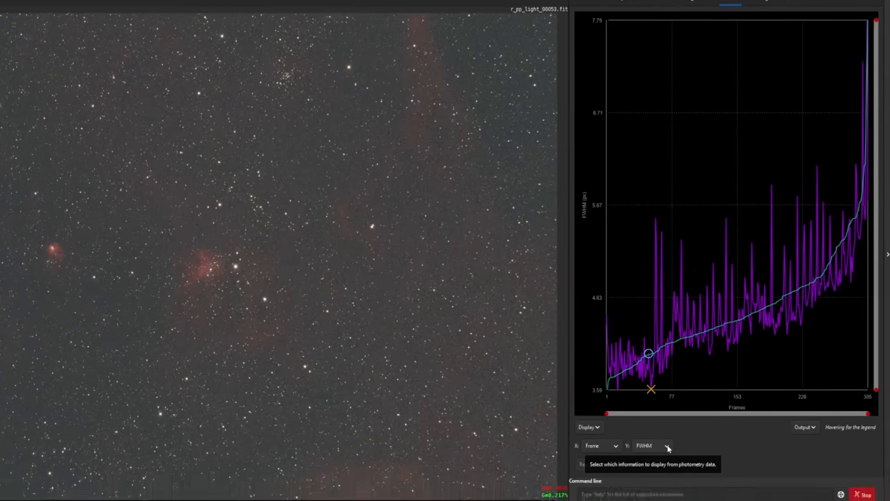
{"action": "left_click", "coordinate": [653, 445]}
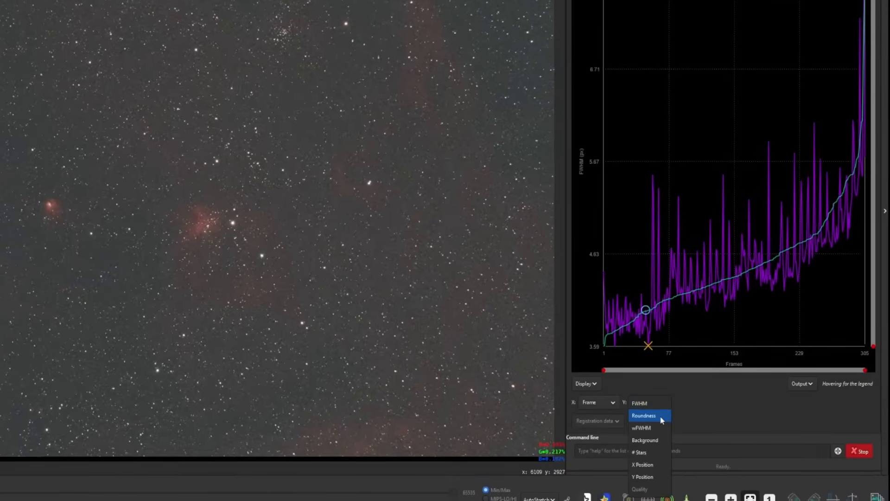
{"action": "mouse_move", "coordinate": [657, 428]}
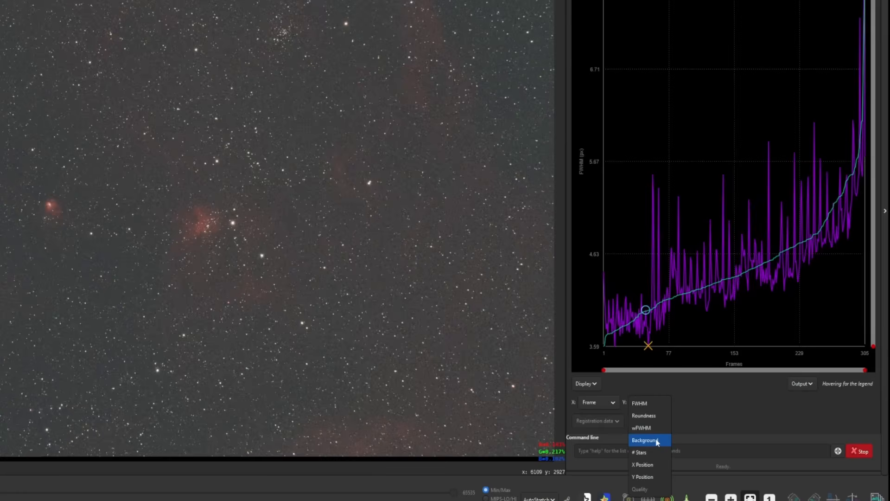
{"action": "mouse_move", "coordinate": [639, 452]}
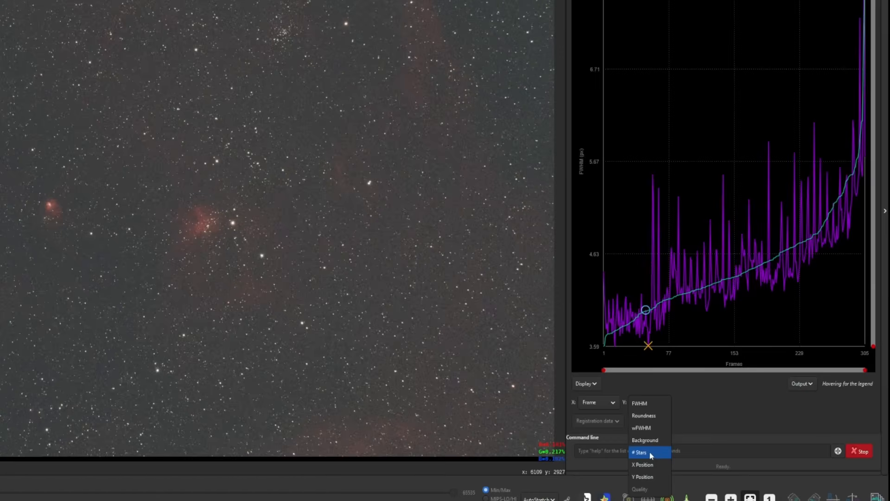
{"action": "left_click", "coordinate": [639, 402]}
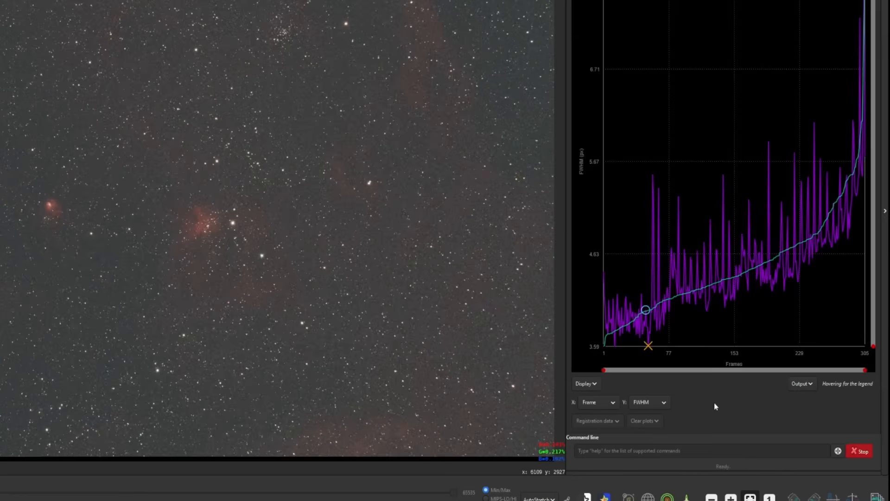
{"action": "mouse_move", "coordinate": [663, 300]}
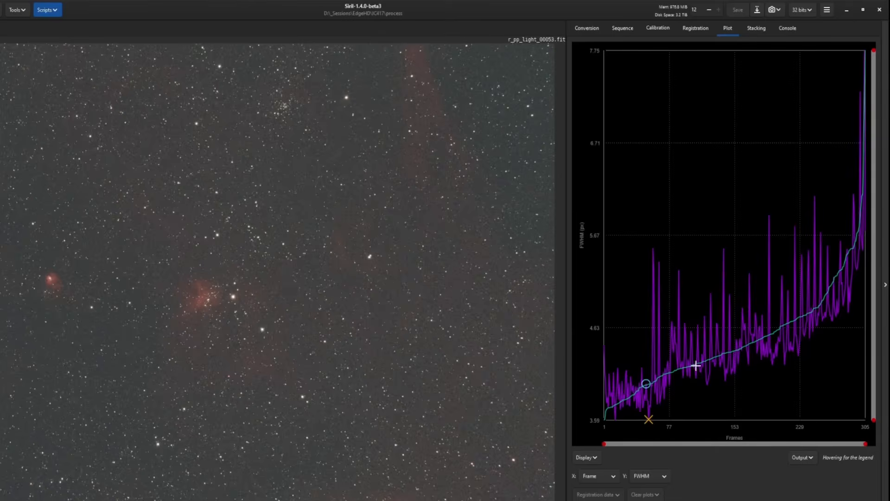
{"action": "mouse_move", "coordinate": [715, 351]}
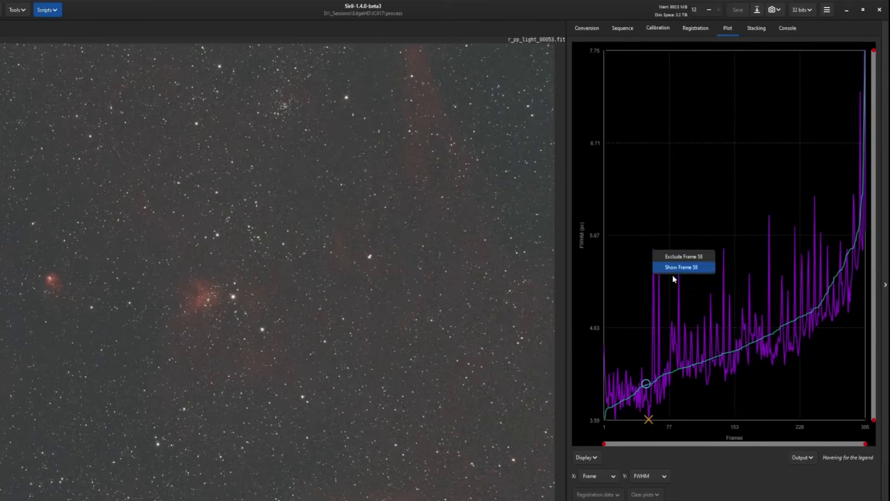
{"action": "mouse_move", "coordinate": [684, 275]}
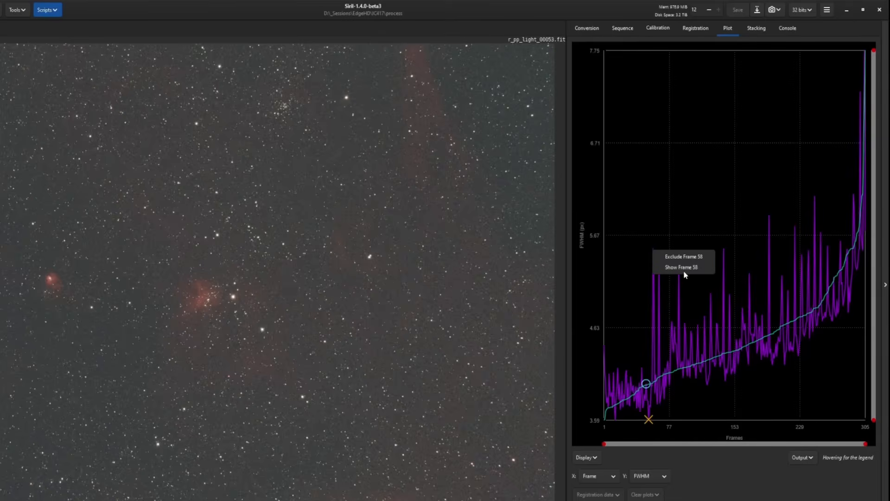
Display frame 58 from its FWHM spike with its Frame List entry (FWHM 5.518)
{"action": "left_click", "coordinate": [680, 267]}
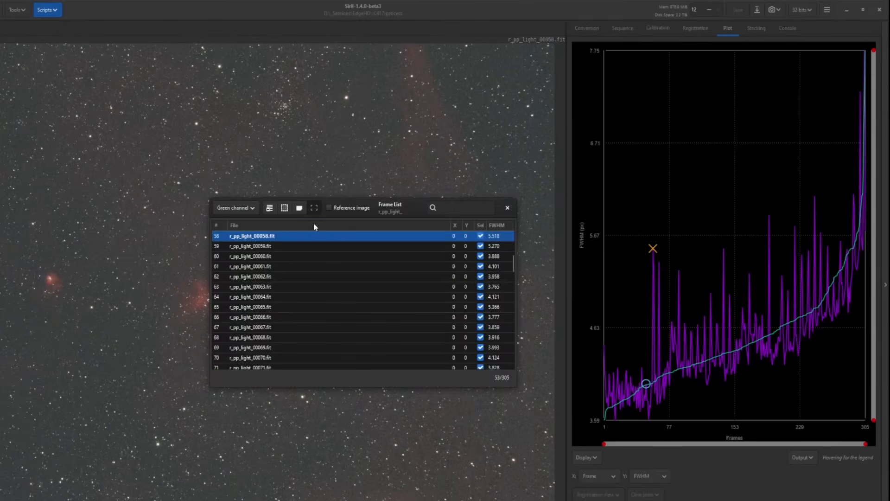
{"action": "mouse_move", "coordinate": [338, 235]}
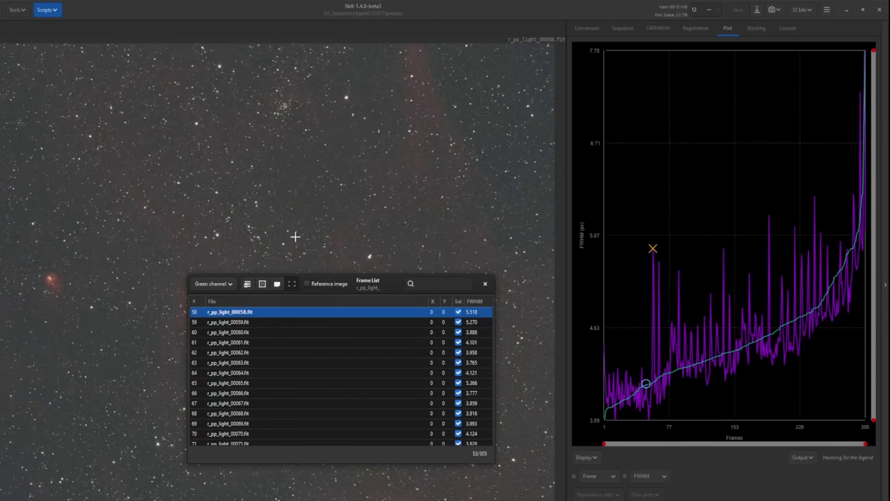
{"action": "mouse_move", "coordinate": [323, 213]}
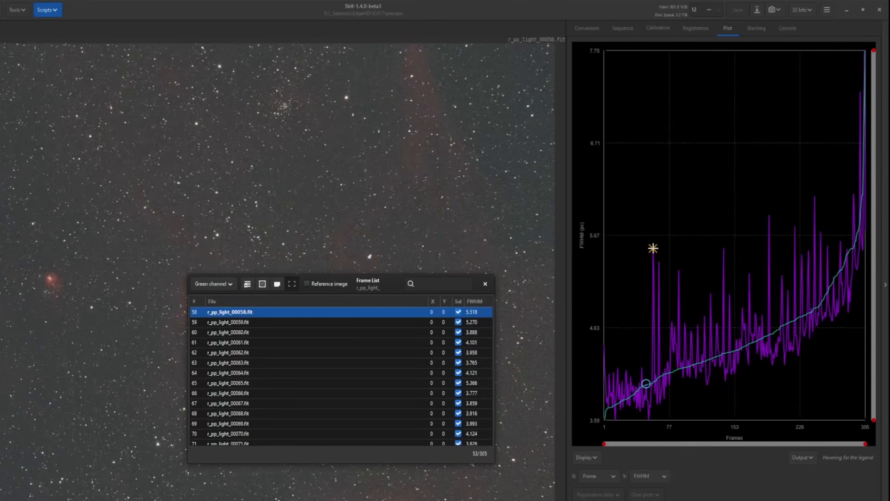
Exclude the satellite-trailed frame 58 from the FWHM plot's right-click menu
{"action": "right_click", "coordinate": [653, 248]}
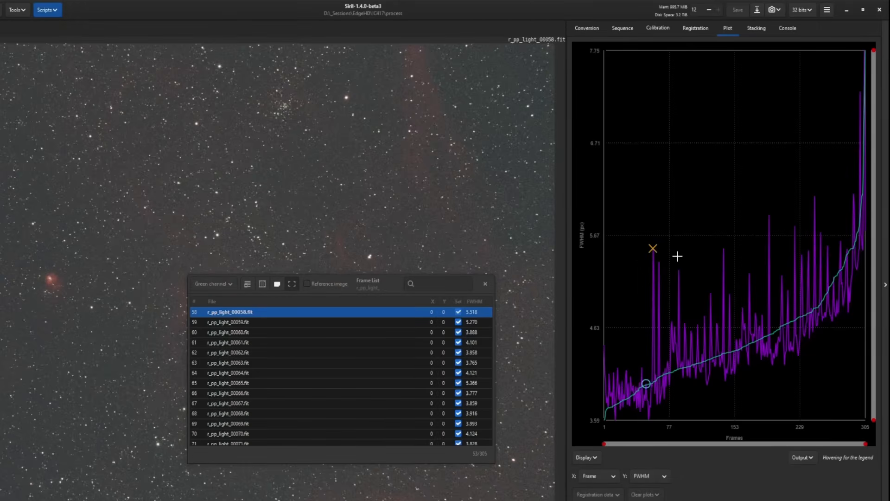
{"action": "left_click", "coordinate": [458, 311]}
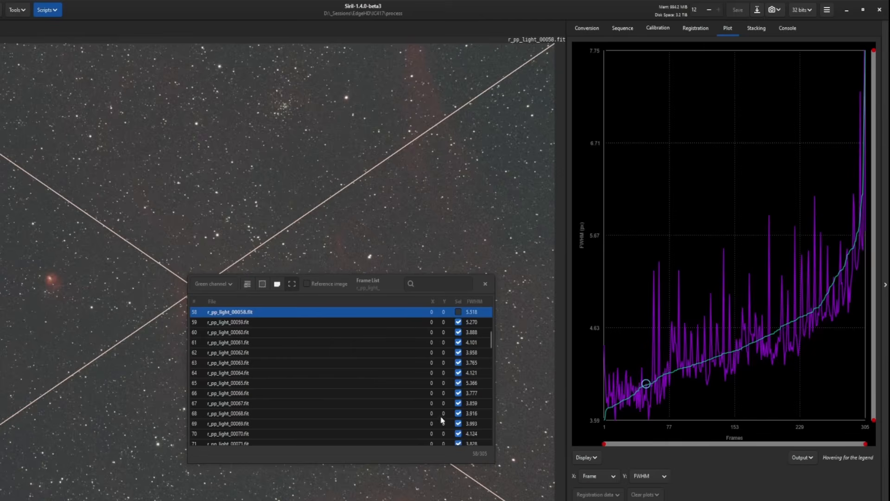
{"action": "mouse_move", "coordinate": [653, 344]}
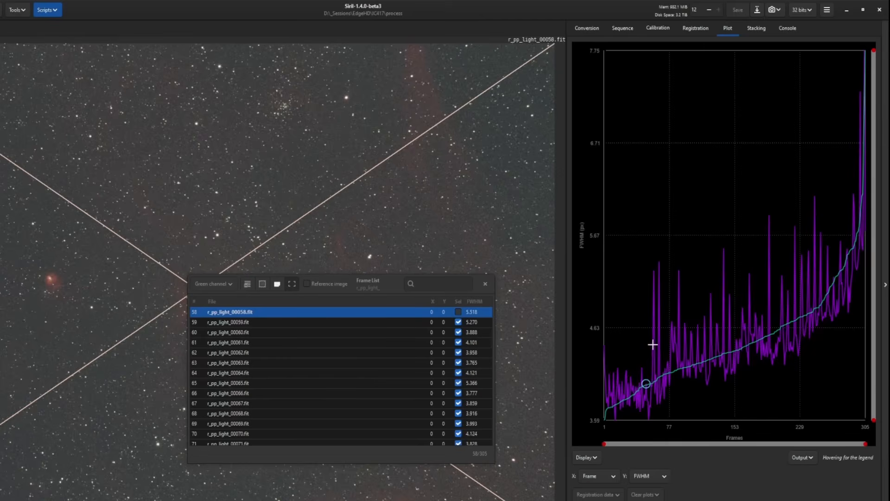
{"action": "mouse_move", "coordinate": [717, 292]}
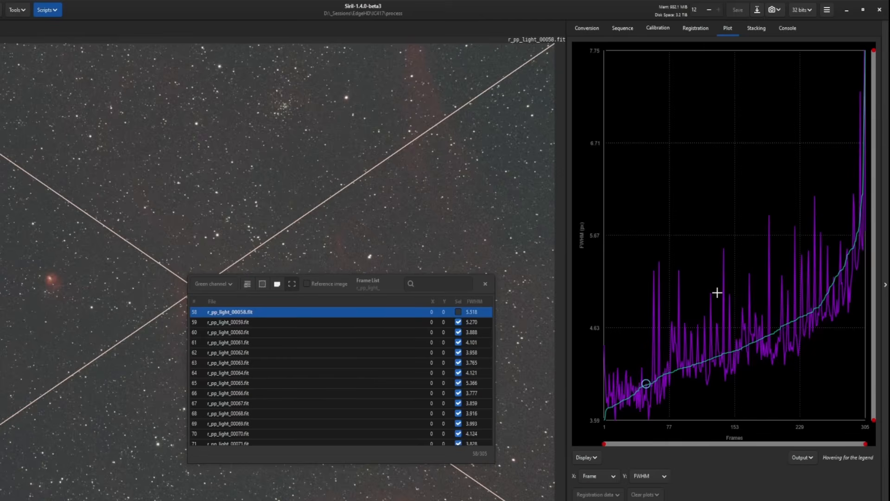
{"action": "mouse_move", "coordinate": [667, 281]}
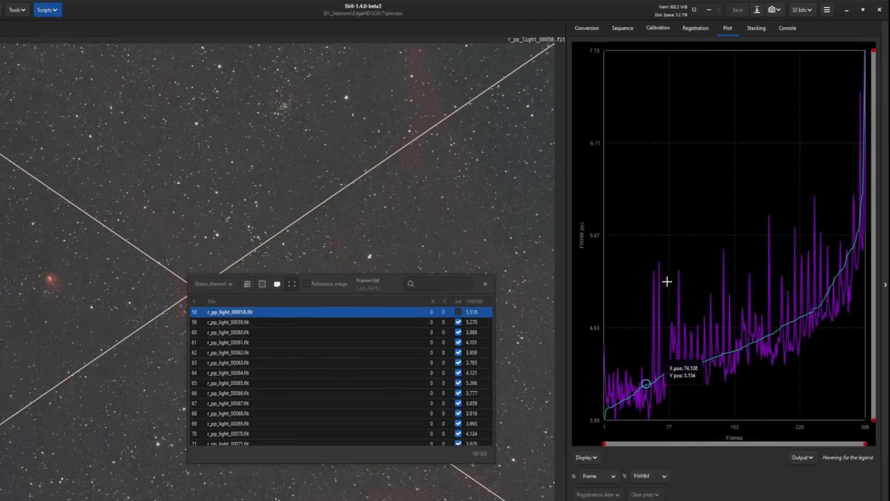
{"action": "mouse_move", "coordinate": [404, 328]}
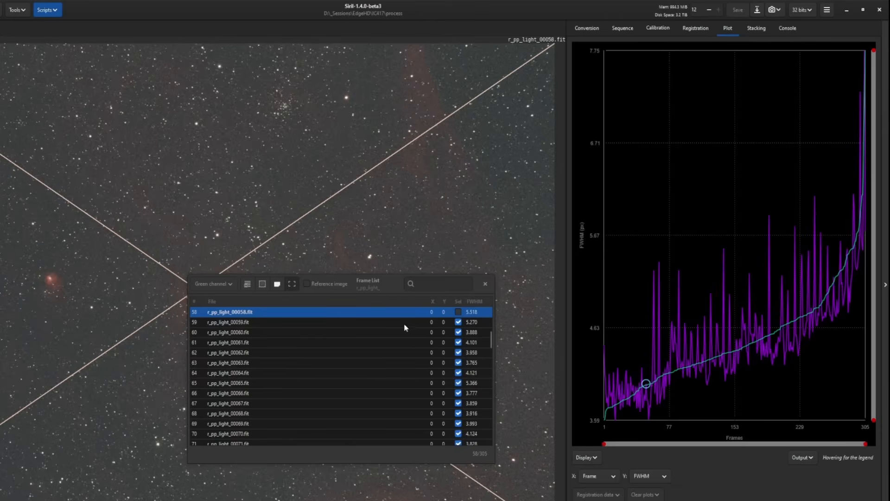
{"action": "mouse_move", "coordinate": [248, 323]}
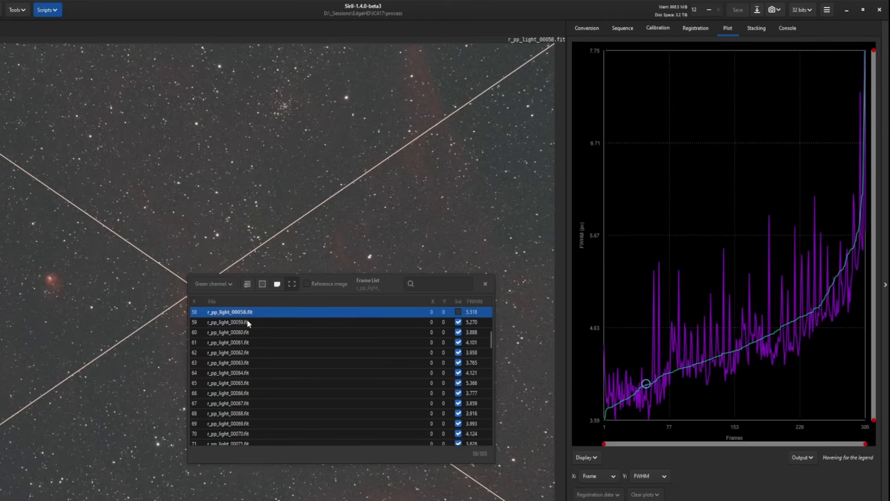
{"action": "mouse_move", "coordinate": [778, 250]}
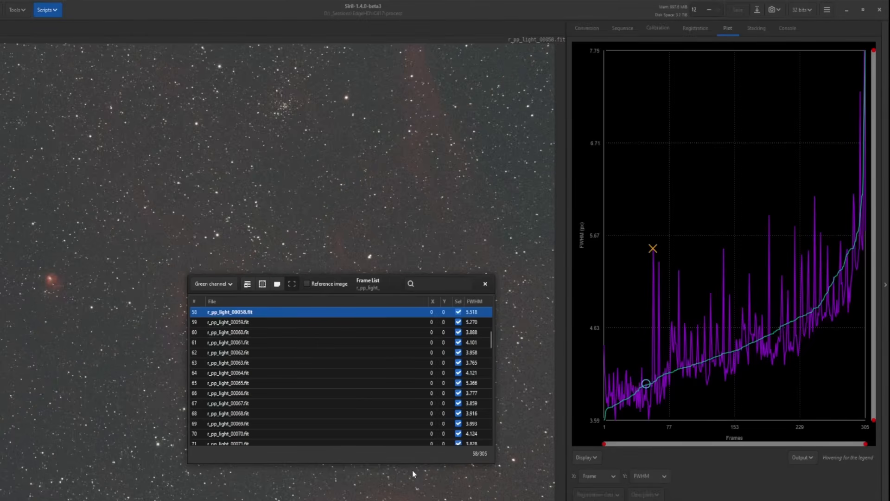
{"action": "mouse_move", "coordinate": [687, 282]}
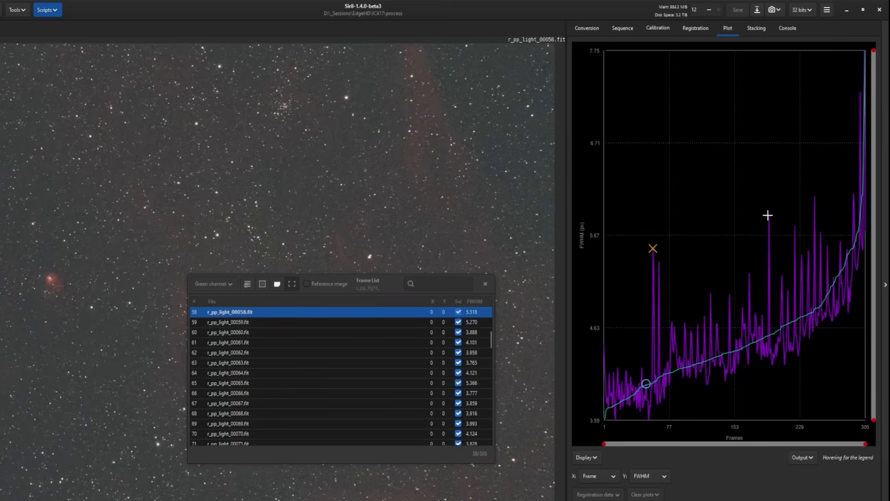
Check the frame 193 spike's menu, then close the Frame List
{"action": "right_click", "coordinate": [768, 215]}
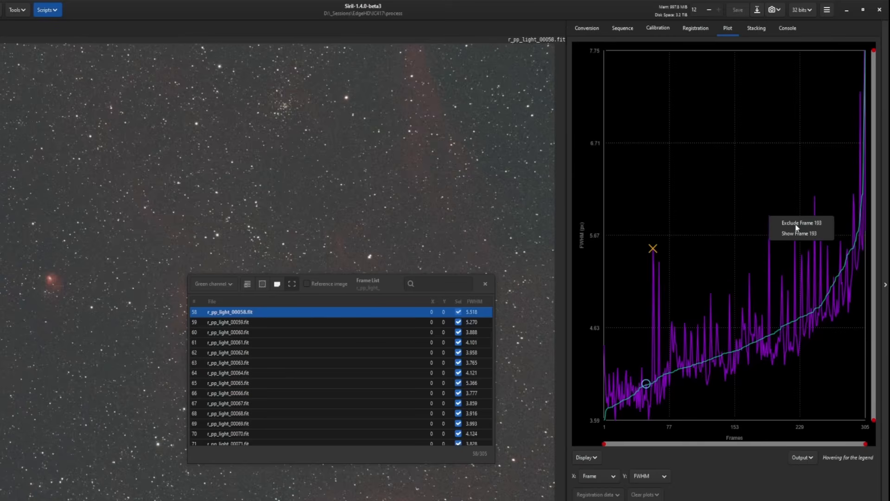
{"action": "mouse_move", "coordinate": [782, 228]}
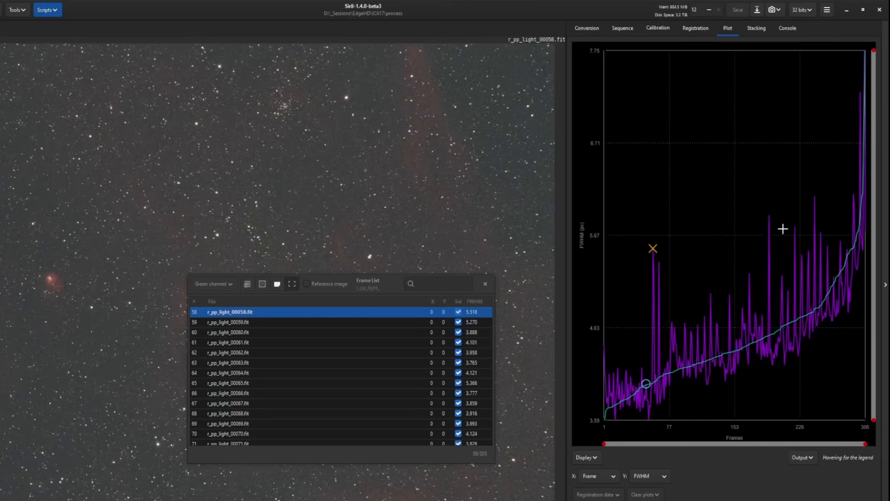
{"action": "mouse_move", "coordinate": [775, 305]}
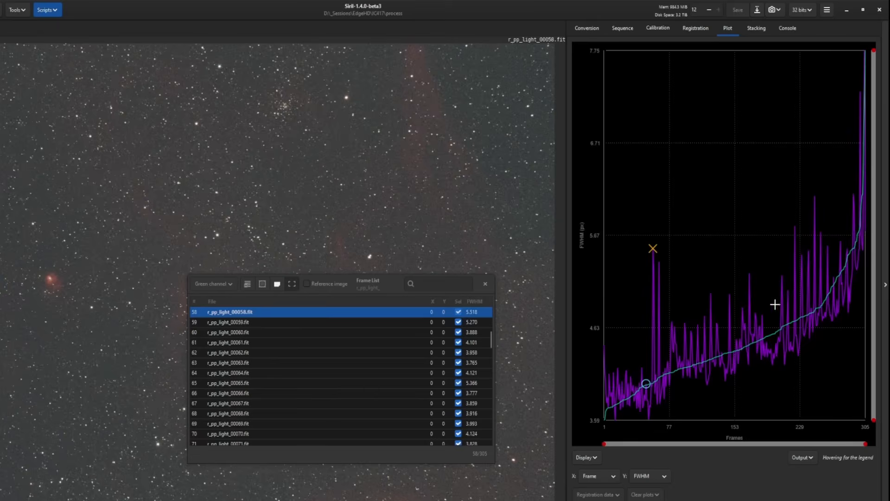
{"action": "scroll", "scroll_direction": "up", "scroll_amount": 3}
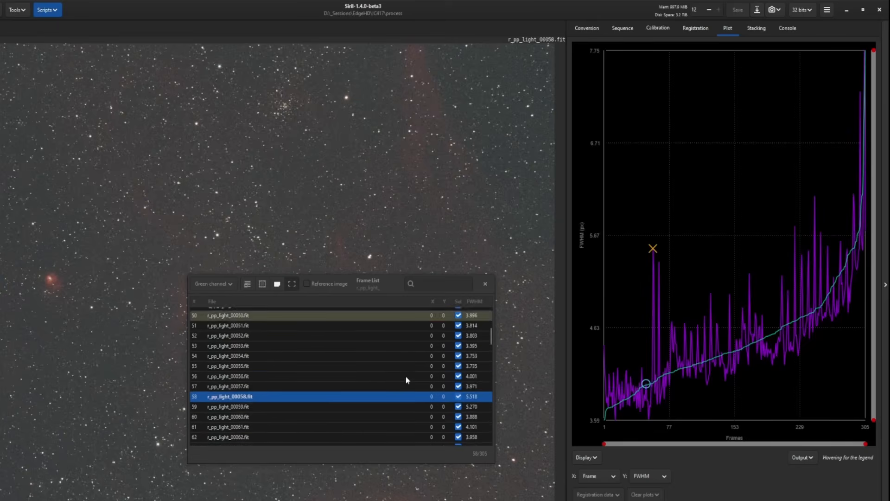
{"action": "scroll", "scroll_direction": "down", "scroll_amount": 3}
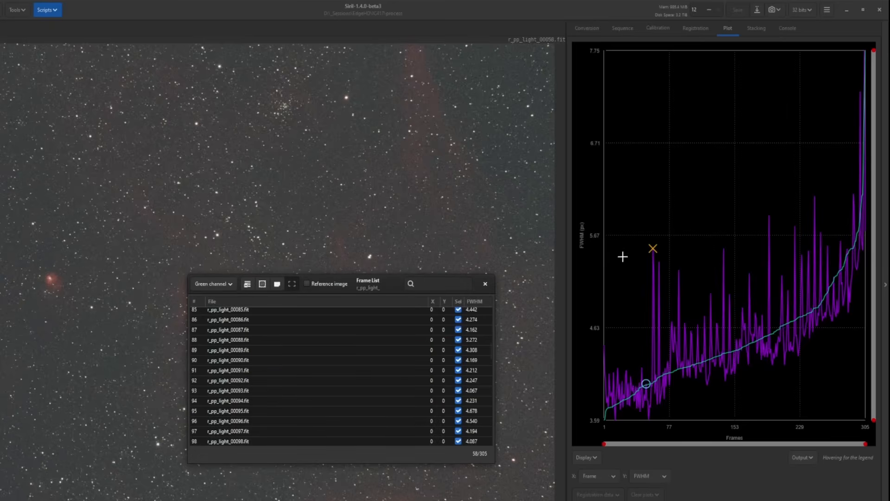
{"action": "mouse_move", "coordinate": [809, 278]}
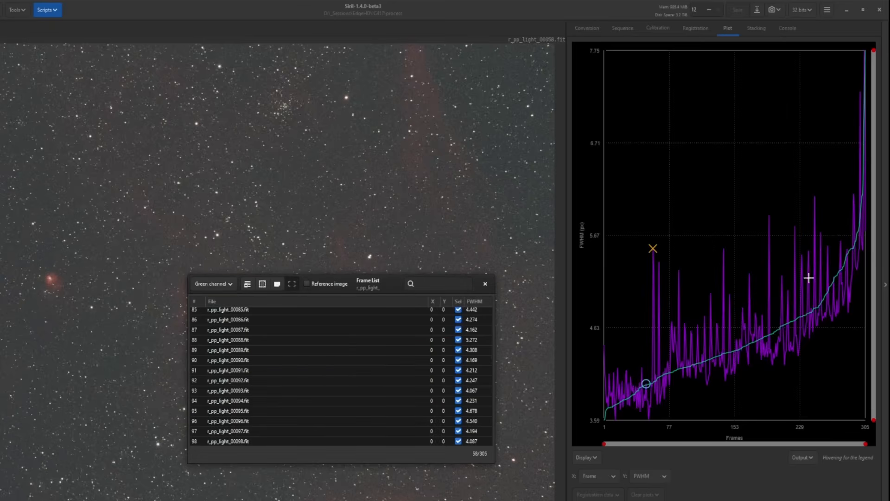
{"action": "left_click", "coordinate": [484, 283]}
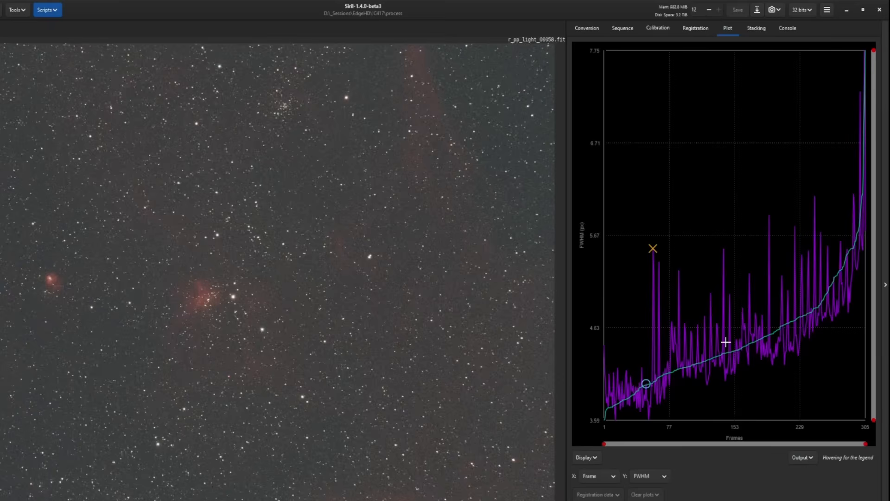
{"action": "mouse_move", "coordinate": [755, 188]}
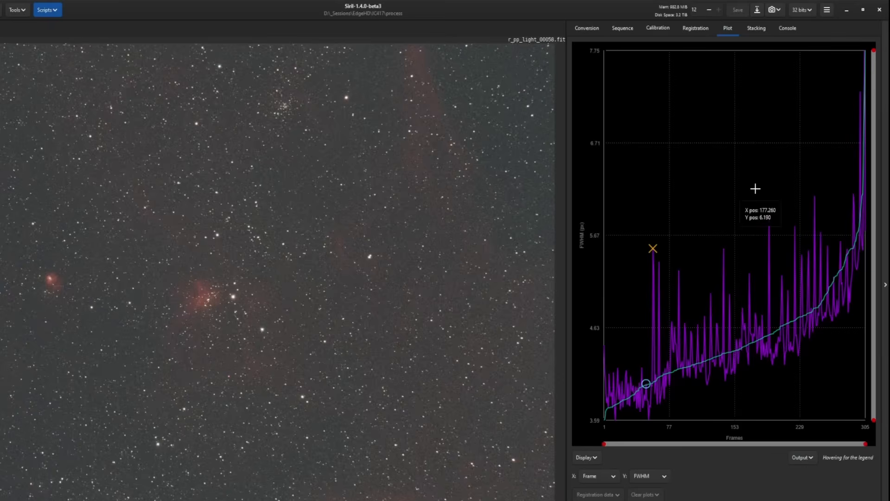
{"action": "mouse_move", "coordinate": [728, 246]}
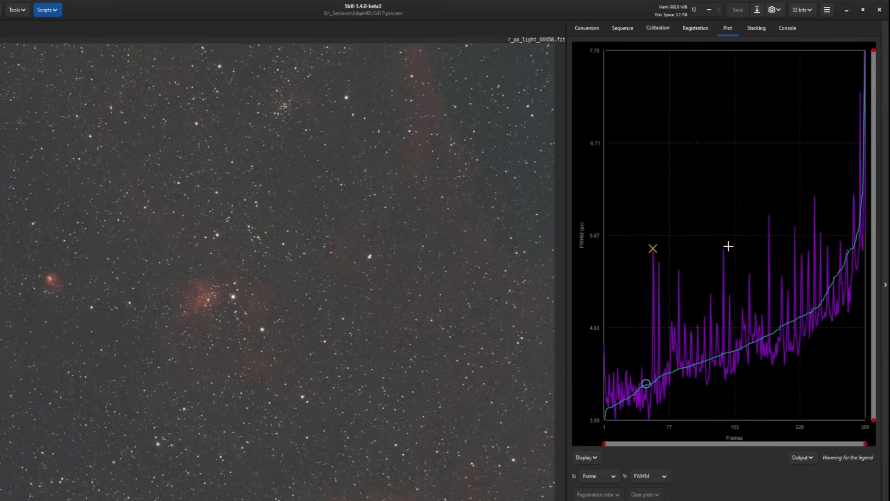
{"action": "mouse_move", "coordinate": [606, 242]}
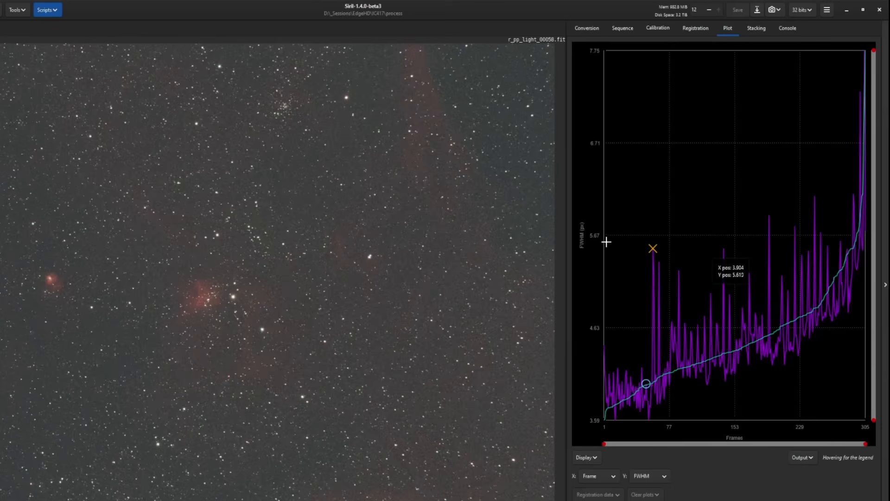
{"action": "mouse_move", "coordinate": [610, 239]}
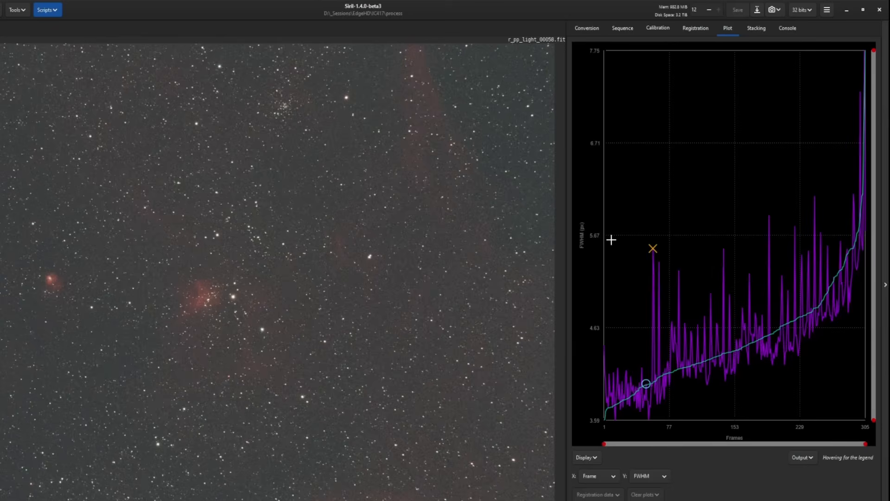
{"action": "mouse_move", "coordinate": [766, 246]}
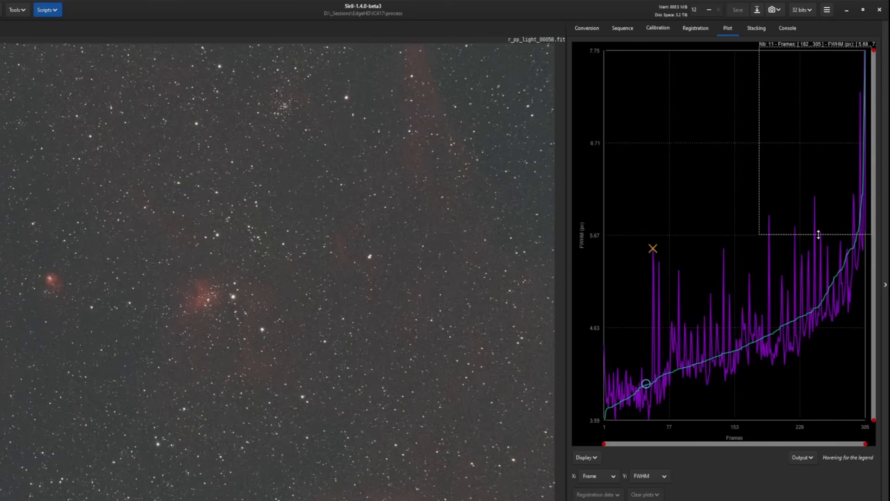
Exclude the boxed high-FWHM points above about 5.6 px with Exclude selected points
{"action": "right_click", "coordinate": [817, 235]}
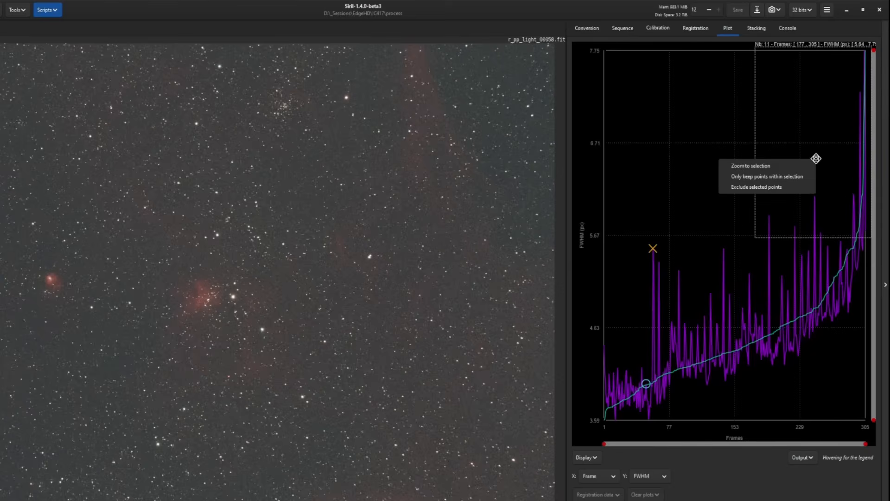
{"action": "mouse_move", "coordinate": [766, 187]}
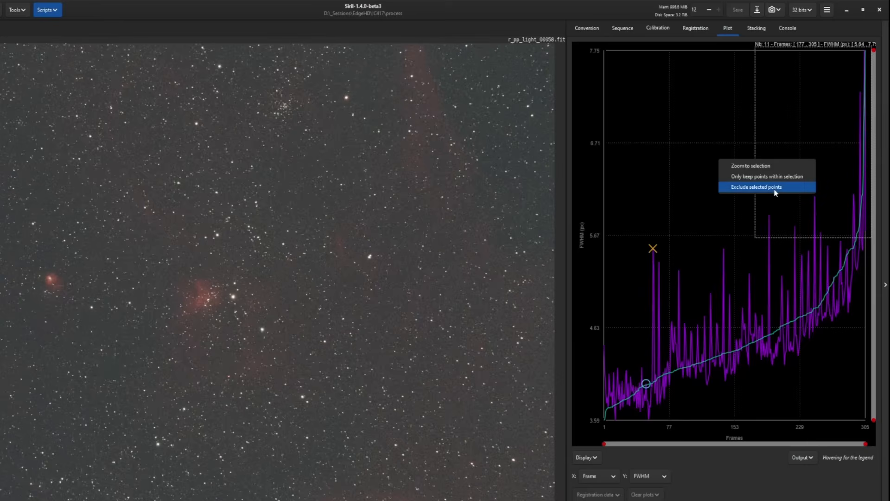
{"action": "left_click", "coordinate": [755, 187]}
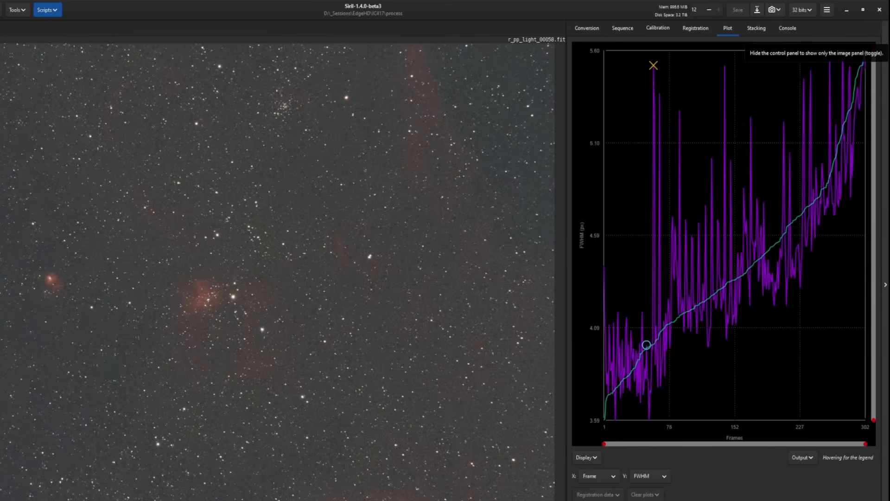
{"action": "mouse_move", "coordinate": [790, 229]}
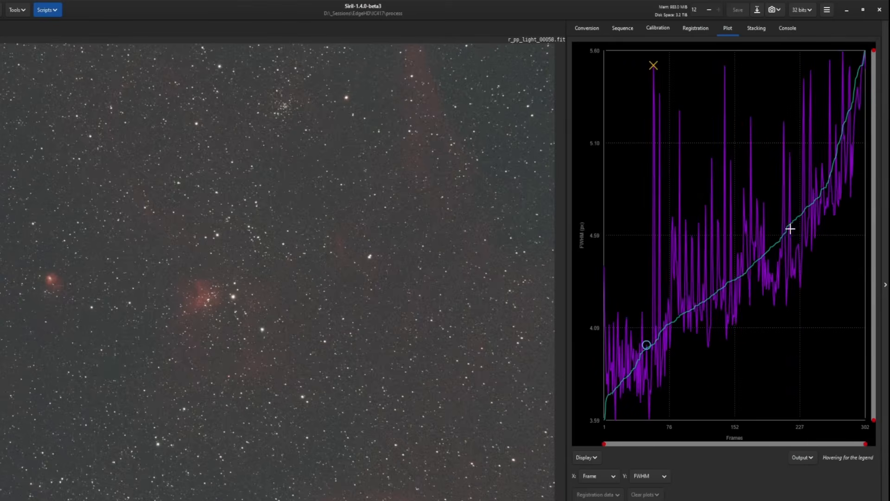
{"action": "mouse_move", "coordinate": [806, 225]}
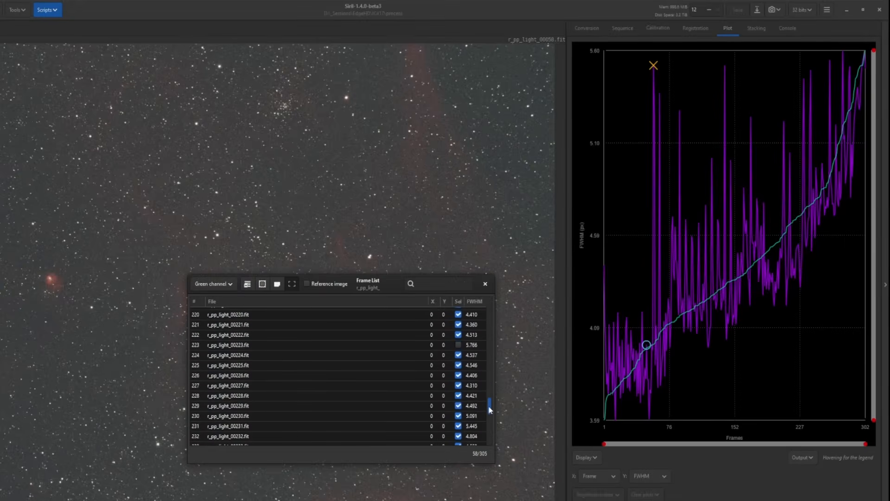
Check the Frame List for excluded frames, then re-include all 305 frames
{"action": "scroll", "scroll_direction": "down", "scroll_amount": 3}
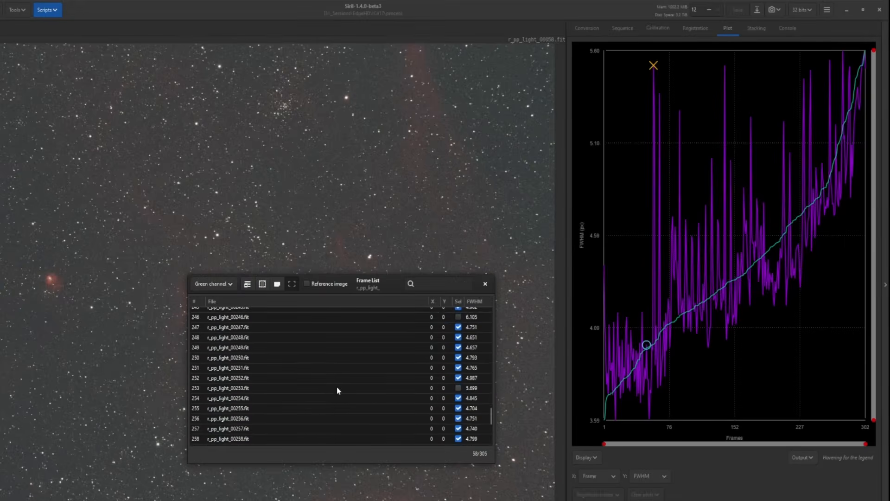
{"action": "scroll", "scroll_direction": "down", "scroll_amount": 3}
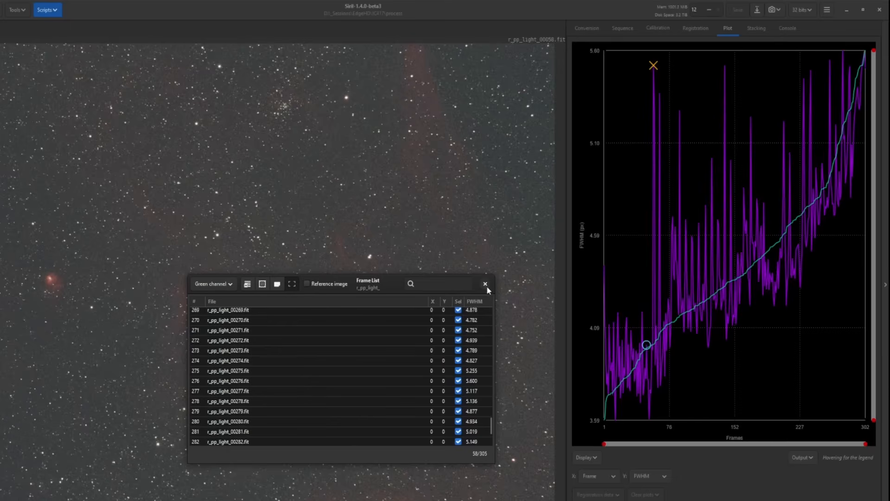
{"action": "left_click", "coordinate": [485, 284]}
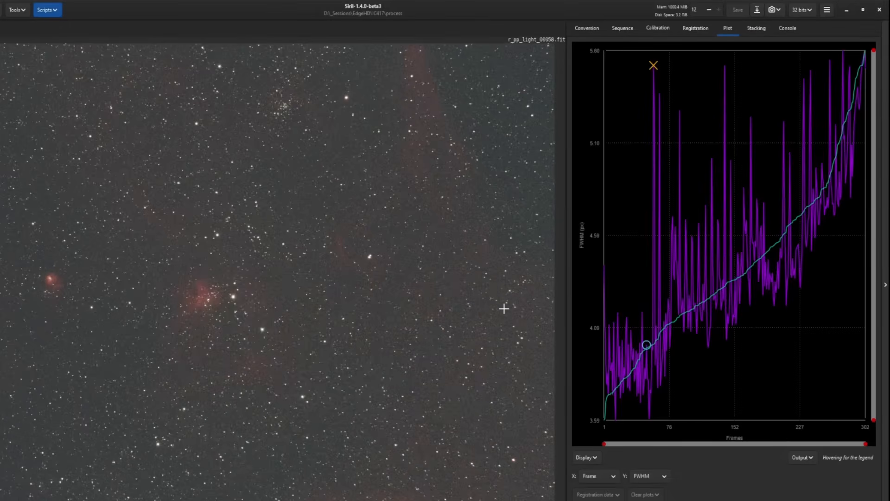
{"action": "mouse_move", "coordinate": [840, 82]}
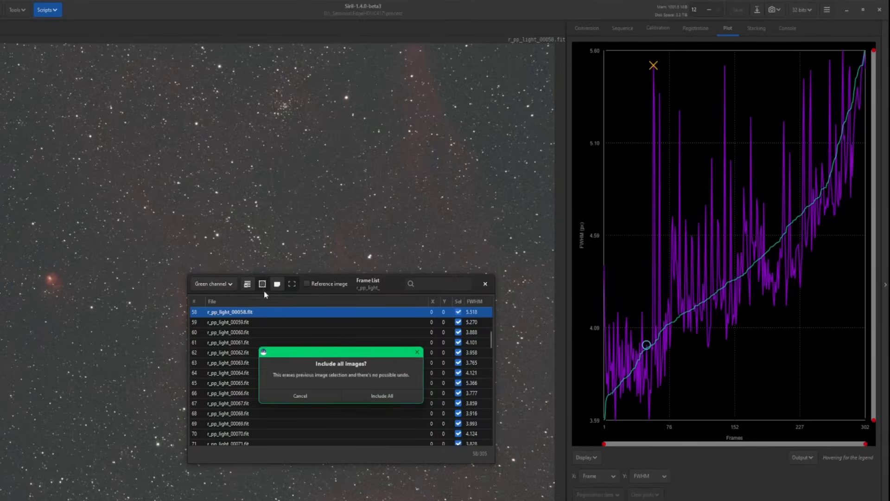
{"action": "left_click", "coordinate": [381, 396]}
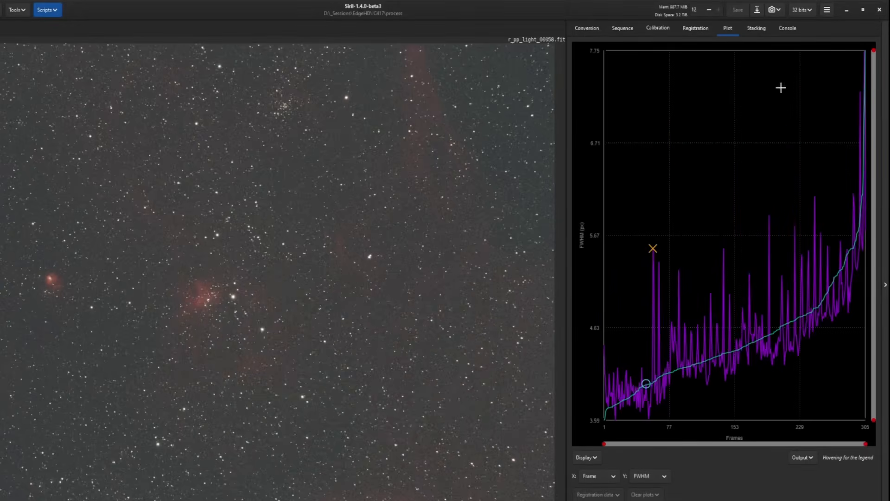
{"action": "mouse_move", "coordinate": [865, 52]}
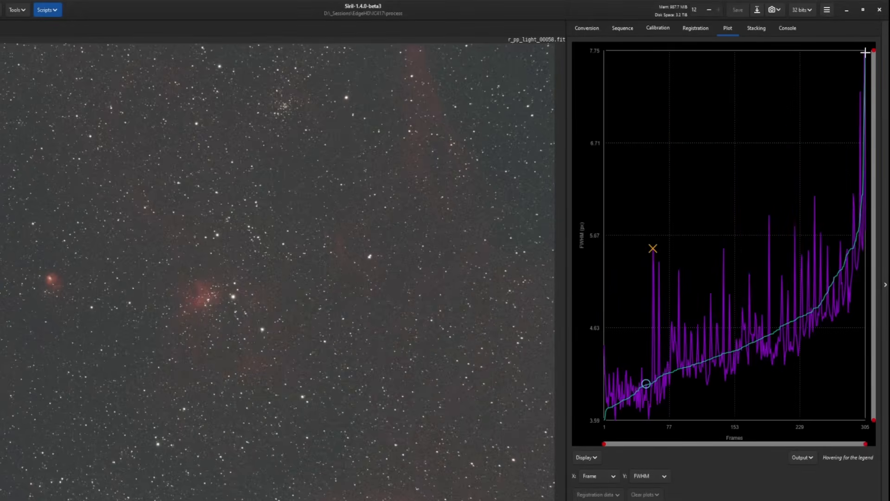
Inspect the cloudy highest-FWHM frames 303, 302, 300 and 301, leaving frame 301 displayed
{"action": "right_click", "coordinate": [863, 52]}
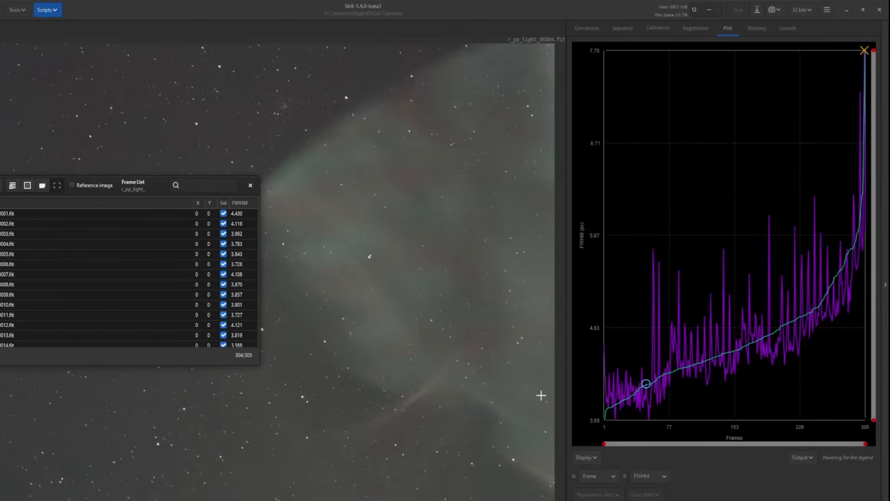
{"action": "mouse_move", "coordinate": [383, 379]}
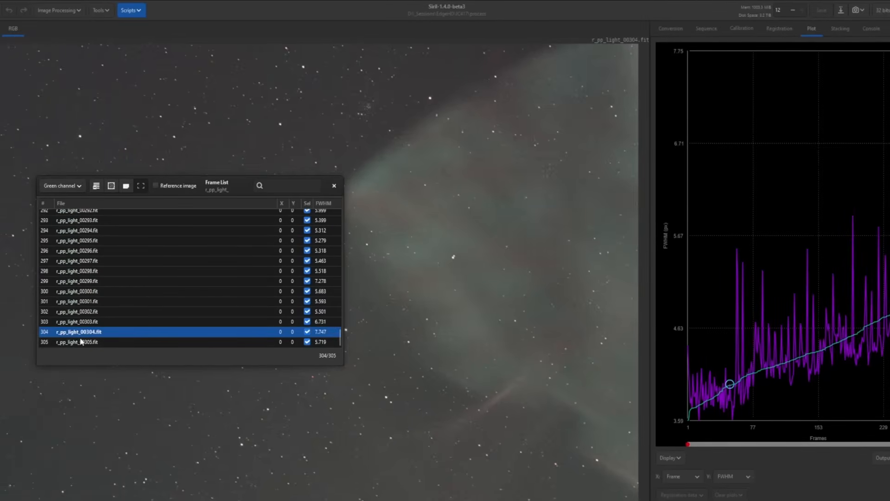
{"action": "left_click", "coordinate": [77, 322]}
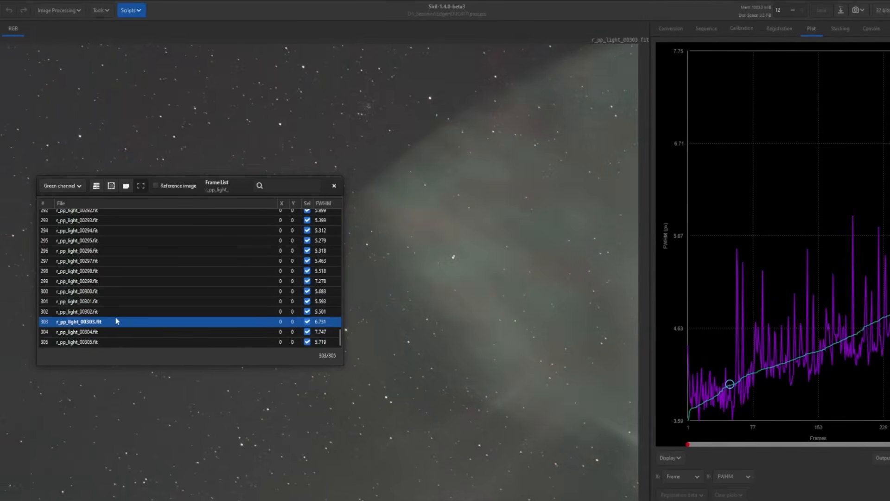
{"action": "left_click", "coordinate": [77, 311]}
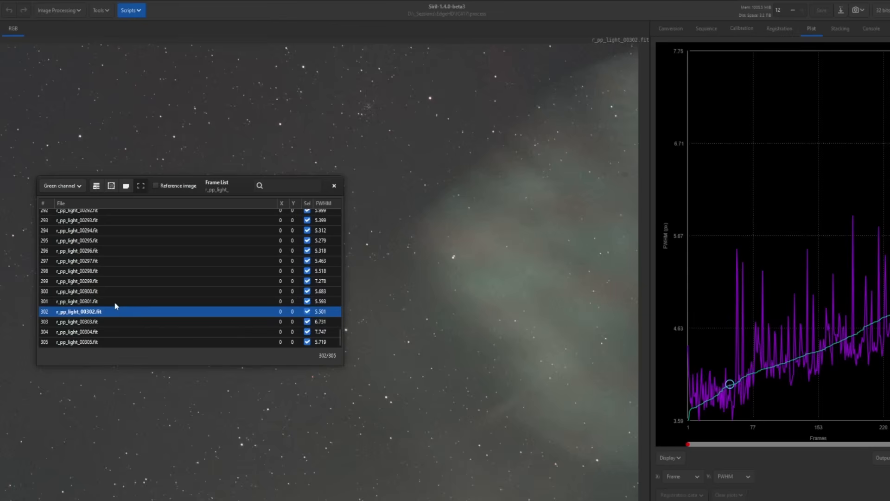
{"action": "left_click", "coordinate": [76, 291]}
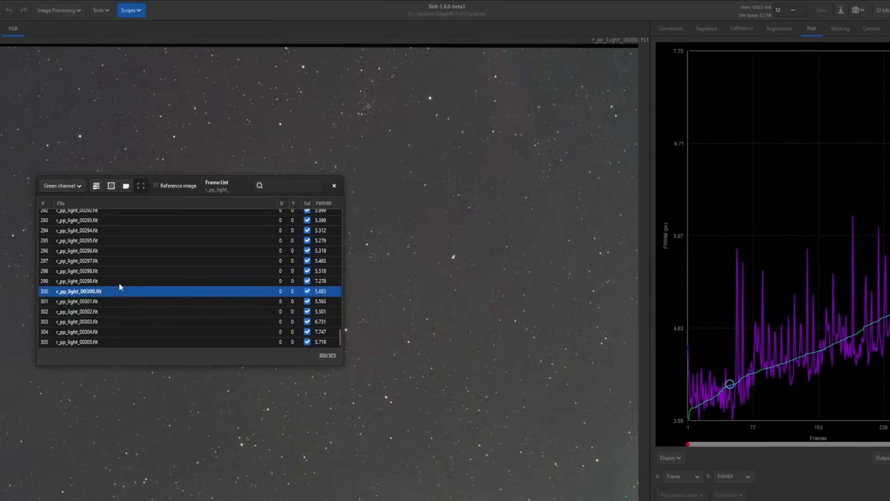
{"action": "left_click", "coordinate": [77, 301]}
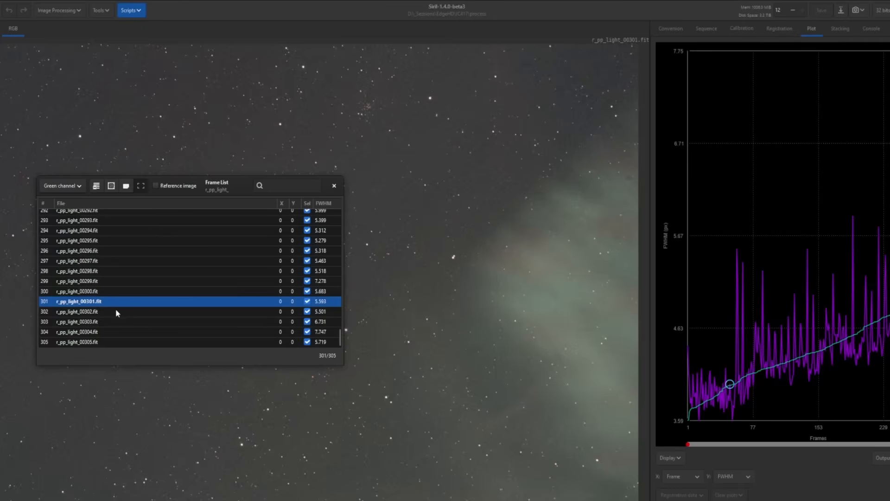
{"action": "mouse_move", "coordinate": [474, 332]}
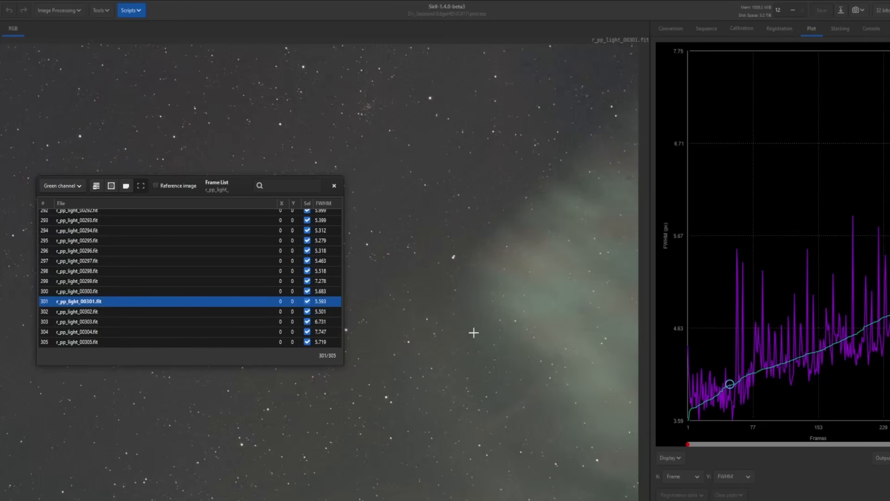
{"action": "mouse_move", "coordinate": [545, 323]}
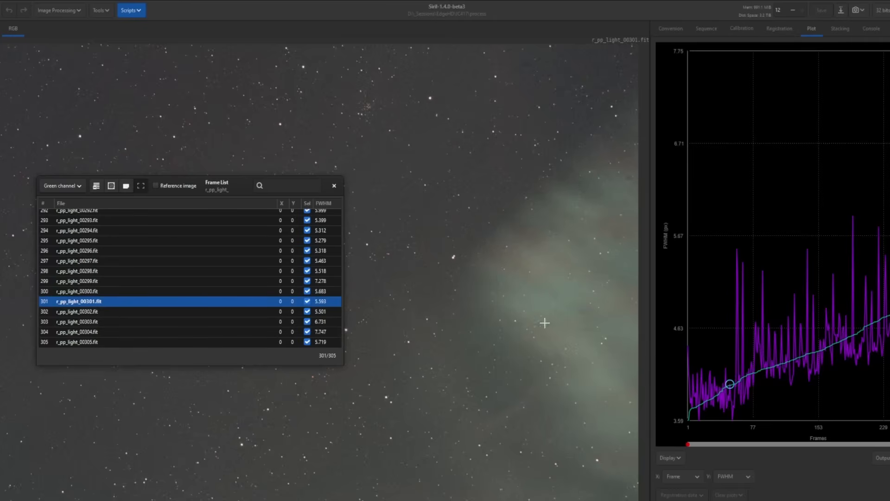
{"action": "mouse_move", "coordinate": [350, 214]}
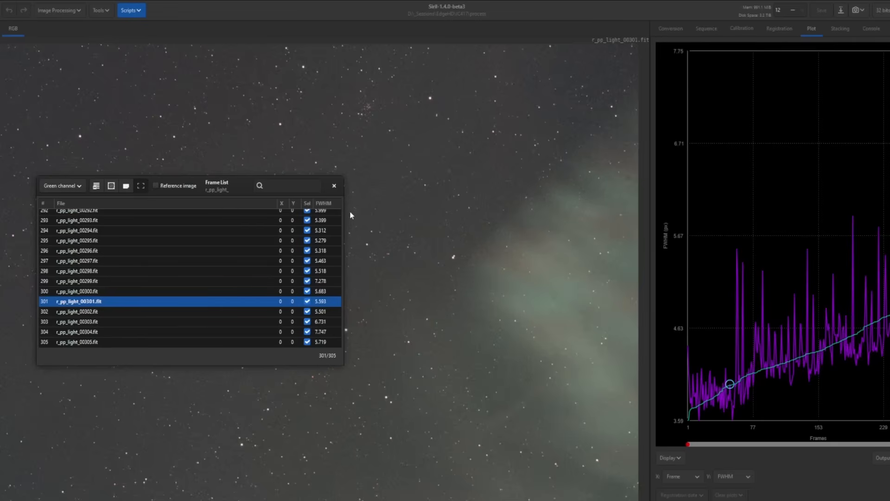
{"action": "left_click", "coordinate": [334, 186]}
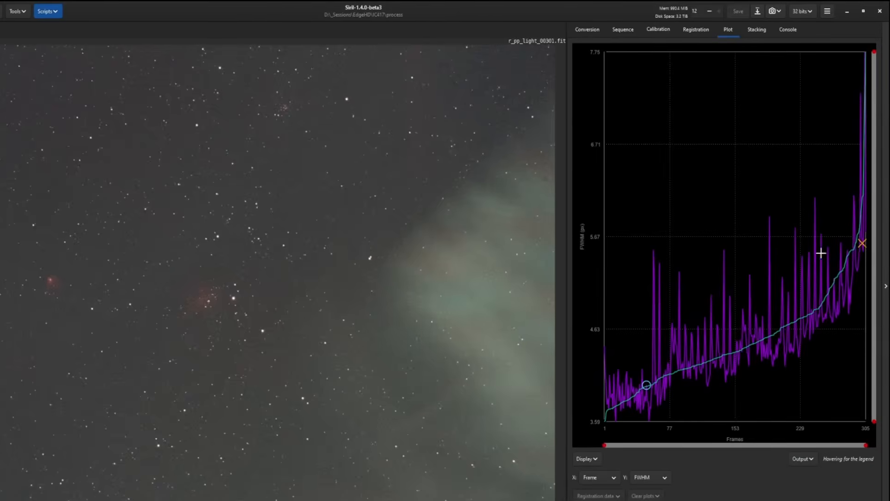
{"action": "mouse_move", "coordinate": [842, 342]}
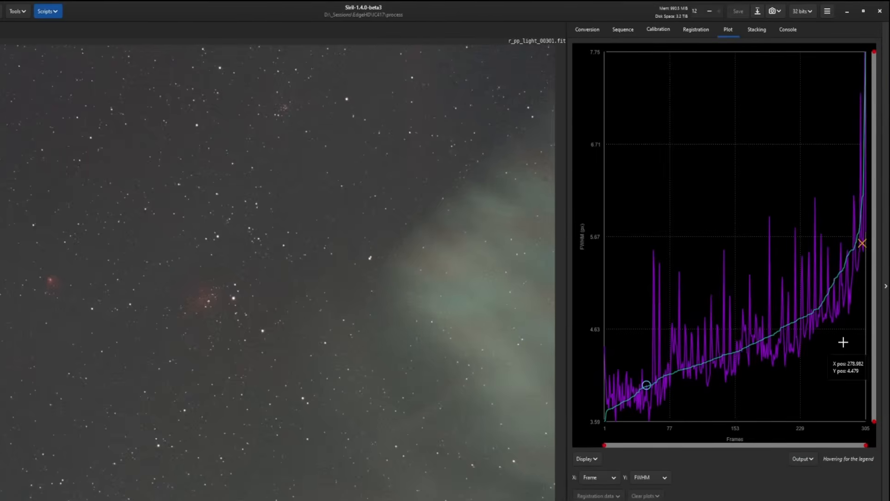
{"action": "mouse_move", "coordinate": [791, 238]}
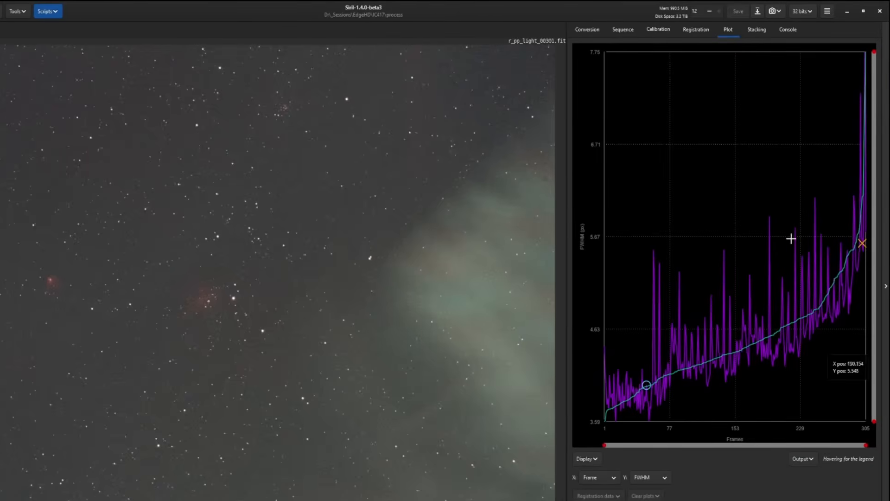
{"action": "mouse_move", "coordinate": [597, 241]}
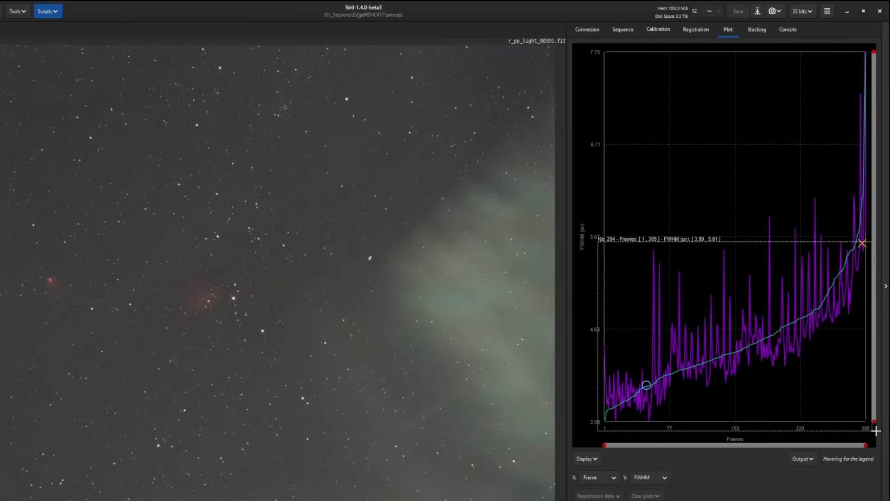
{"action": "mouse_move", "coordinate": [670, 241]}
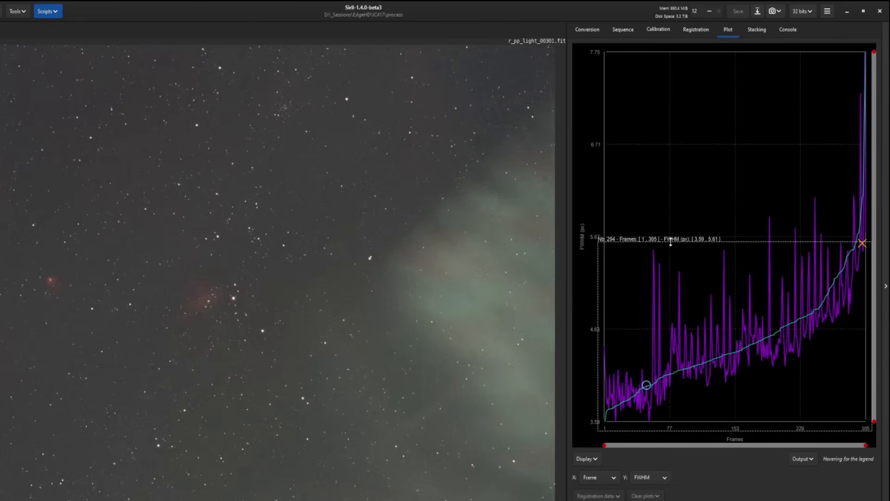
Keep only plot points with FWHM below about 5.6 px, then review the Frame List
{"action": "right_click", "coordinate": [643, 275]}
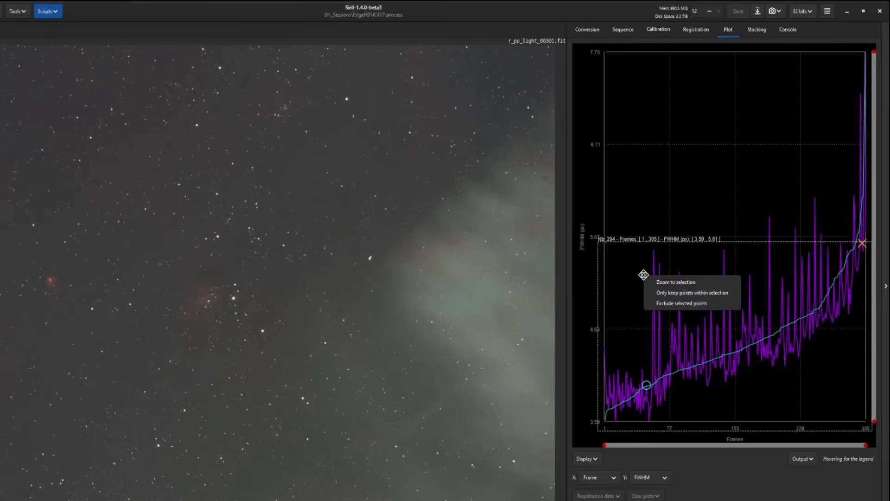
{"action": "mouse_move", "coordinate": [669, 295]}
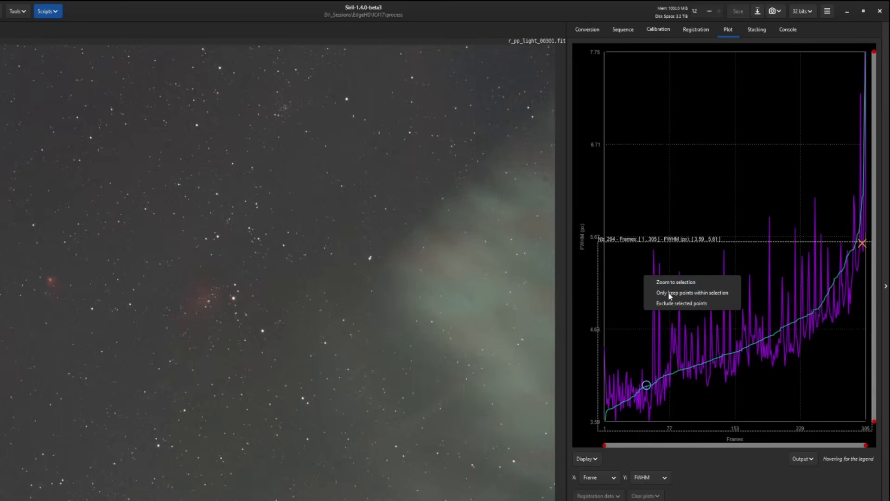
{"action": "left_click", "coordinate": [675, 282]}
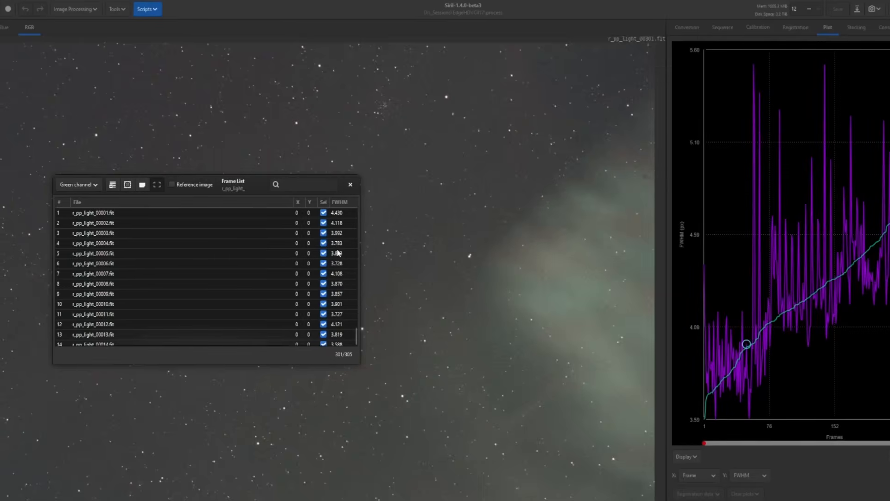
{"action": "scroll", "scroll_direction": "down", "scroll_amount": 3}
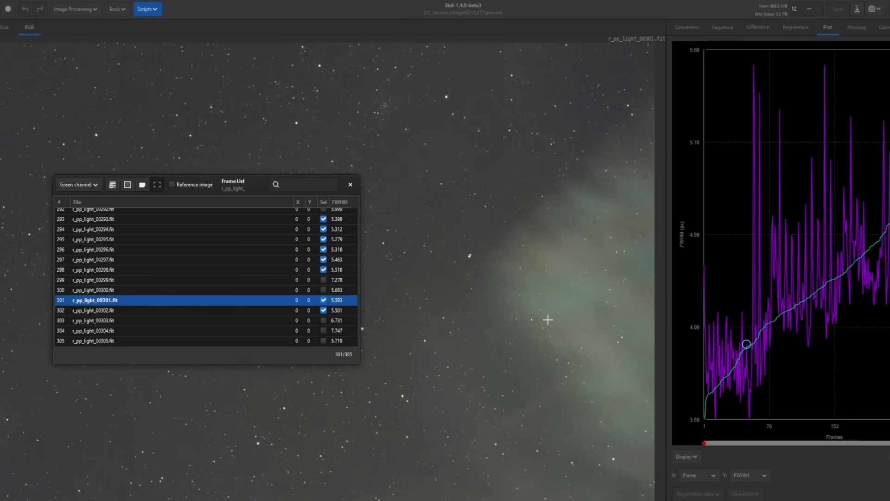
{"action": "left_click", "coordinate": [351, 184]}
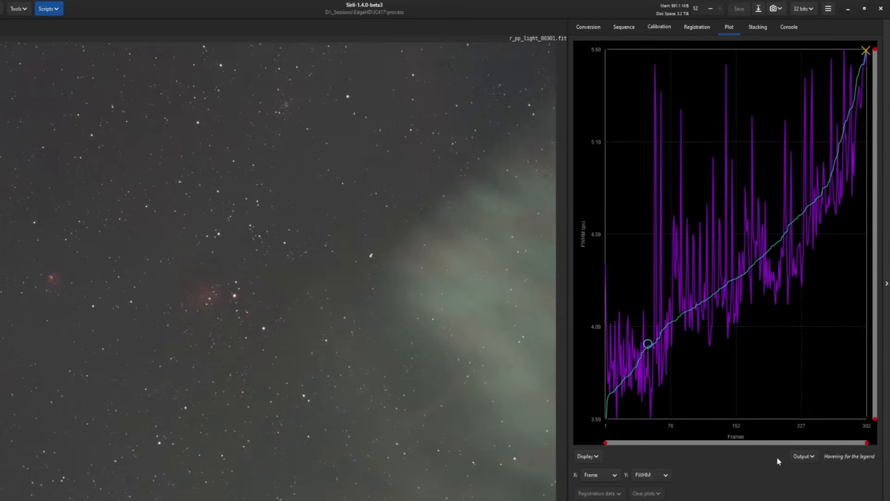
{"action": "mouse_move", "coordinate": [640, 478]}
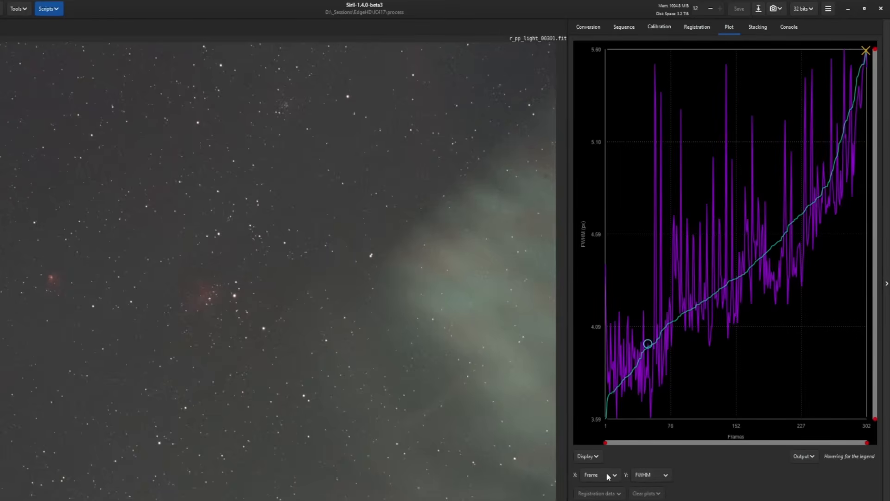
Set the plot X axis to Roundness and keep only the round, low-FWHM cluster
{"action": "left_click", "coordinate": [599, 475]}
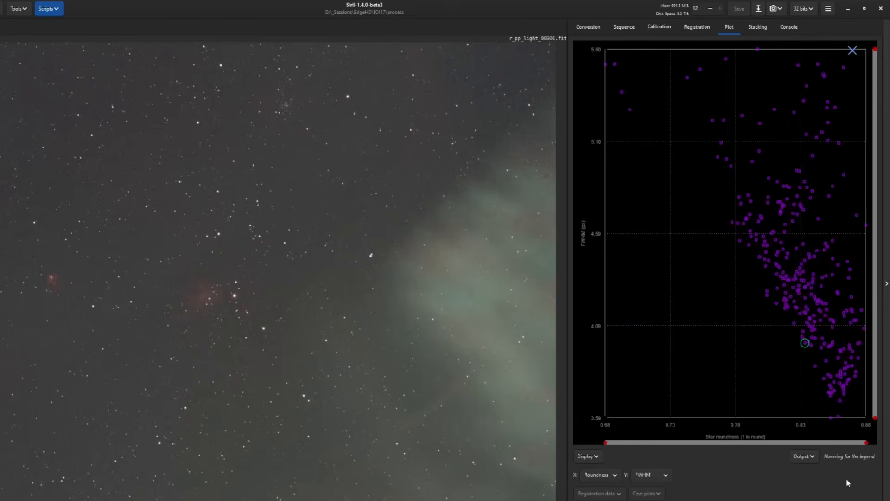
{"action": "mouse_move", "coordinate": [706, 44]}
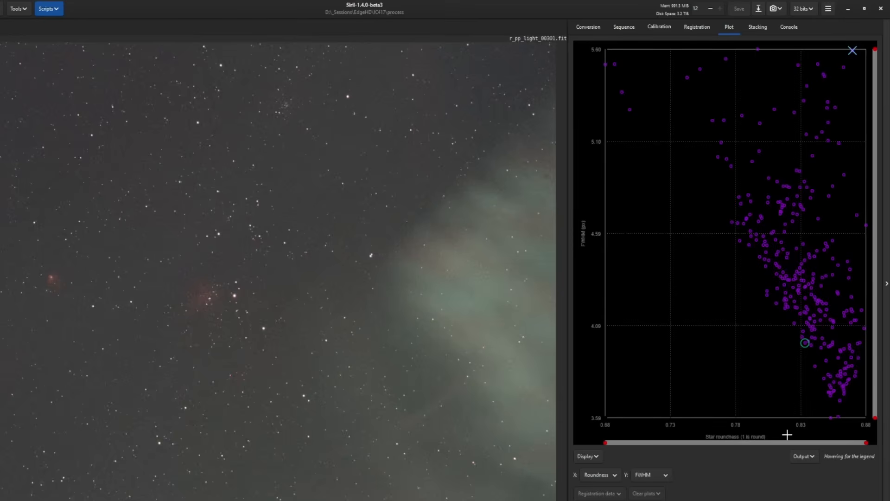
{"action": "mouse_move", "coordinate": [585, 236]}
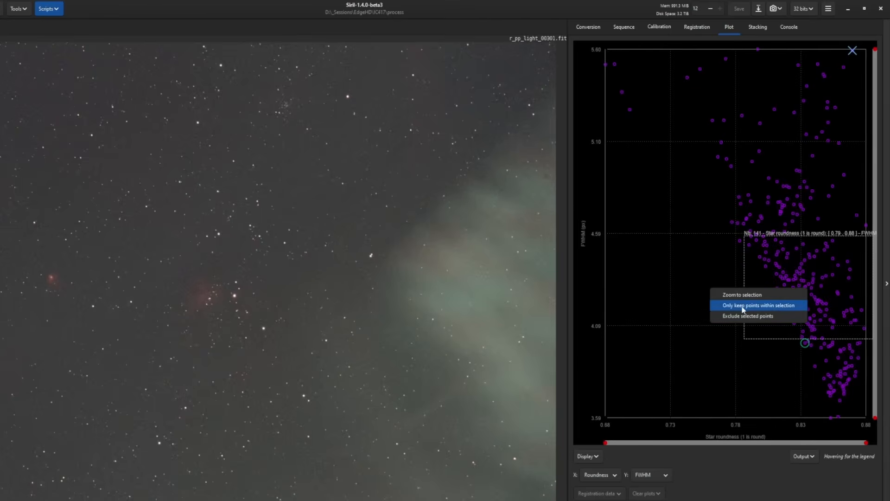
{"action": "left_click", "coordinate": [757, 305]}
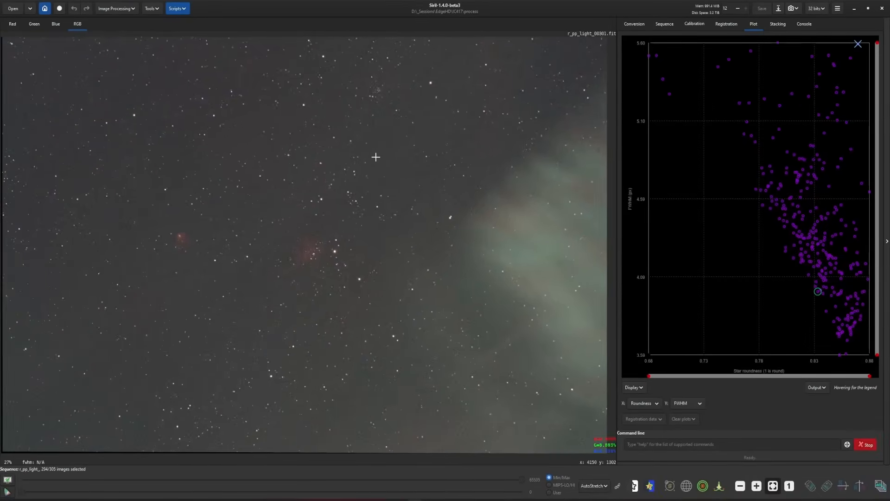
{"action": "mouse_move", "coordinate": [571, 265]}
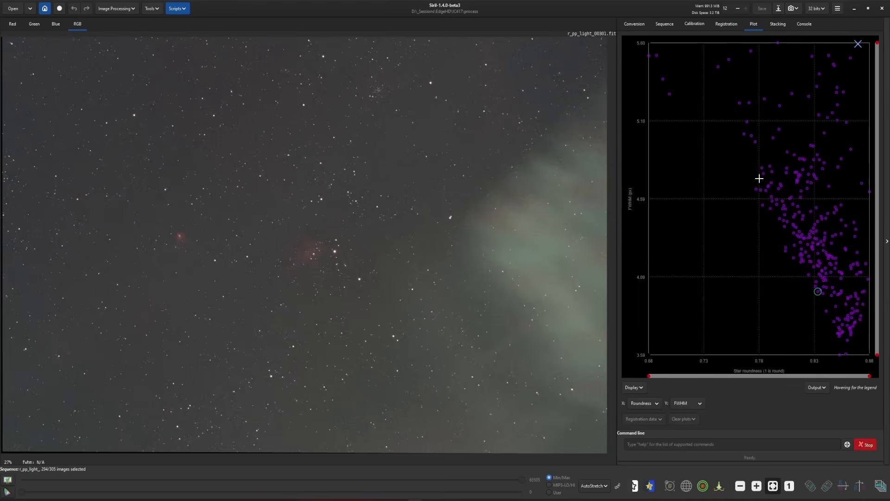
{"action": "mouse_move", "coordinate": [824, 71]}
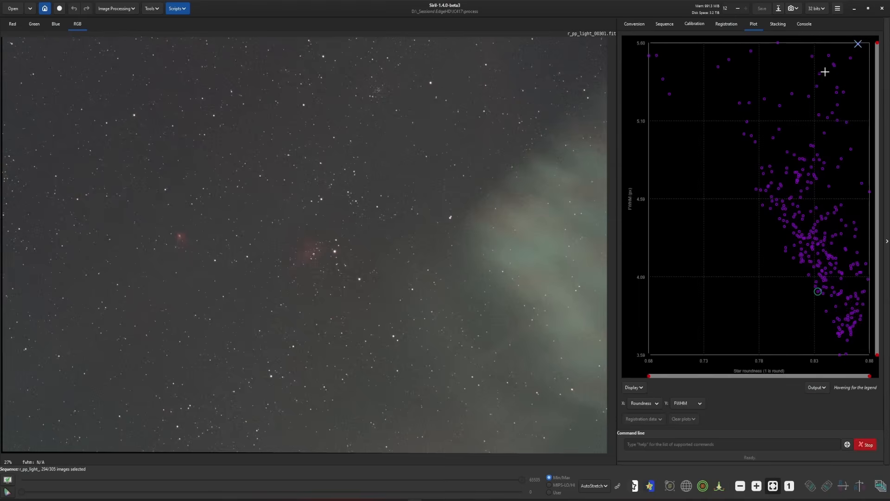
{"action": "mouse_move", "coordinate": [762, 404]}
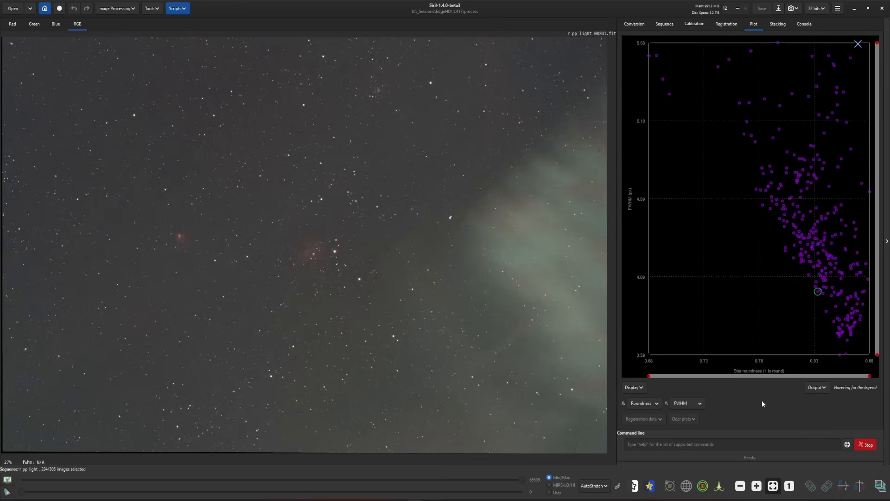
{"action": "mouse_move", "coordinate": [776, 412]}
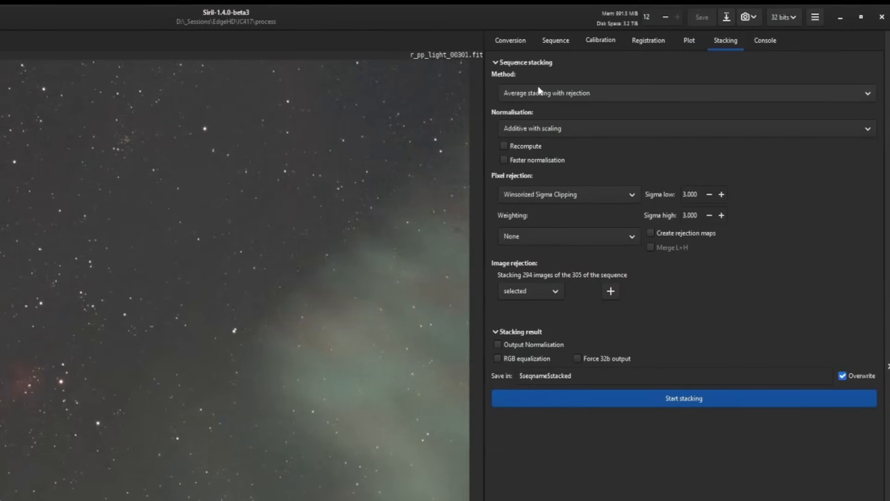
{"action": "mouse_move", "coordinate": [620, 199]}
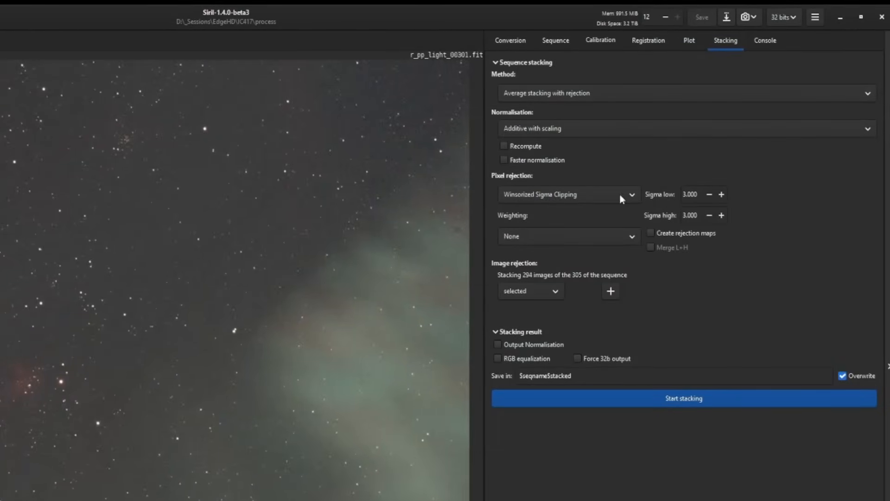
{"action": "mouse_move", "coordinate": [604, 93]}
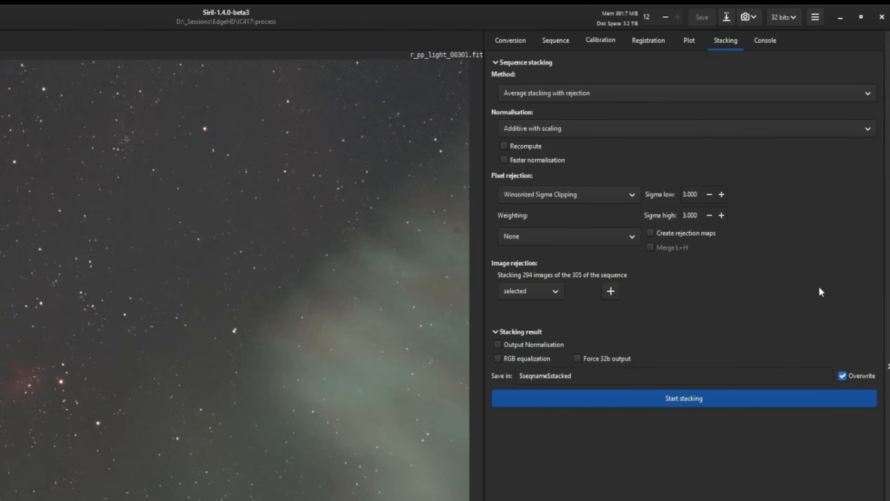
{"action": "mouse_move", "coordinate": [837, 248]}
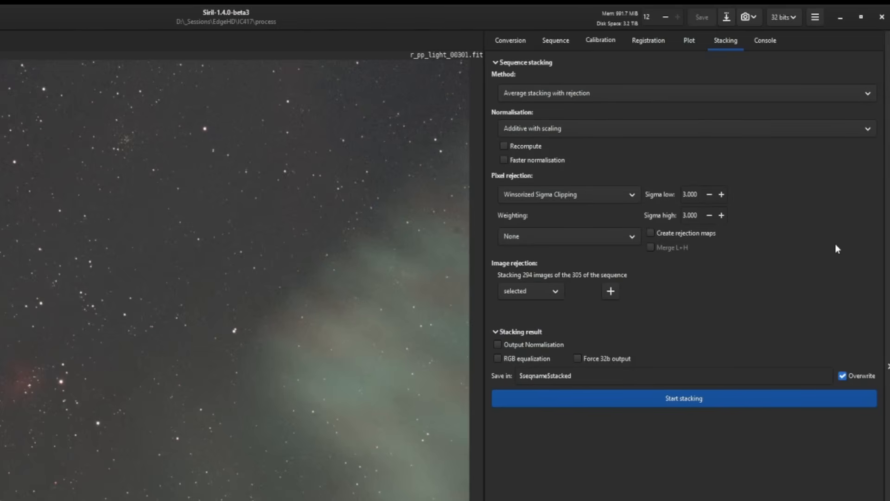
{"action": "mouse_move", "coordinate": [794, 232]}
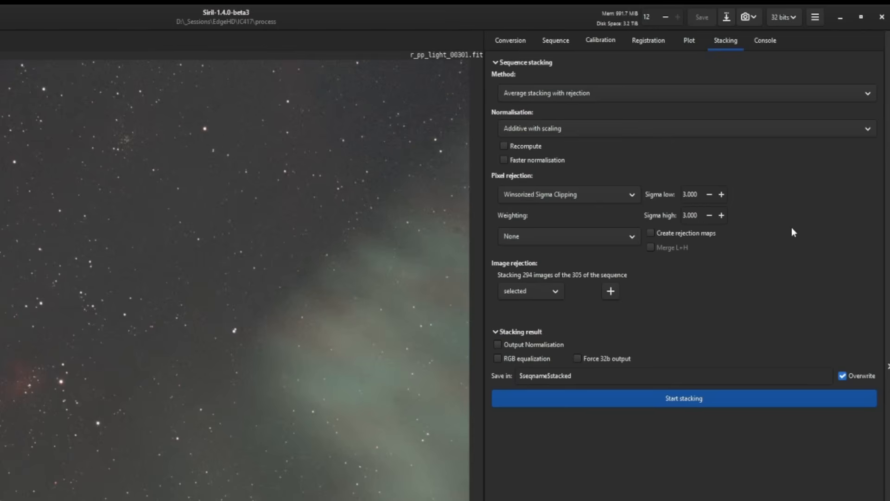
{"action": "mouse_move", "coordinate": [842, 312]}
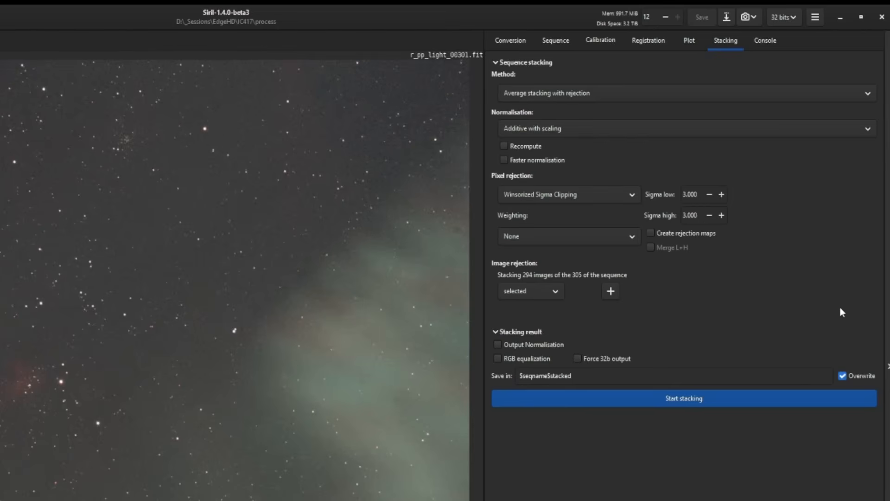
{"action": "mouse_move", "coordinate": [526, 278]}
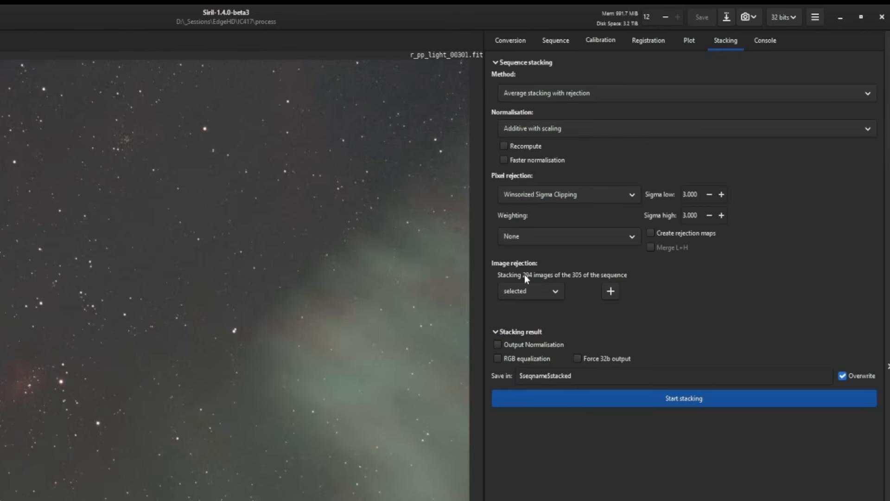
{"action": "mouse_move", "coordinate": [531, 283]}
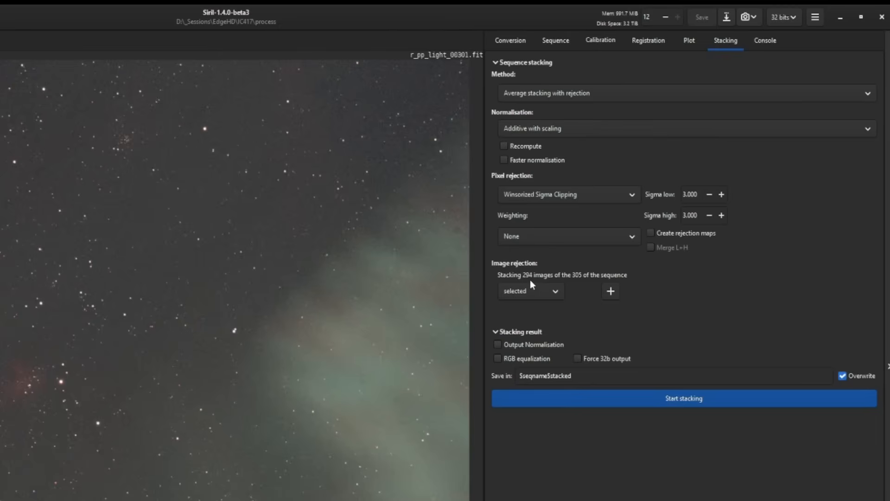
{"action": "mouse_move", "coordinate": [580, 283]}
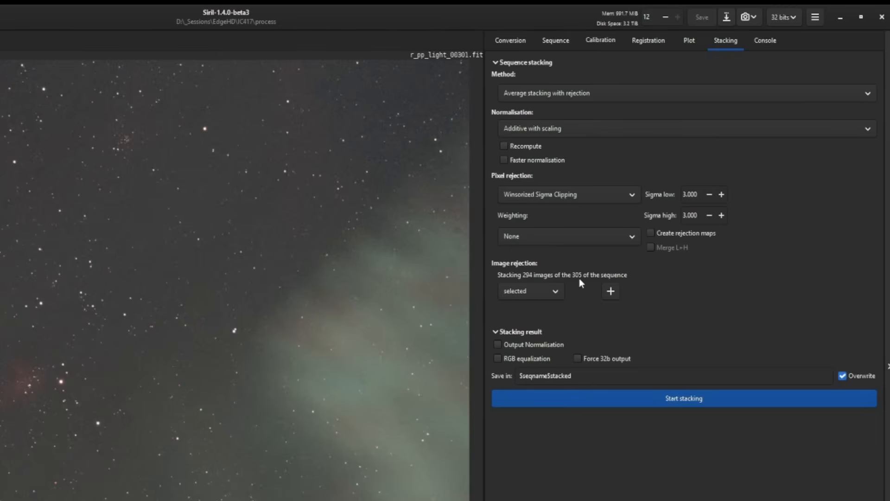
{"action": "mouse_move", "coordinate": [575, 312]}
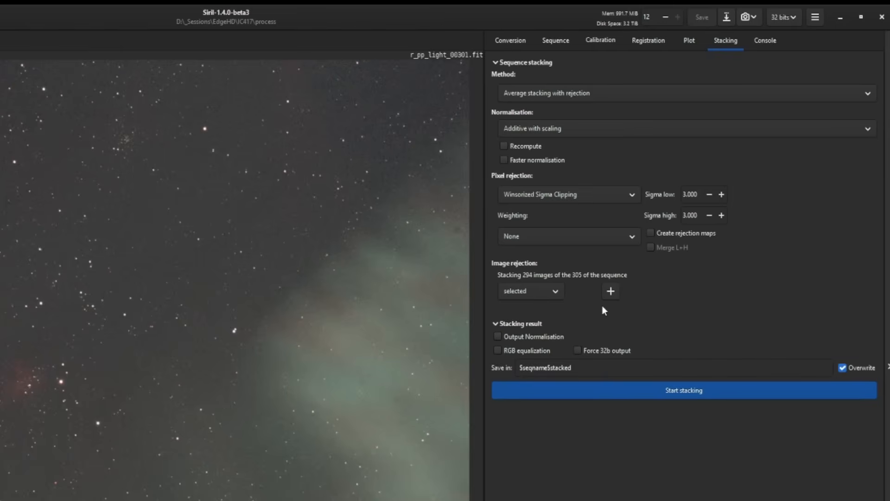
Add a 90% star roundness rejection filter, cutting the stack to 272 of 305 frames
{"action": "left_click", "coordinate": [610, 291]}
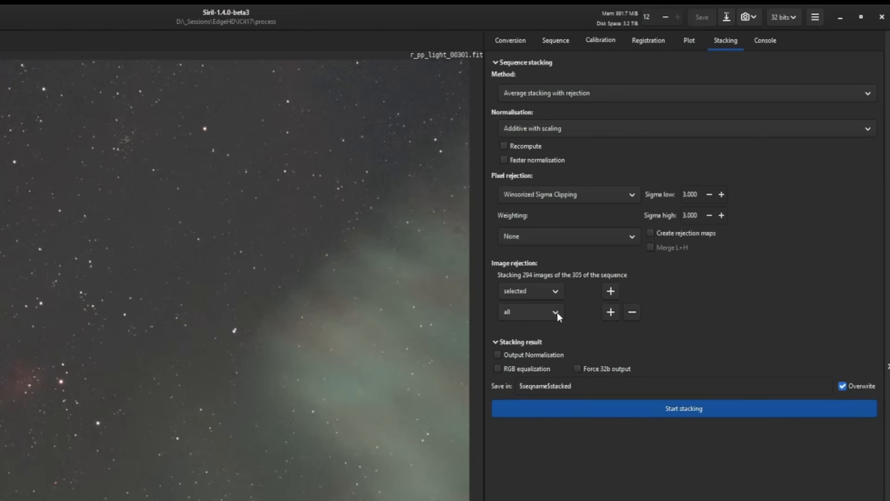
{"action": "left_click", "coordinate": [531, 312]}
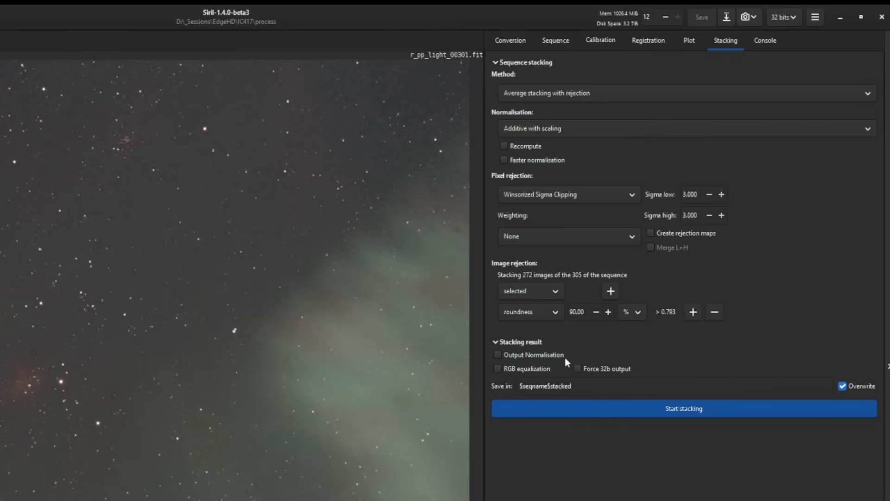
{"action": "mouse_move", "coordinate": [716, 333]}
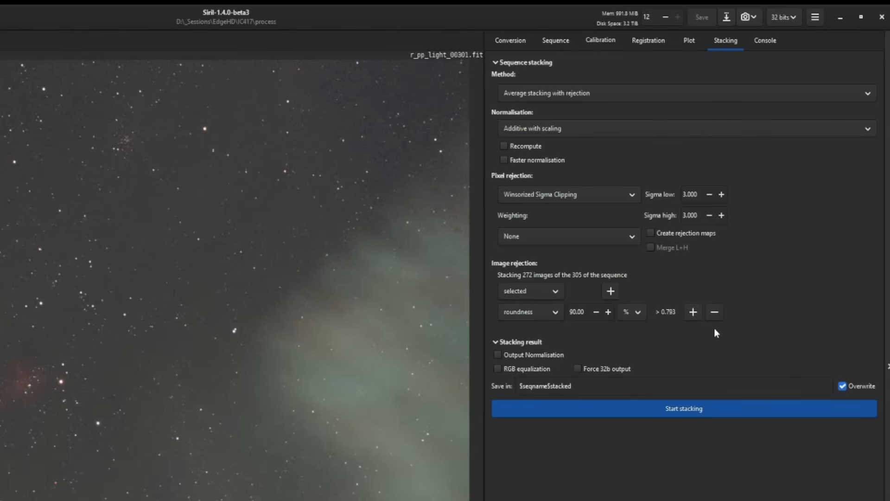
{"action": "mouse_move", "coordinate": [534, 282]}
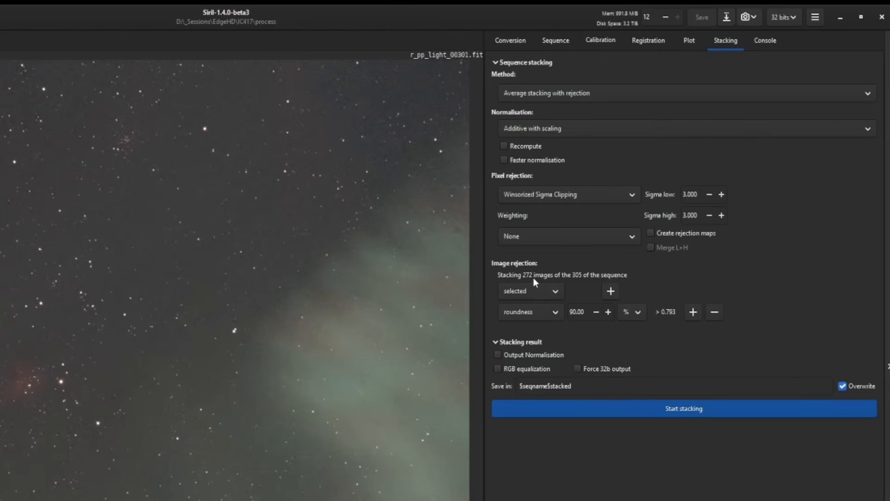
{"action": "mouse_move", "coordinate": [558, 331]}
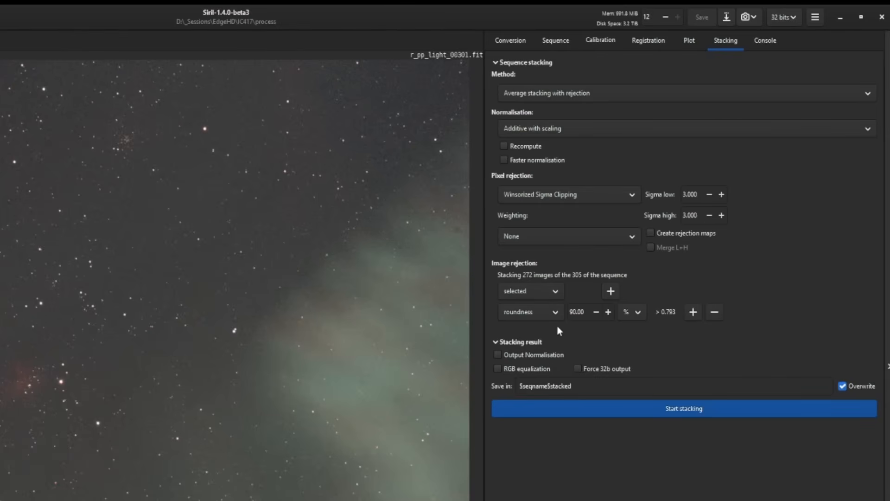
{"action": "mouse_move", "coordinate": [602, 326]}
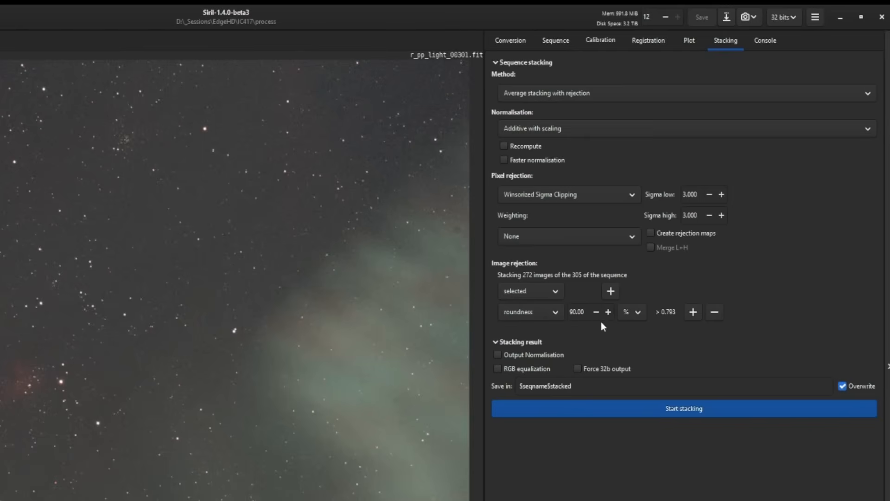
{"action": "mouse_move", "coordinate": [606, 327]}
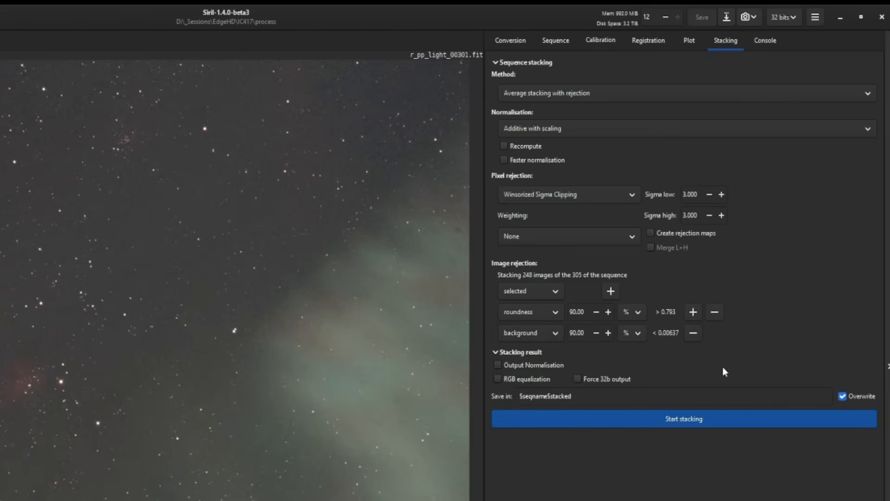
{"action": "mouse_move", "coordinate": [631, 374]}
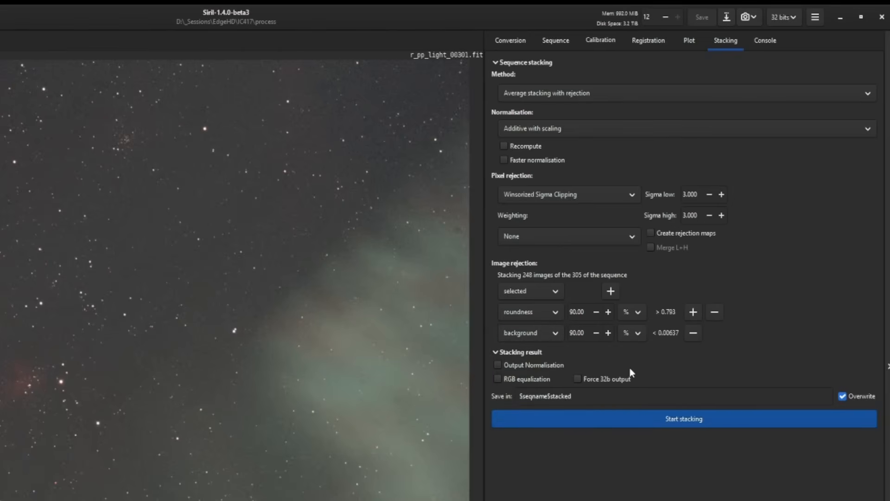
{"action": "mouse_move", "coordinate": [540, 283]}
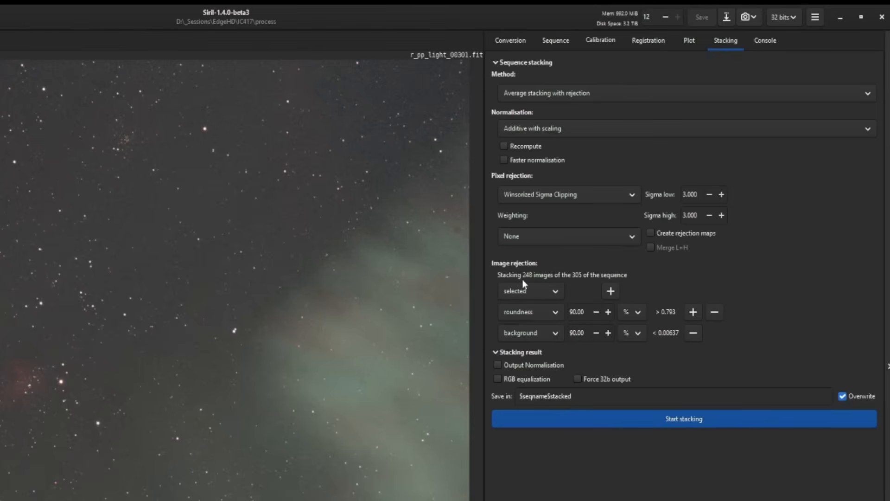
{"action": "mouse_move", "coordinate": [606, 285]}
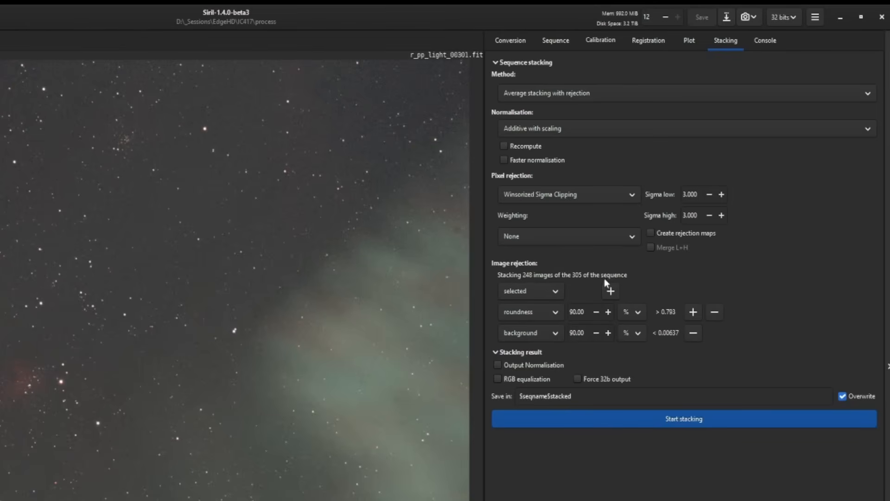
{"action": "mouse_move", "coordinate": [604, 339]}
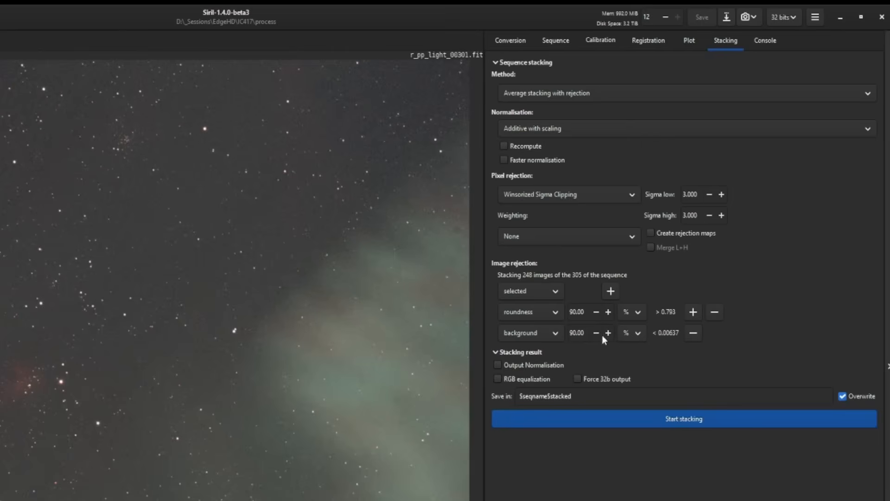
{"action": "mouse_move", "coordinate": [812, 351]}
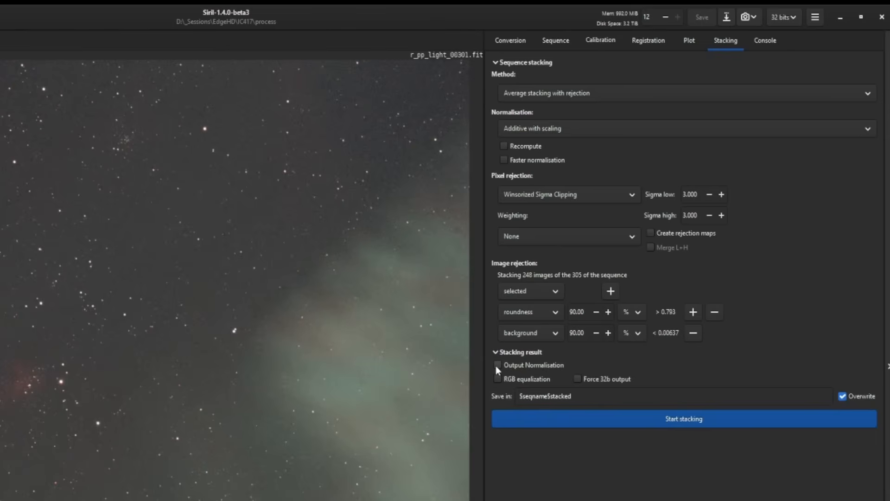
Enable Output Normalisation, RGB equalization and Force 32b output for the stacking result
{"action": "left_click", "coordinate": [498, 365]}
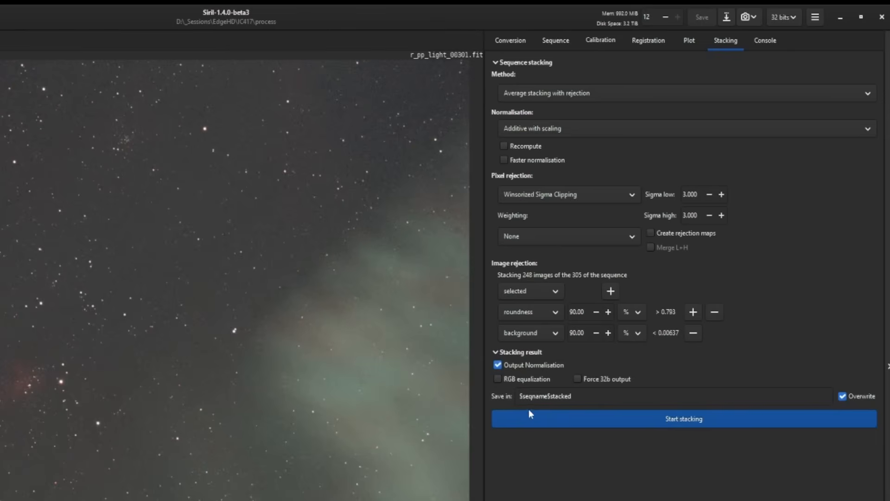
{"action": "left_click", "coordinate": [499, 379]}
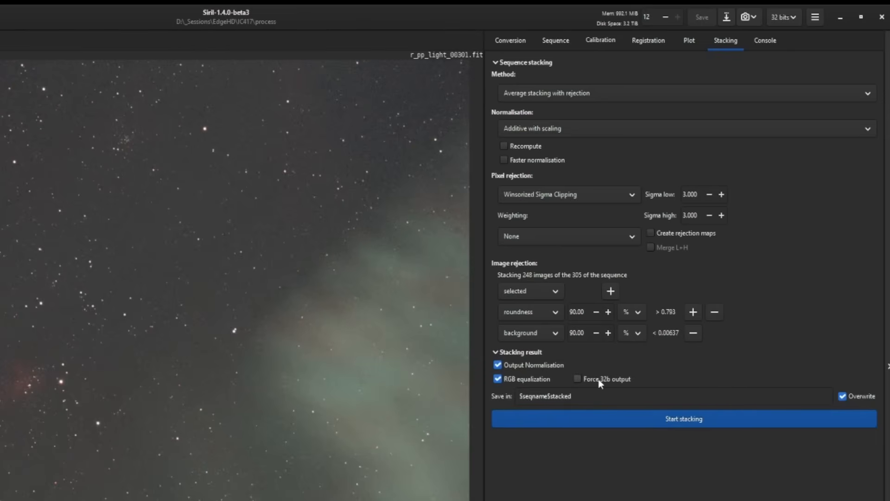
{"action": "left_click", "coordinate": [578, 378]}
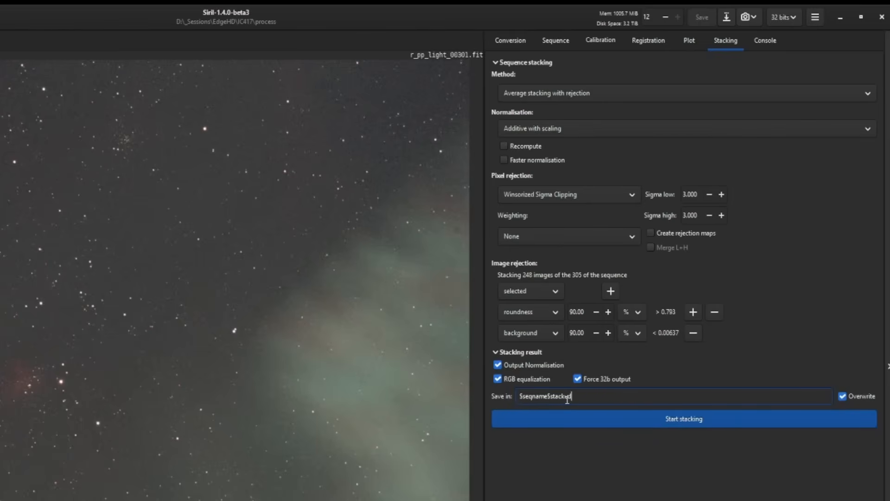
Set the output name to ../result_$LIVETIME:%d$s and stack the 248 filtered frames
{"action": "left_click", "coordinate": [556, 40]}
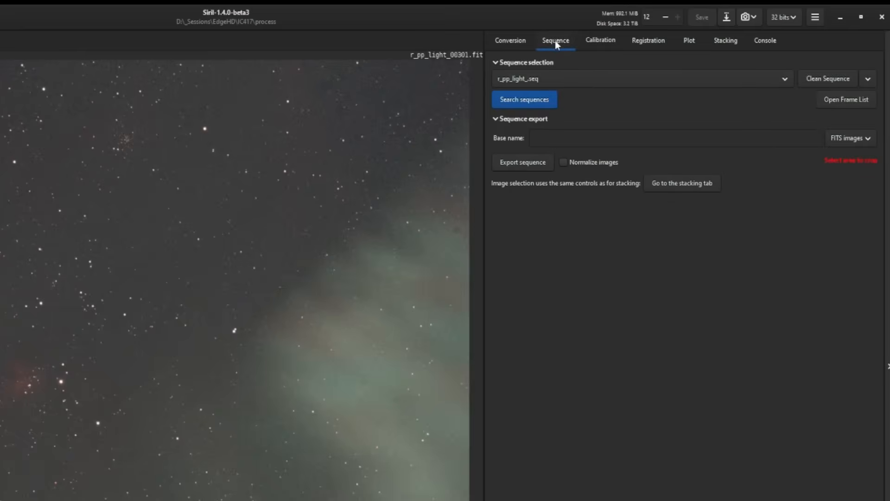
{"action": "mouse_move", "coordinate": [511, 86]}
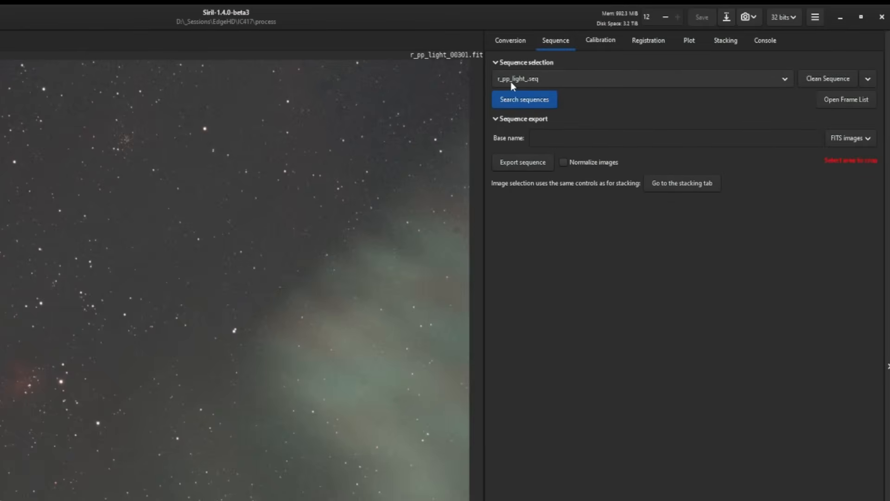
{"action": "left_click", "coordinate": [725, 40]}
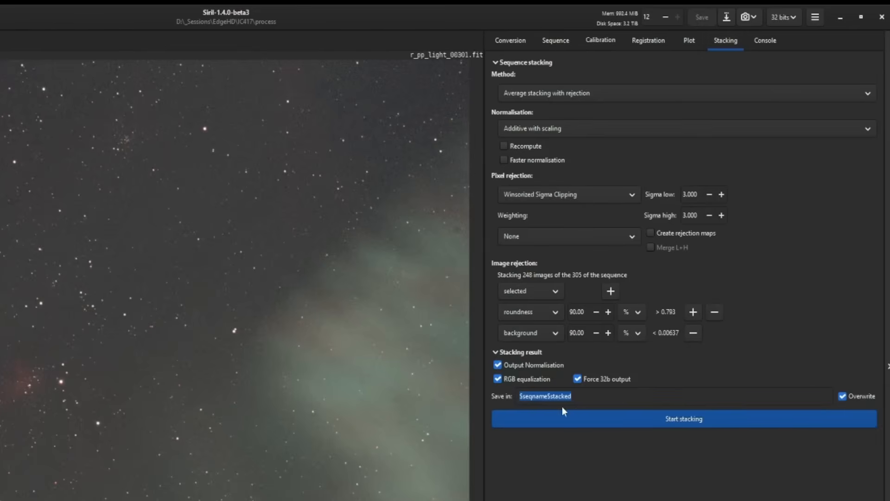
{"action": "mouse_move", "coordinate": [598, 395]}
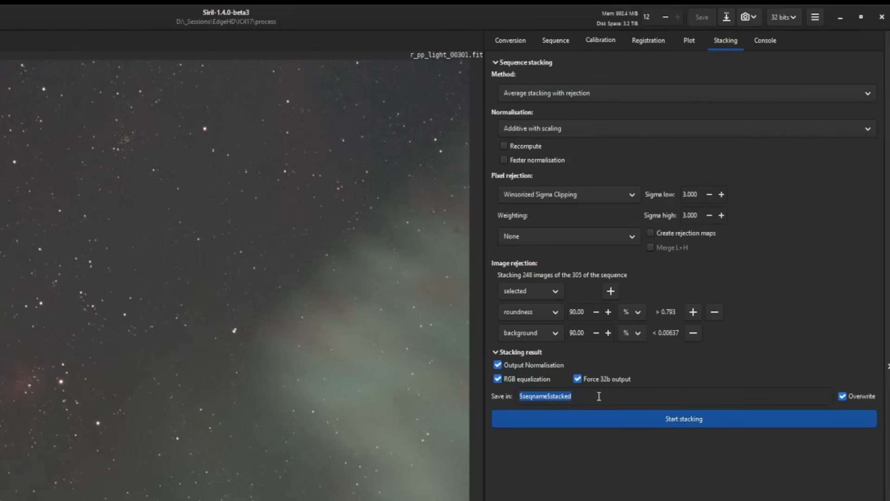
{"action": "mouse_move", "coordinate": [585, 493]}
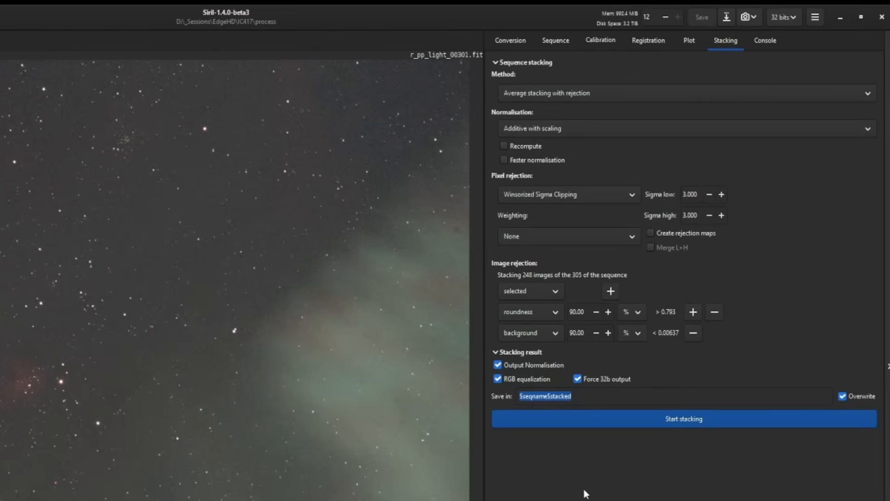
{"action": "mouse_move", "coordinate": [273, 53]}
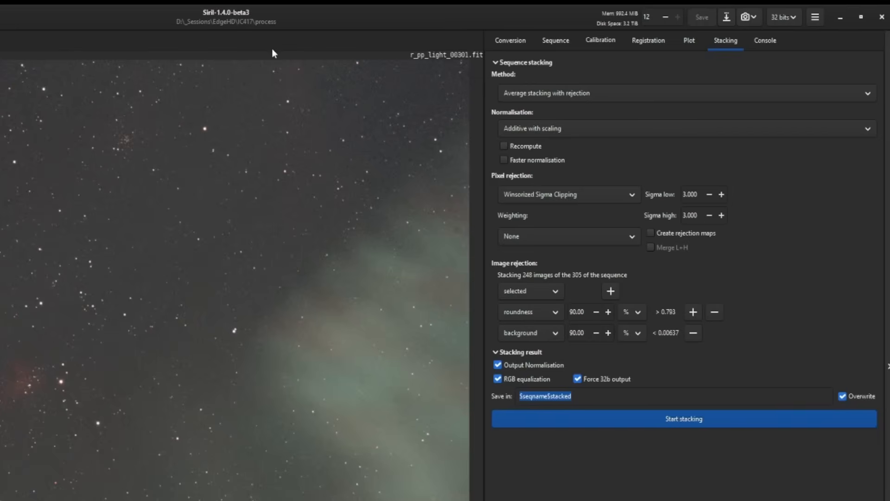
{"action": "mouse_move", "coordinate": [259, 36]}
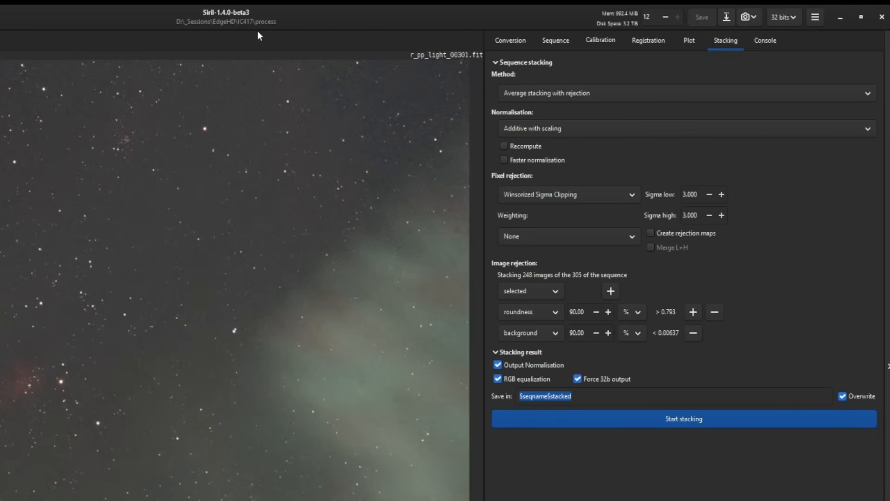
{"action": "mouse_move", "coordinate": [522, 306]}
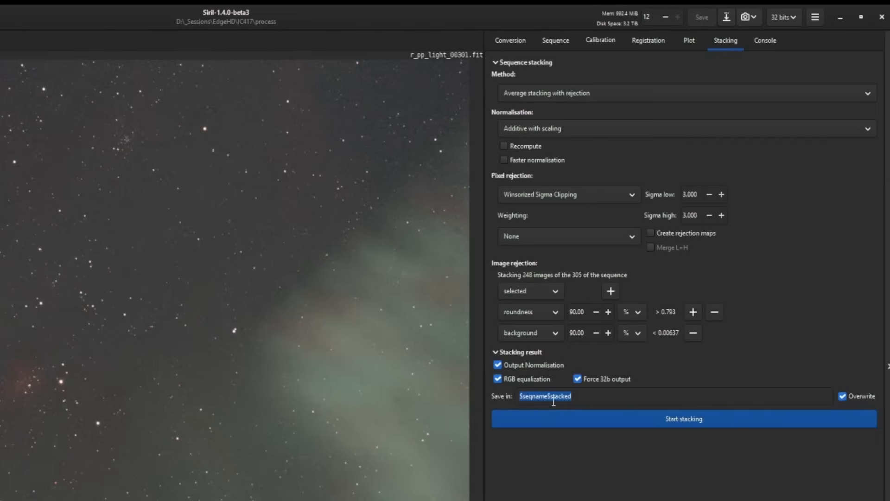
{"action": "mouse_move", "coordinate": [369, 203]}
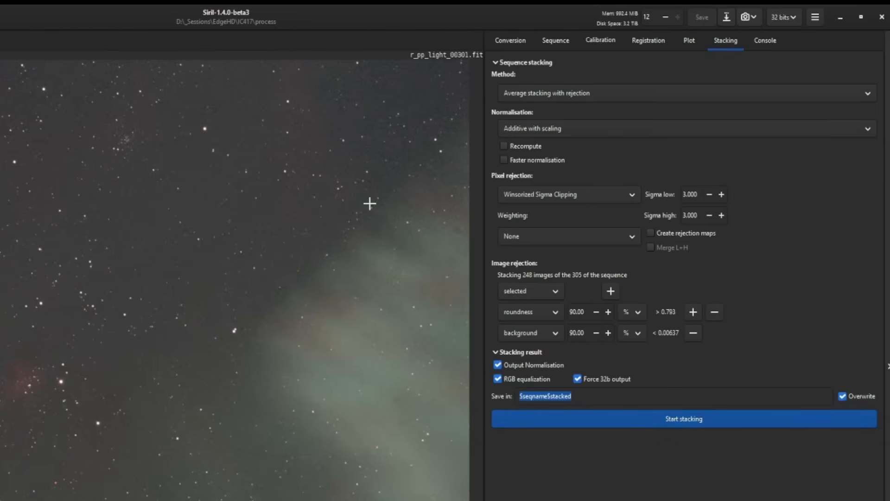
{"action": "mouse_move", "coordinate": [686, 476]}
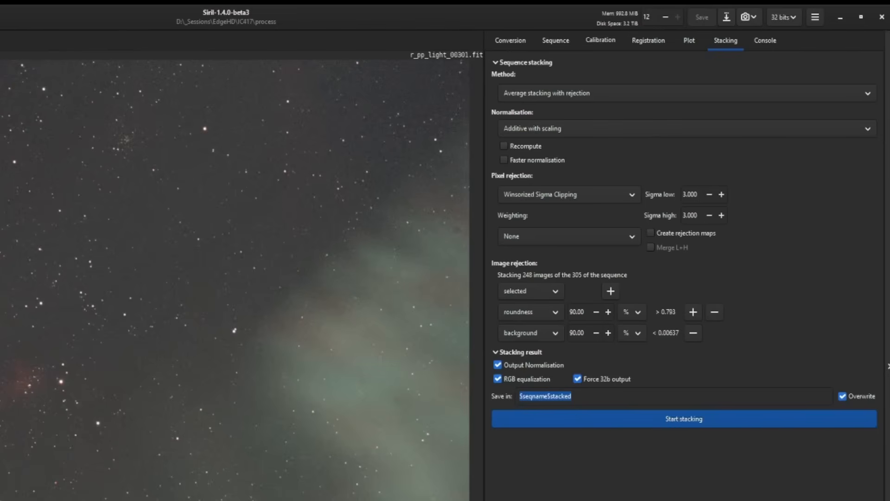
{"action": "right_click", "coordinate": [545, 395]}
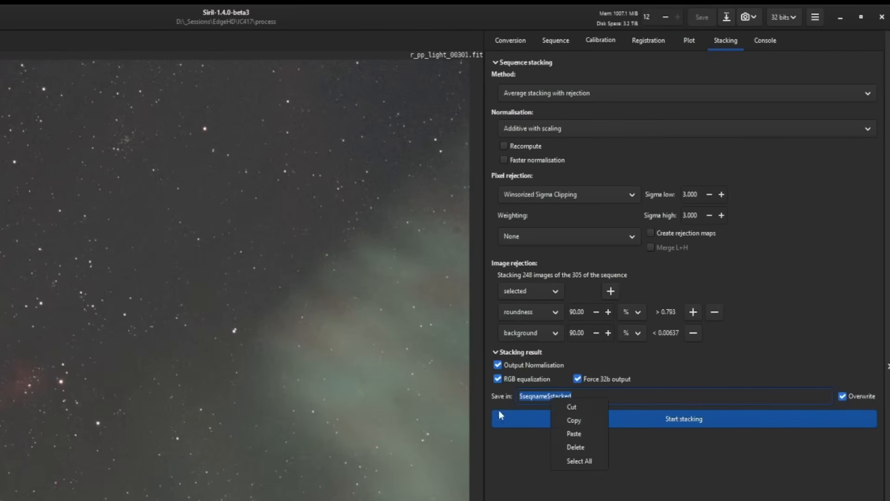
{"action": "left_click", "coordinate": [573, 433]}
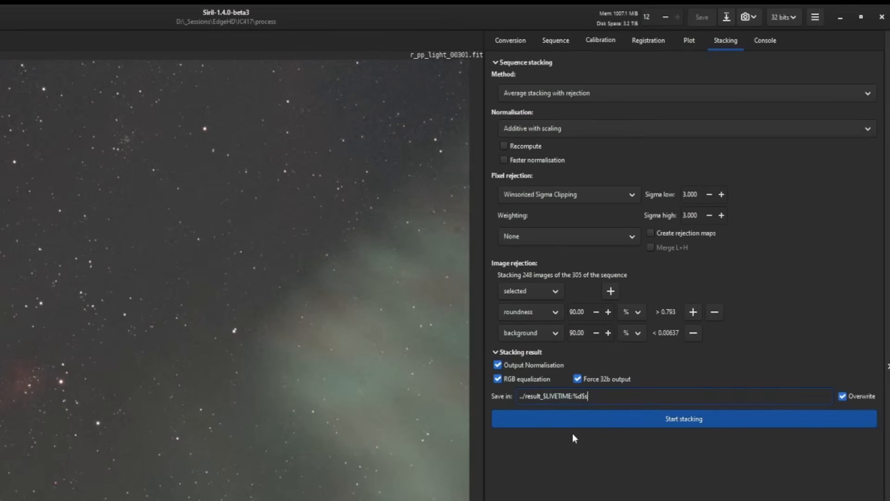
{"action": "mouse_move", "coordinate": [643, 398]}
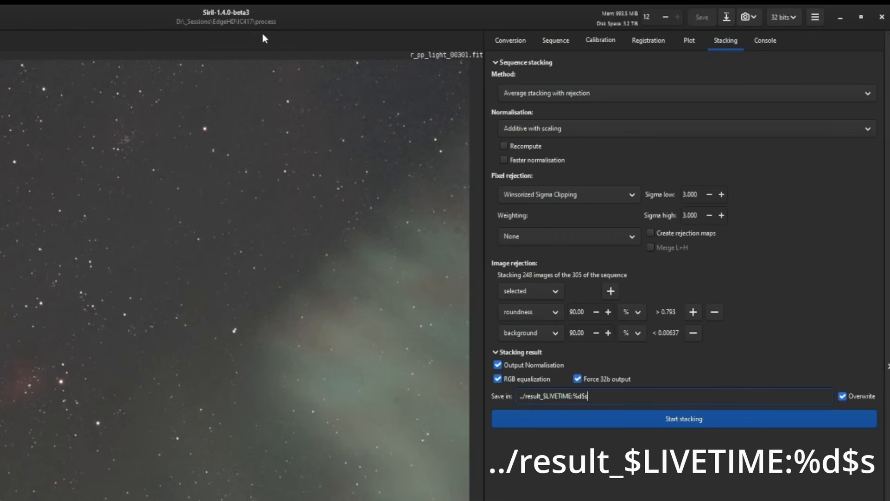
{"action": "mouse_move", "coordinate": [279, 34]}
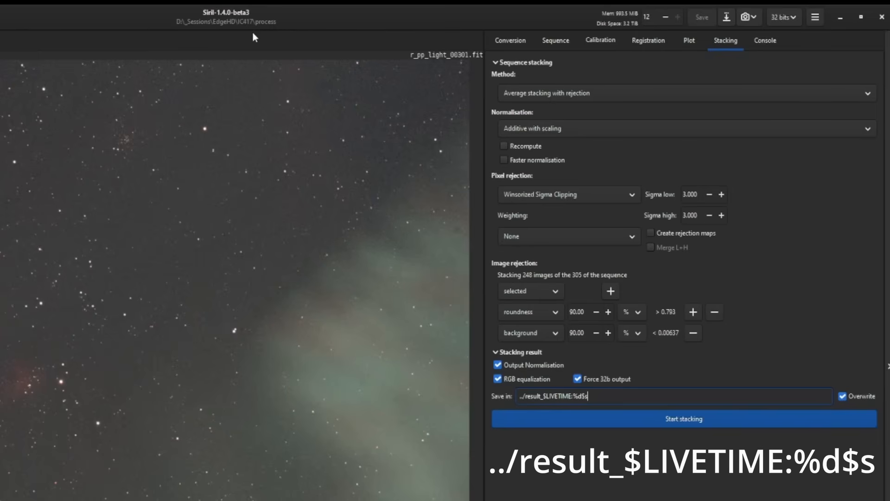
{"action": "mouse_move", "coordinate": [240, 35]}
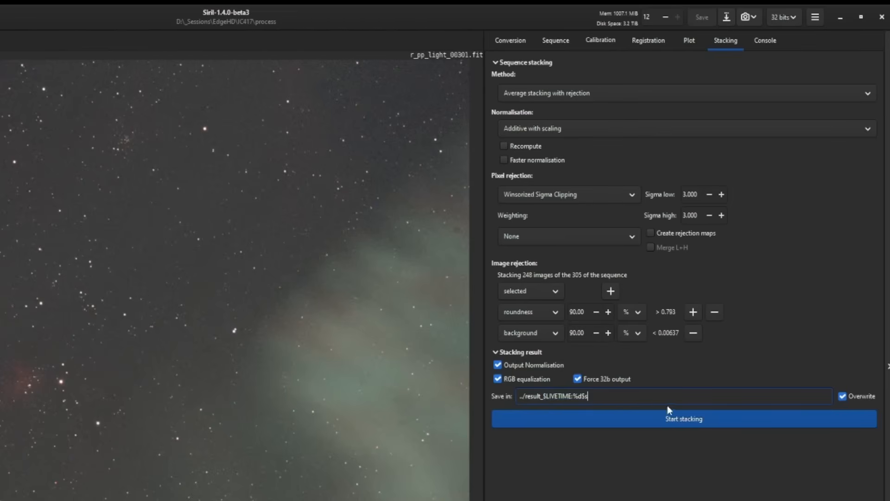
{"action": "left_click", "coordinate": [684, 418]}
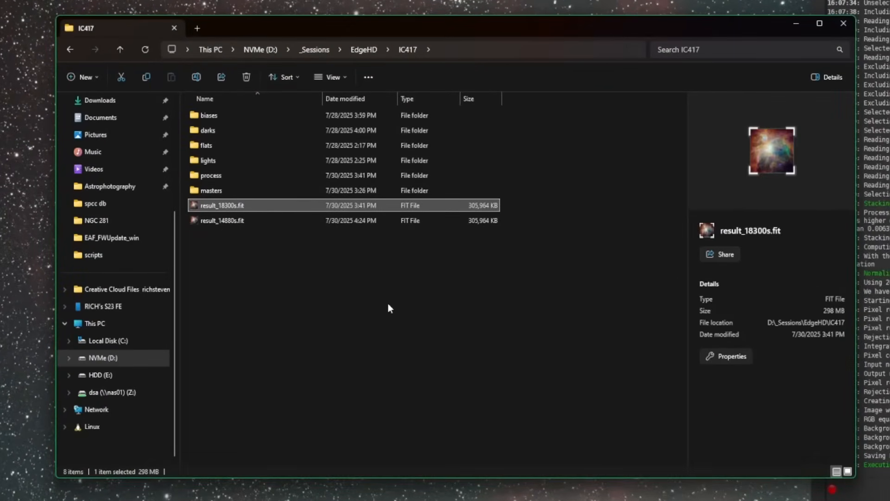
{"action": "mouse_move", "coordinate": [350, 306]}
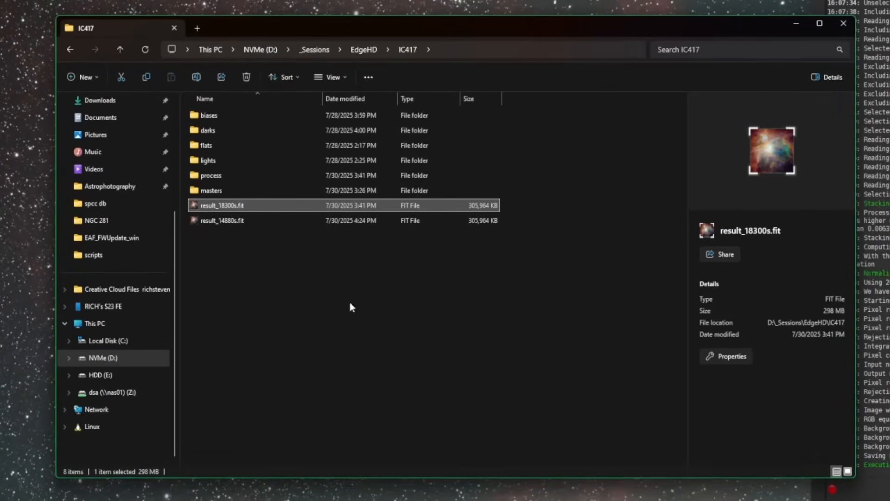
Select result_14880s.fit in IC417 to confirm it matches the older stack at 298 MB
{"action": "left_click", "coordinate": [222, 220]}
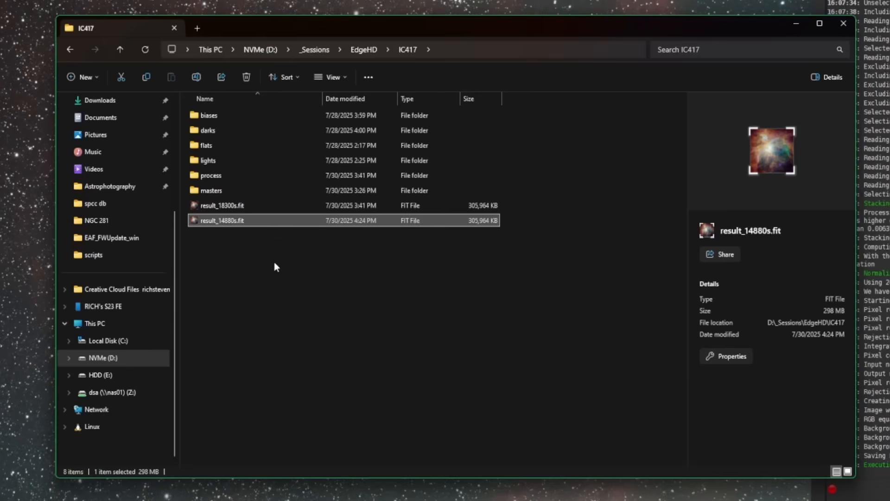
{"action": "mouse_move", "coordinate": [288, 284]}
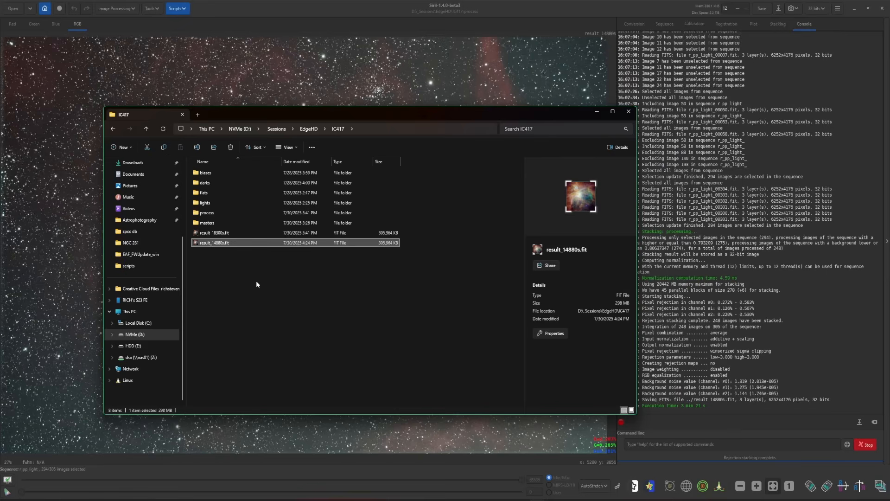
{"action": "left_click", "coordinate": [215, 232]}
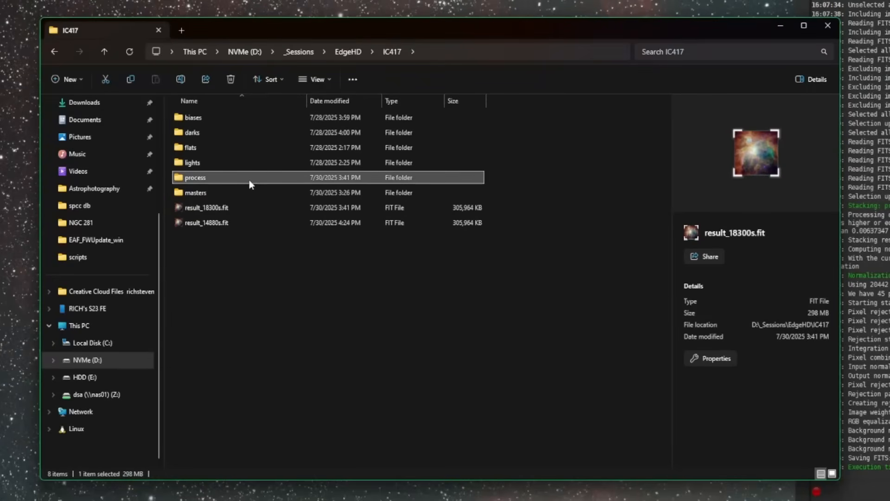
Copy OSC_Preprocessing.ssf from C:\Program Files\SiriL\scripts
{"action": "left_click", "coordinate": [194, 177]}
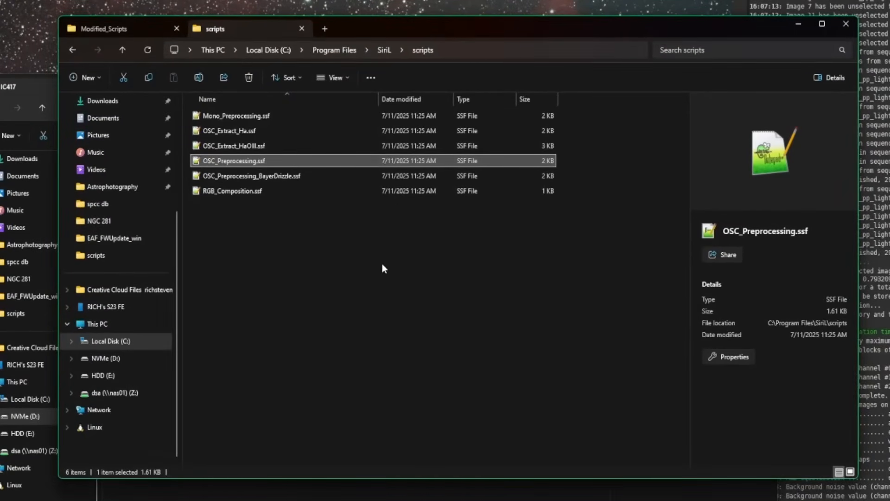
{"action": "mouse_move", "coordinate": [268, 50]}
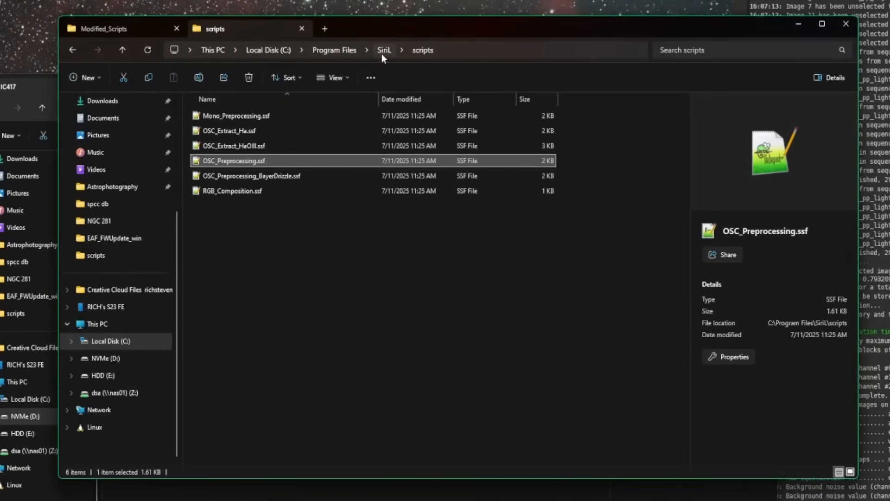
{"action": "mouse_move", "coordinate": [266, 183]}
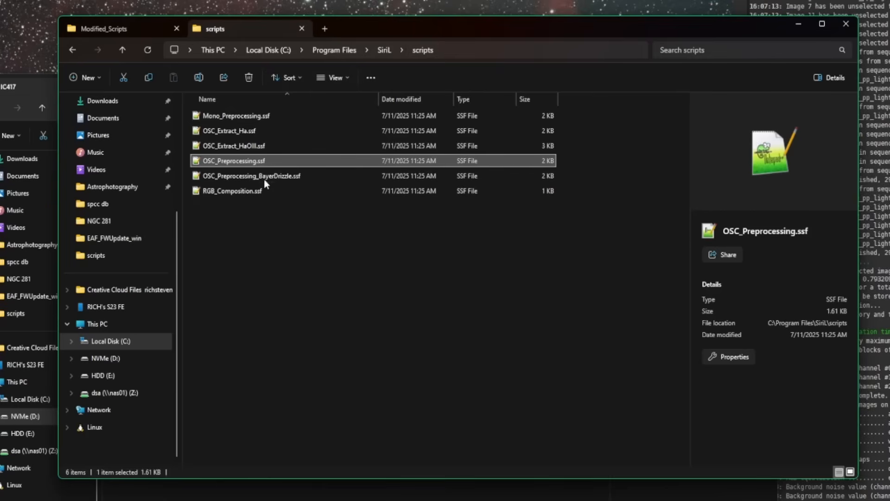
{"action": "mouse_move", "coordinate": [282, 164]}
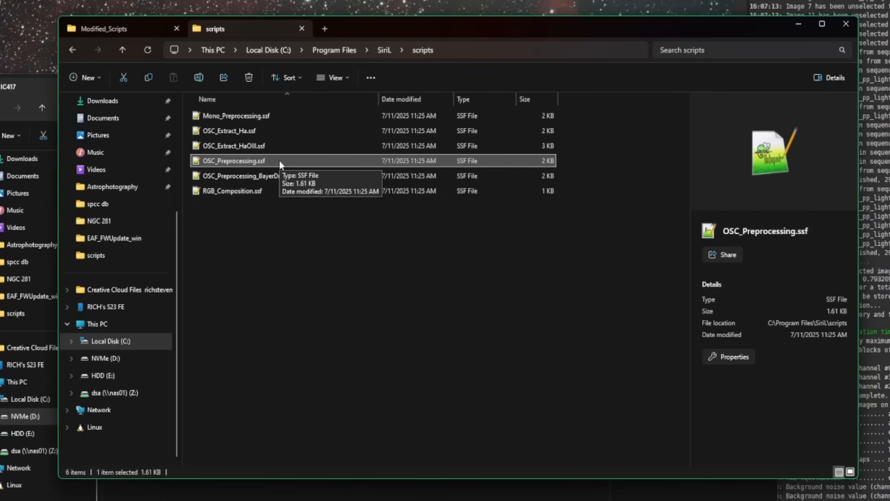
{"action": "mouse_move", "coordinate": [326, 352]}
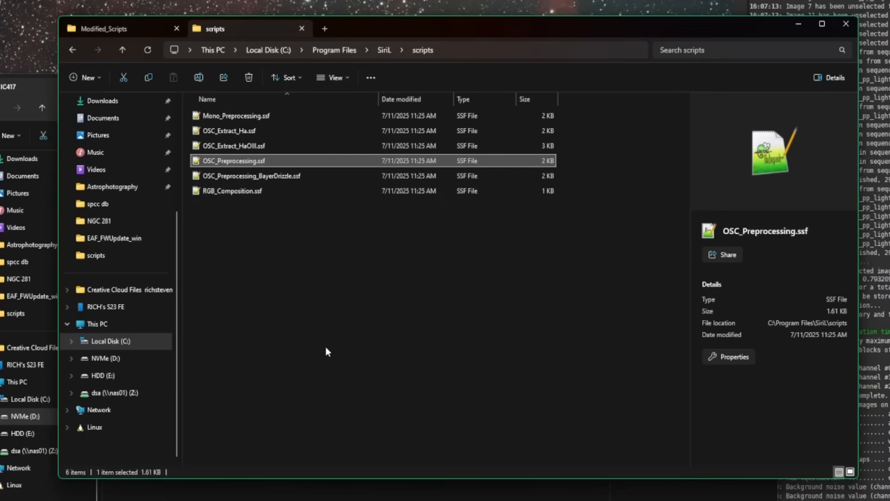
{"action": "mouse_move", "coordinate": [339, 358]}
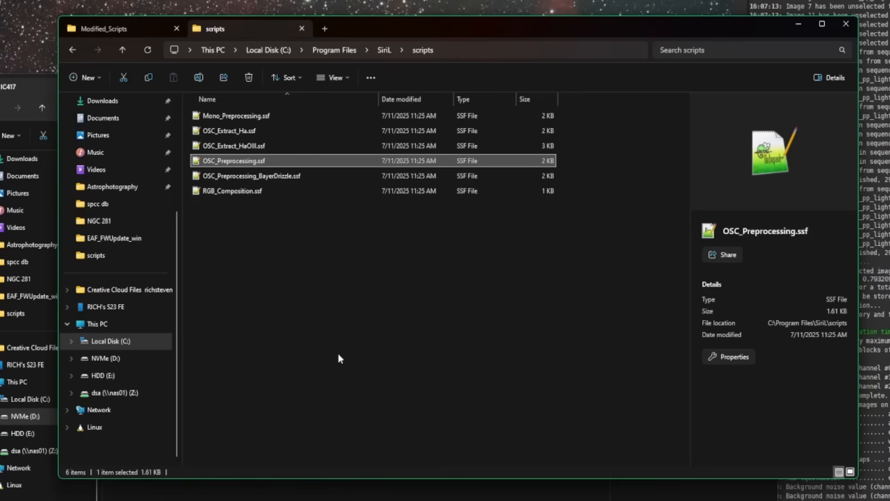
{"action": "mouse_move", "coordinate": [347, 315]}
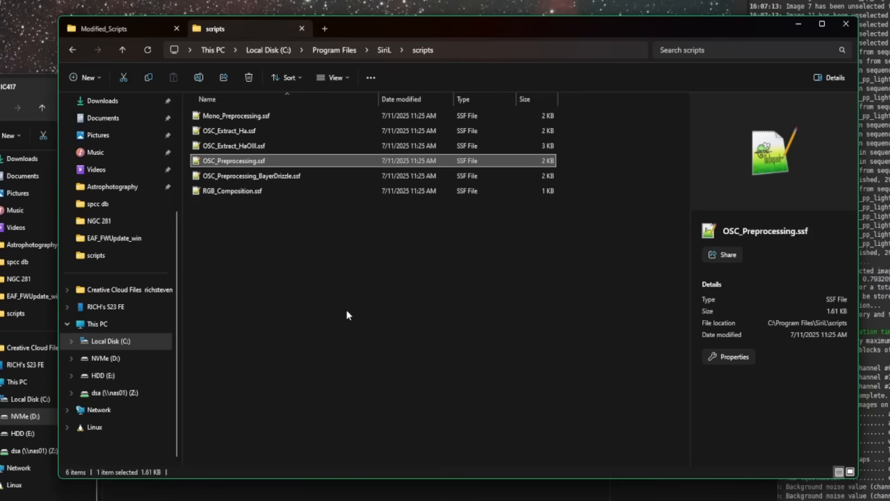
{"action": "right_click", "coordinate": [231, 161]}
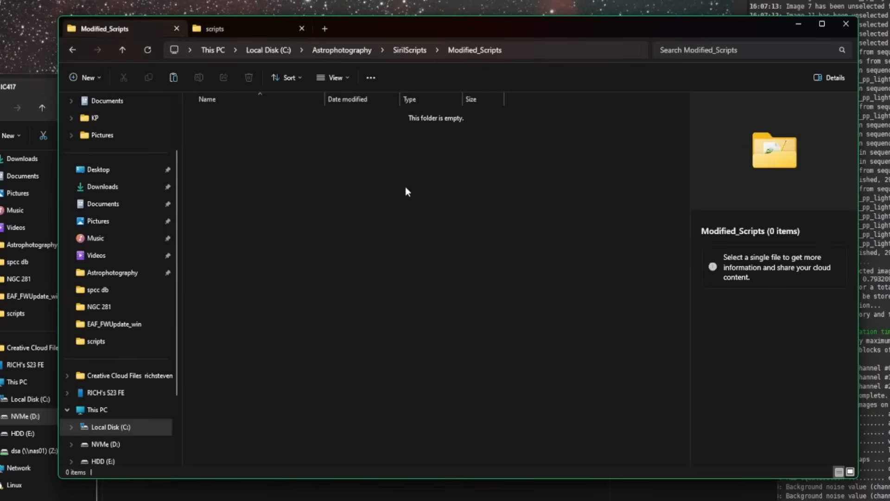
{"action": "mouse_move", "coordinate": [268, 50]}
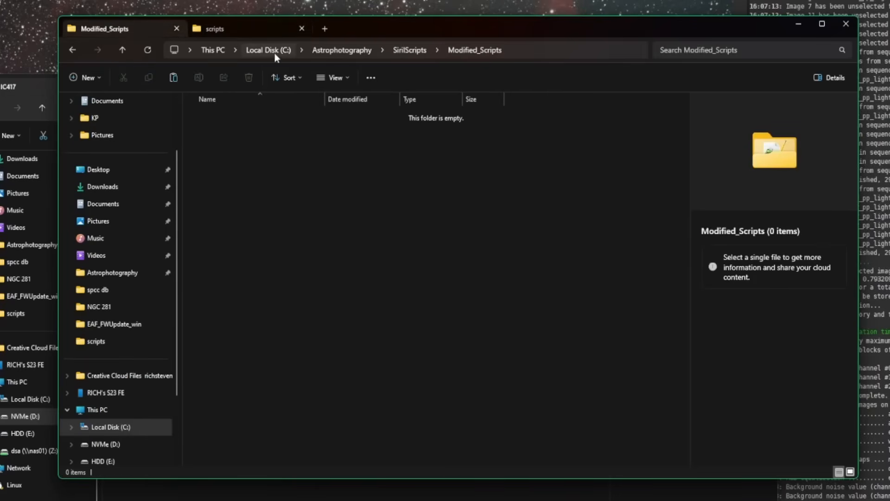
{"action": "mouse_move", "coordinate": [410, 50]}
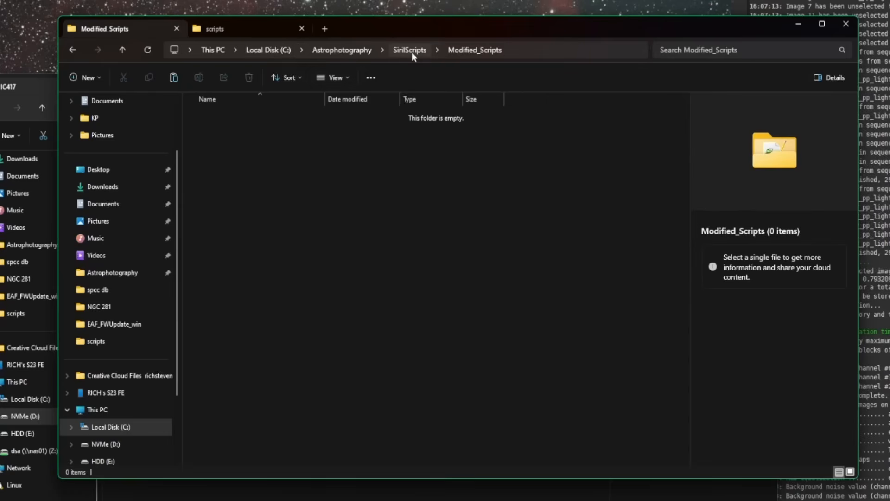
{"action": "mouse_move", "coordinate": [476, 58]}
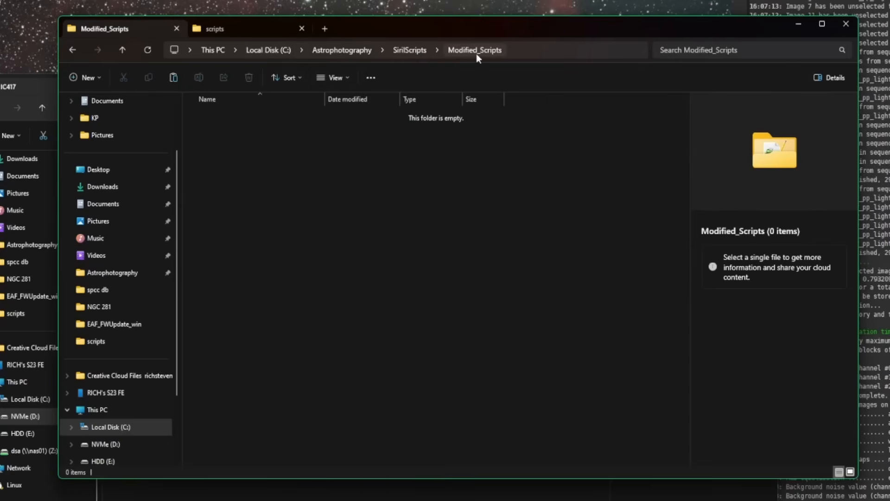
{"action": "mouse_move", "coordinate": [396, 158]}
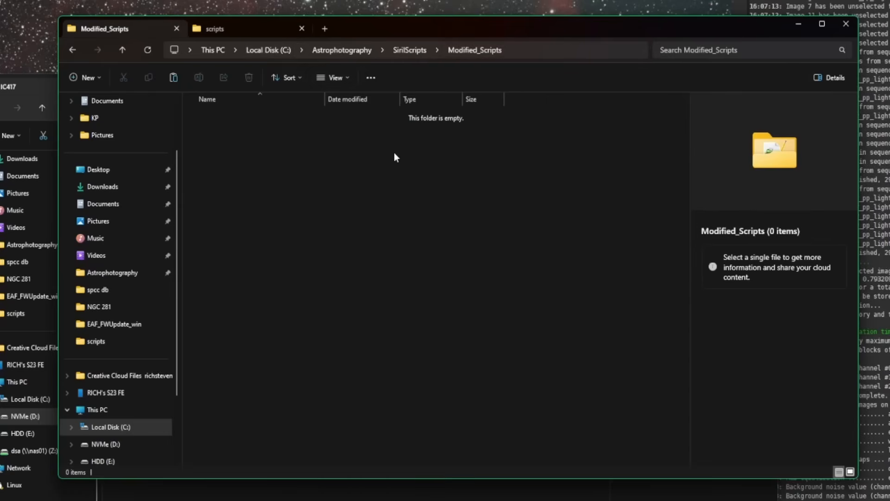
{"action": "mouse_move", "coordinate": [412, 214]}
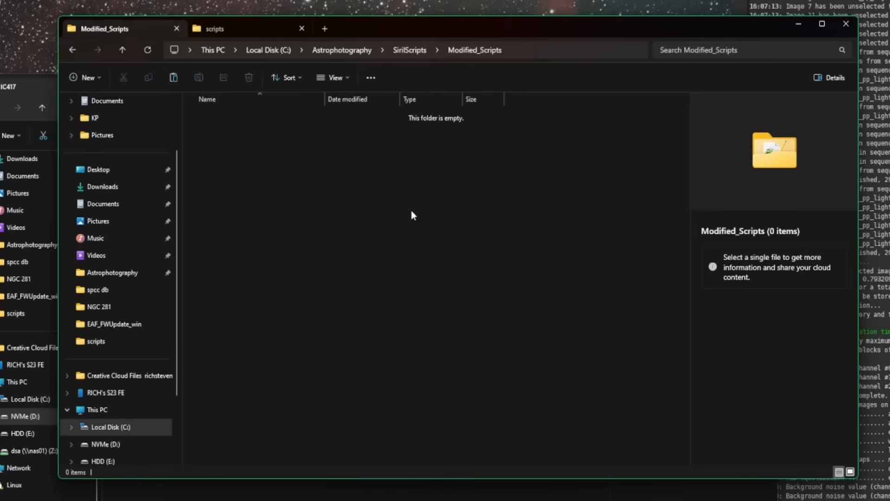
{"action": "mouse_move", "coordinate": [425, 223]}
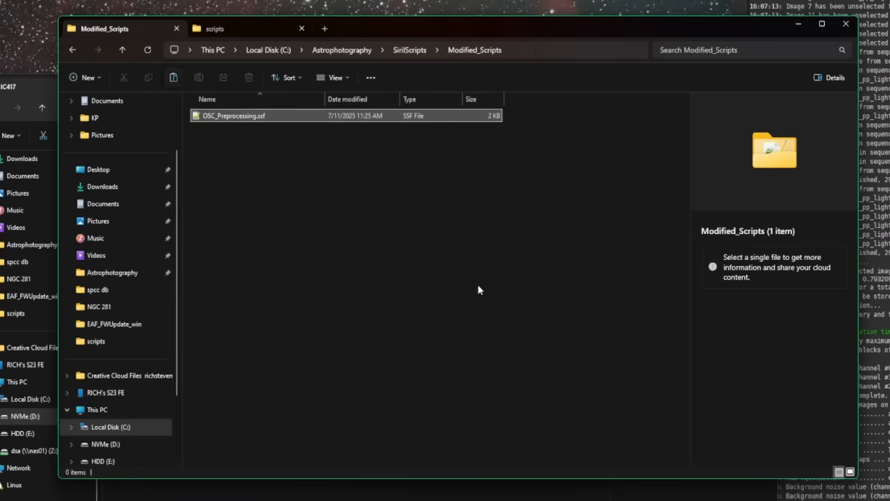
Rename the pasted script copy in Modified_Scripts to OSC_Preprocessing_Plot.ssf
{"action": "left_click", "coordinate": [233, 115]}
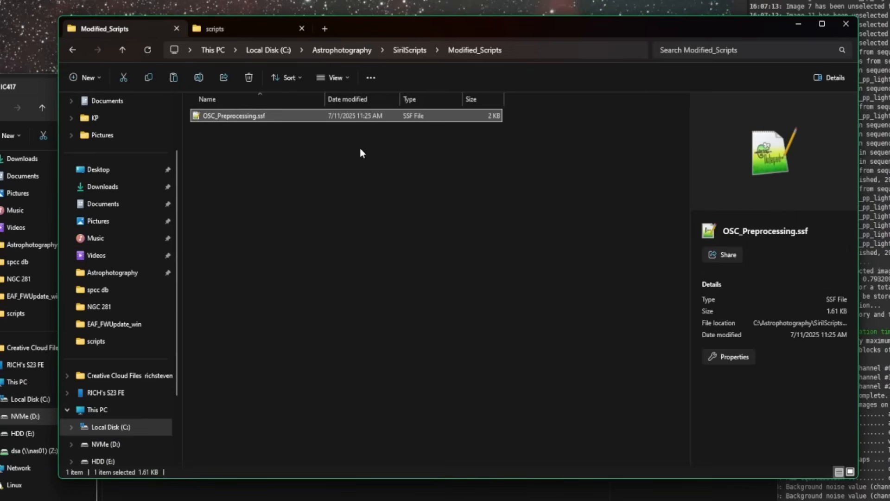
{"action": "left_click", "coordinate": [230, 115]}
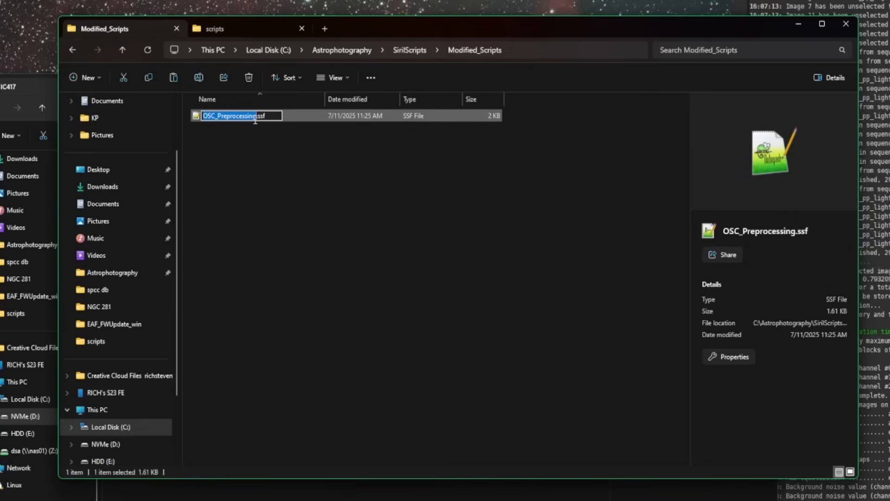
{"action": "left_click", "coordinate": [264, 147]}
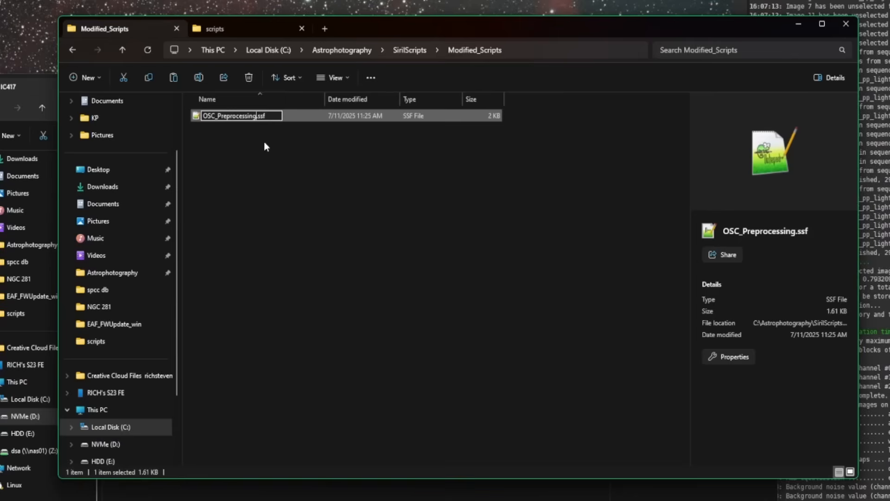
{"action": "type", "text": "_Plot"}
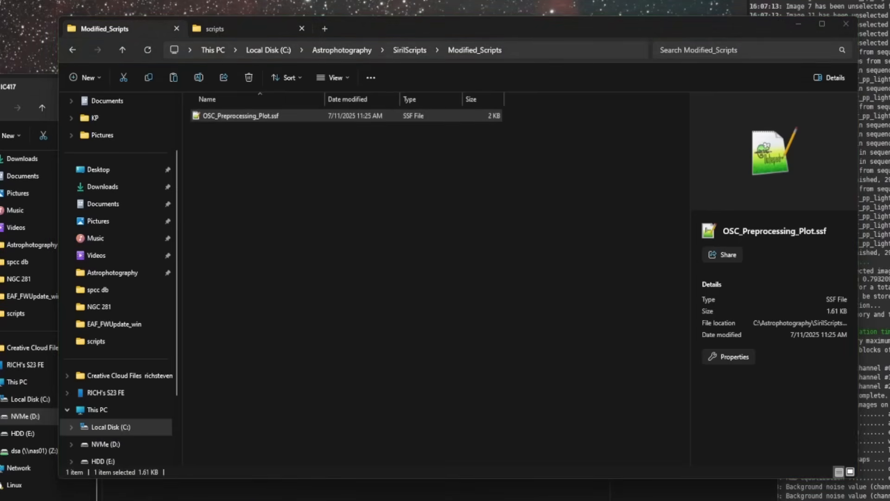
Open OSC_Preprocessing_Plot.ssf, comment out lines 65–71 (stack, load, mirrorx, save), and save
{"action": "double_click", "coordinate": [240, 115]}
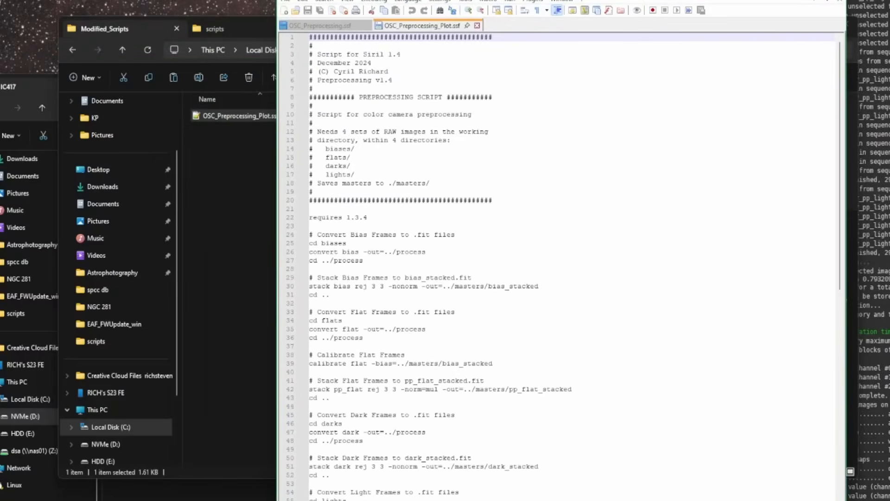
{"action": "mouse_move", "coordinate": [583, 192]}
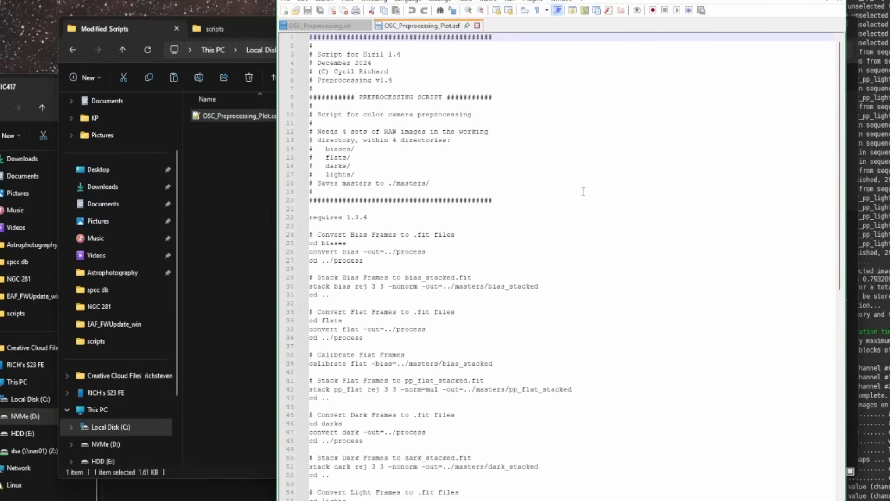
{"action": "mouse_move", "coordinate": [576, 293]}
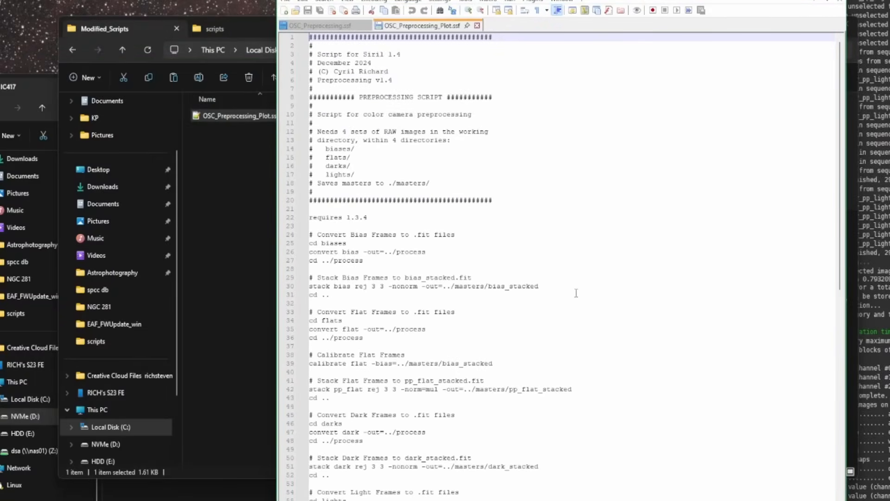
{"action": "scroll", "scroll_direction": "down", "scroll_amount": 3}
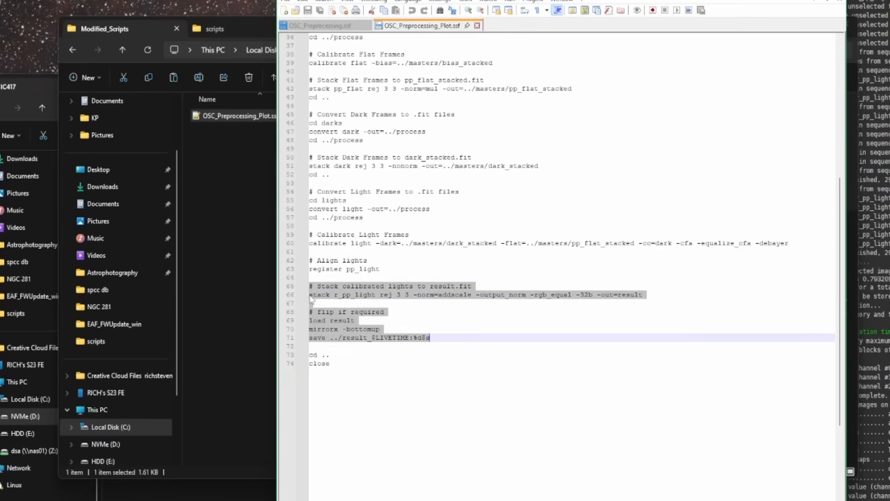
{"action": "mouse_move", "coordinate": [390, 301]}
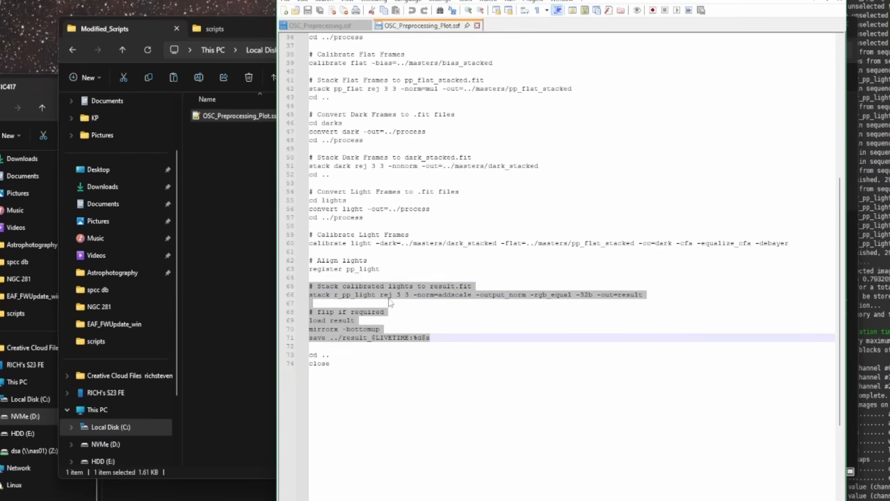
{"action": "mouse_move", "coordinate": [305, 331]}
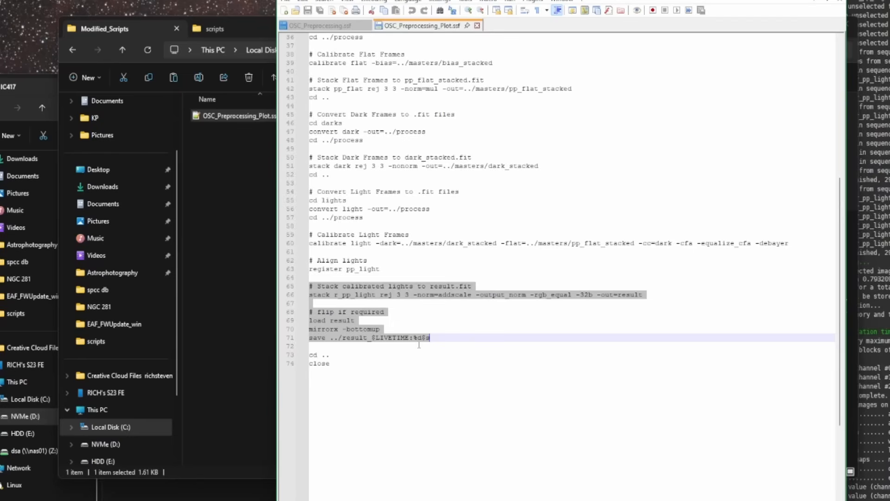
{"action": "mouse_move", "coordinate": [454, 341]}
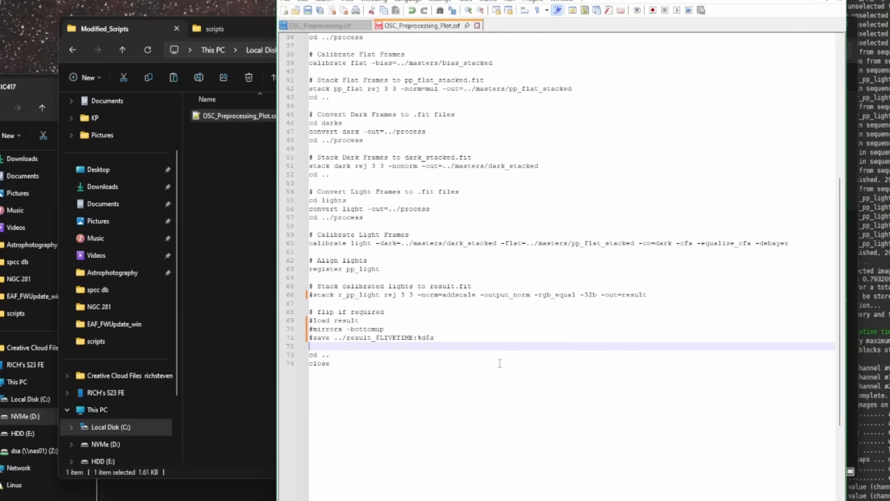
{"action": "left_click", "coordinate": [359, 337]}
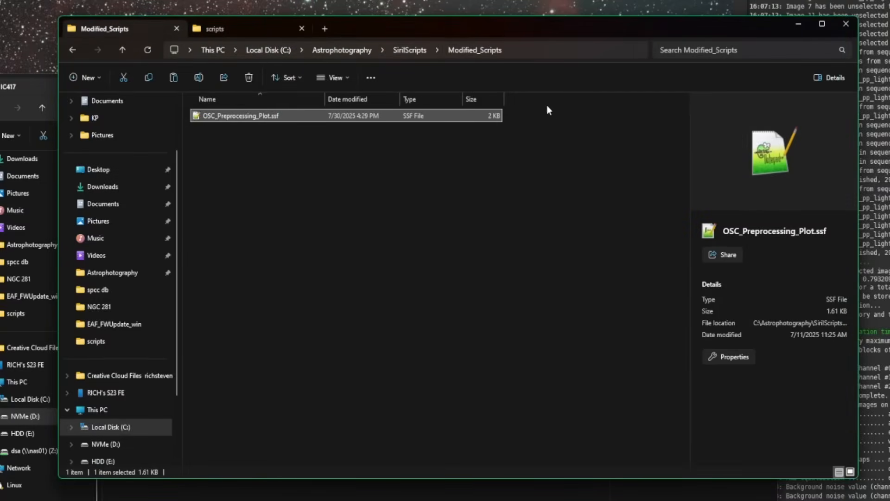
Apply Siril's script directories with Modified_Scripts listed so OSC_Preprocessing_Plot.ssf is loaded
{"action": "left_click", "coordinate": [397, 50]}
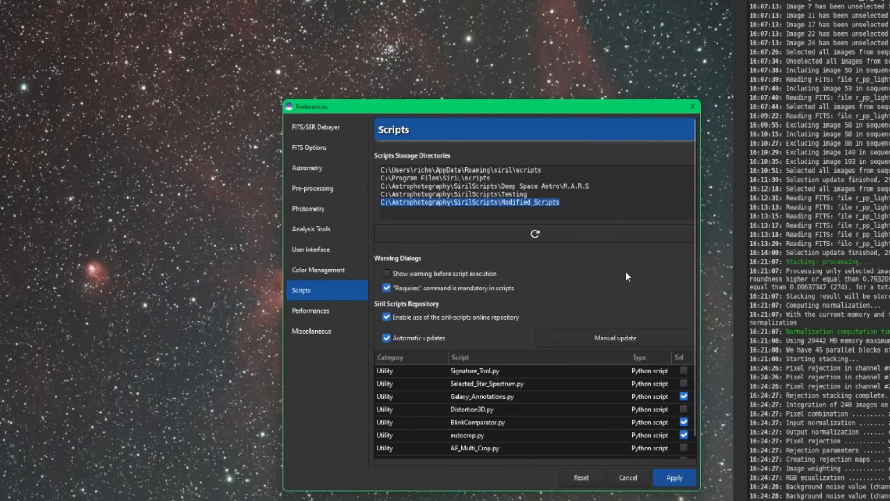
{"action": "left_click", "coordinate": [674, 477]}
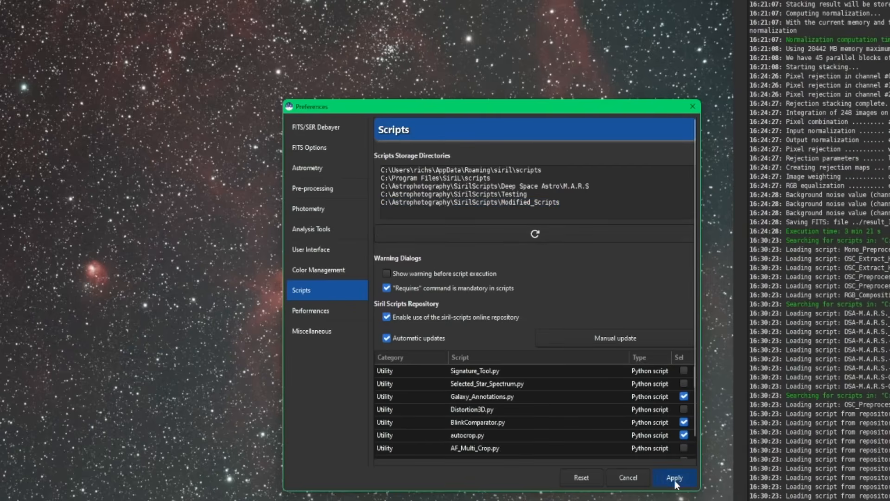
{"action": "left_click", "coordinate": [673, 477]}
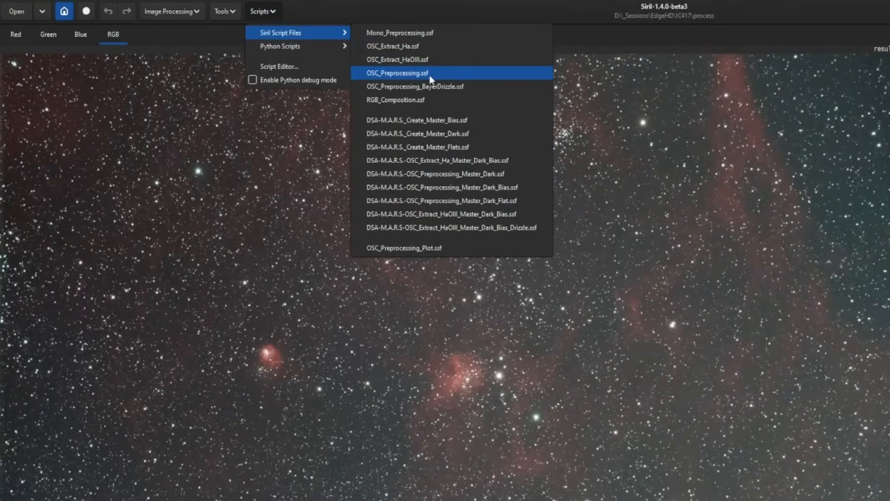
{"action": "mouse_move", "coordinate": [483, 250]}
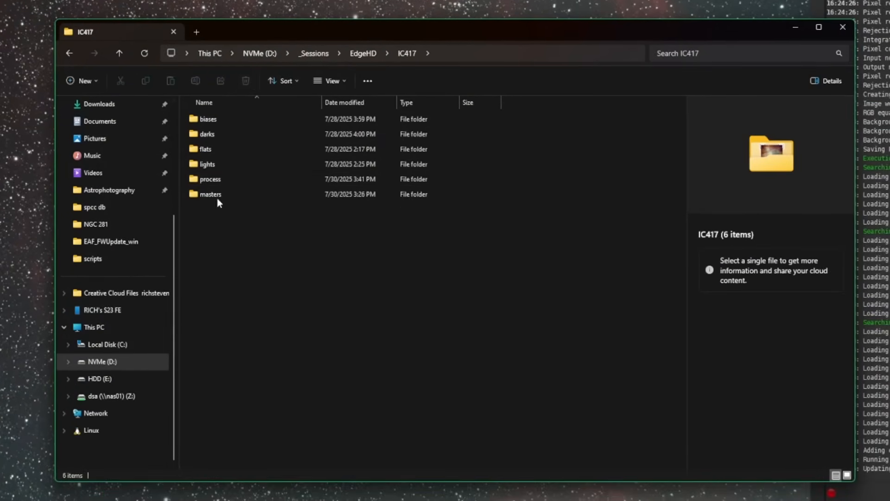
Select the process and then masters folders in D:\_Sessions\EdgeHD\IC417
{"action": "left_click", "coordinate": [209, 179]}
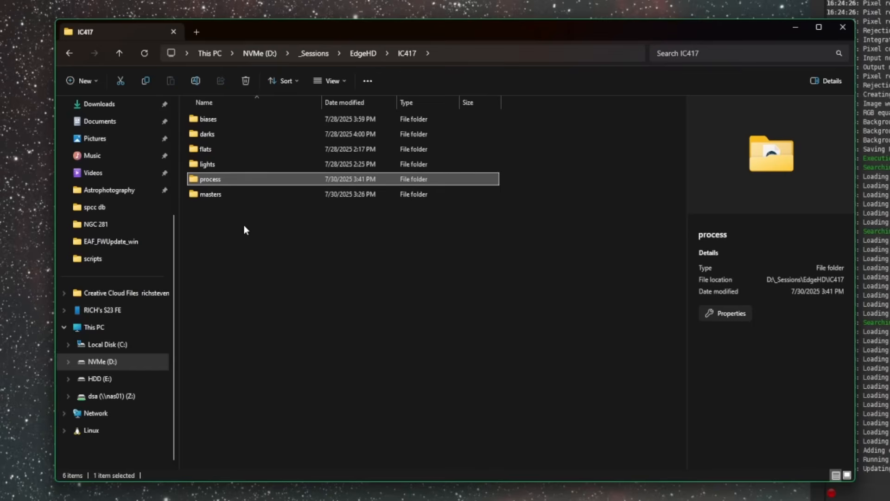
{"action": "left_click", "coordinate": [209, 193]}
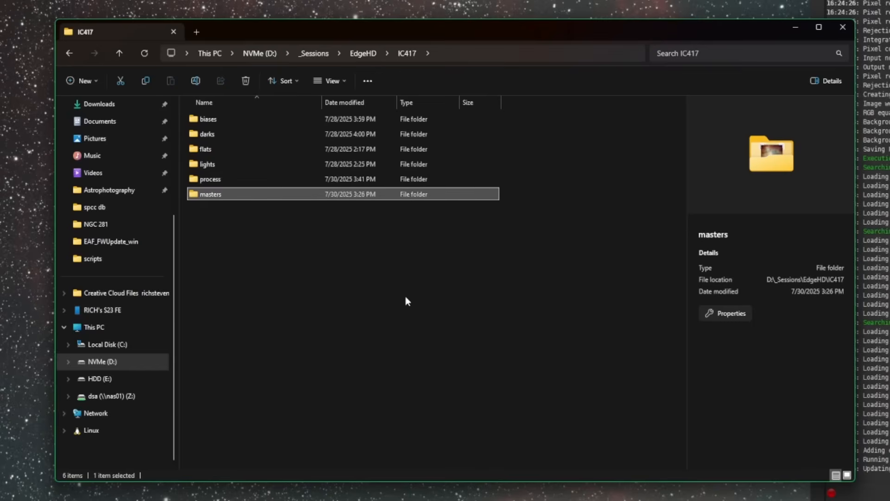